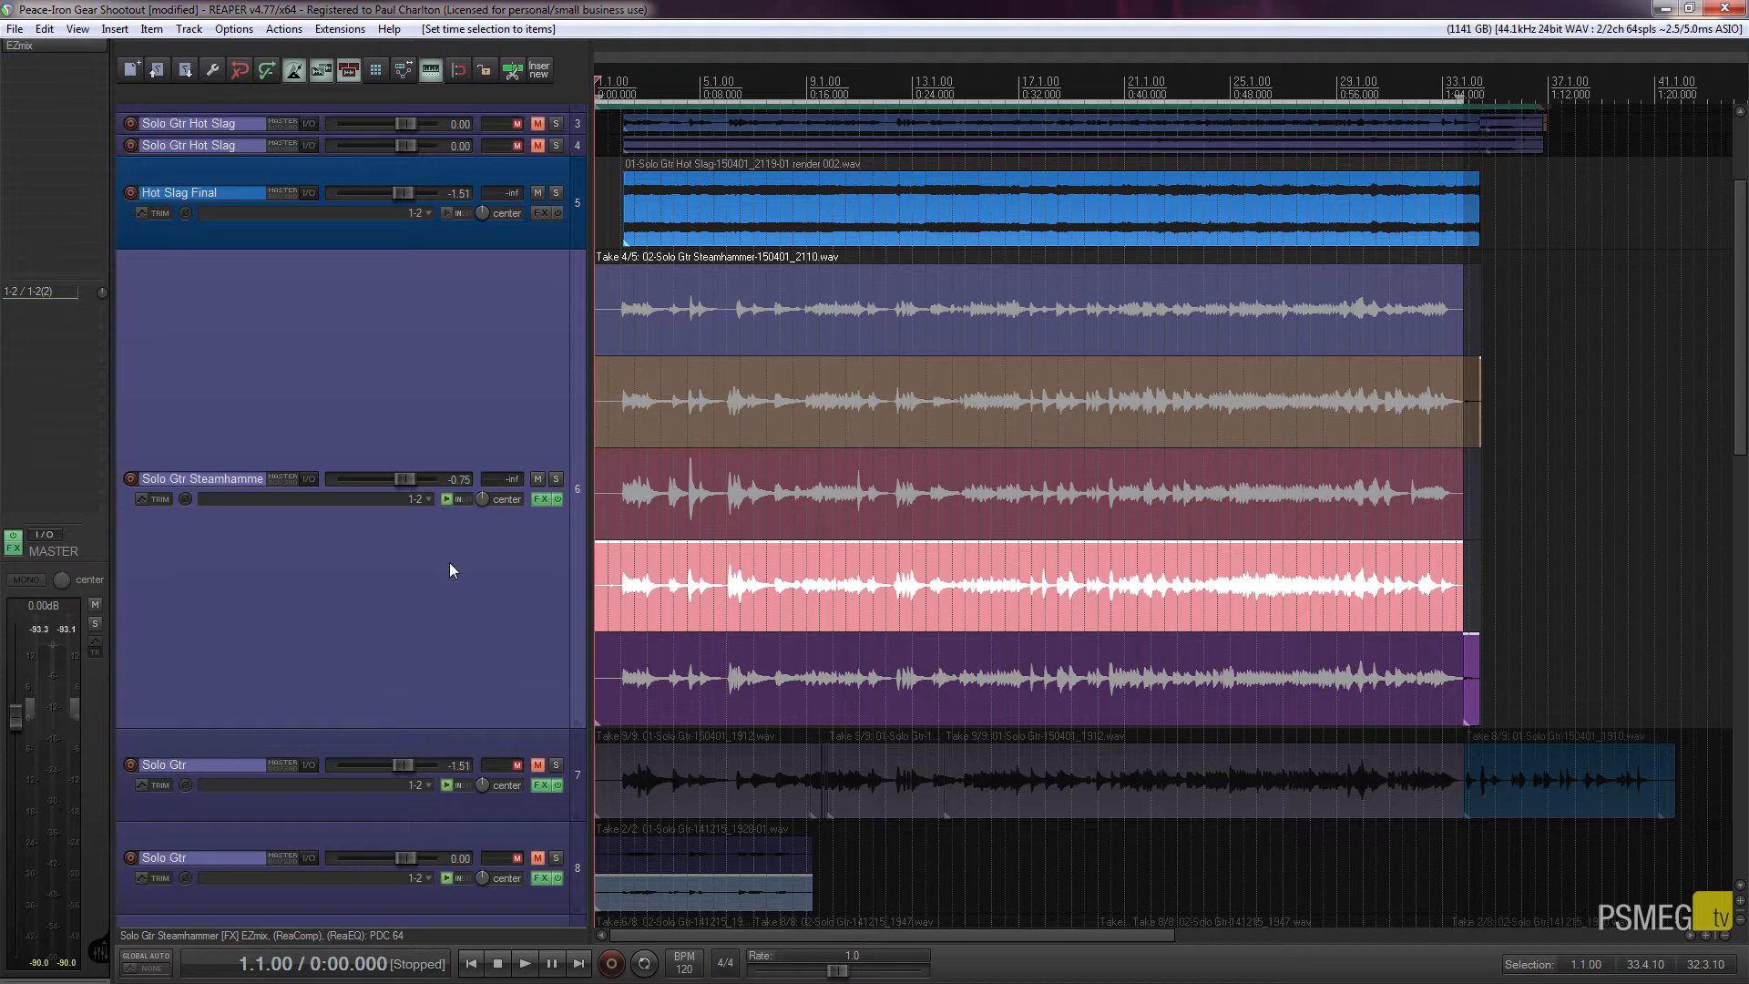
mouse_move(494, 623)
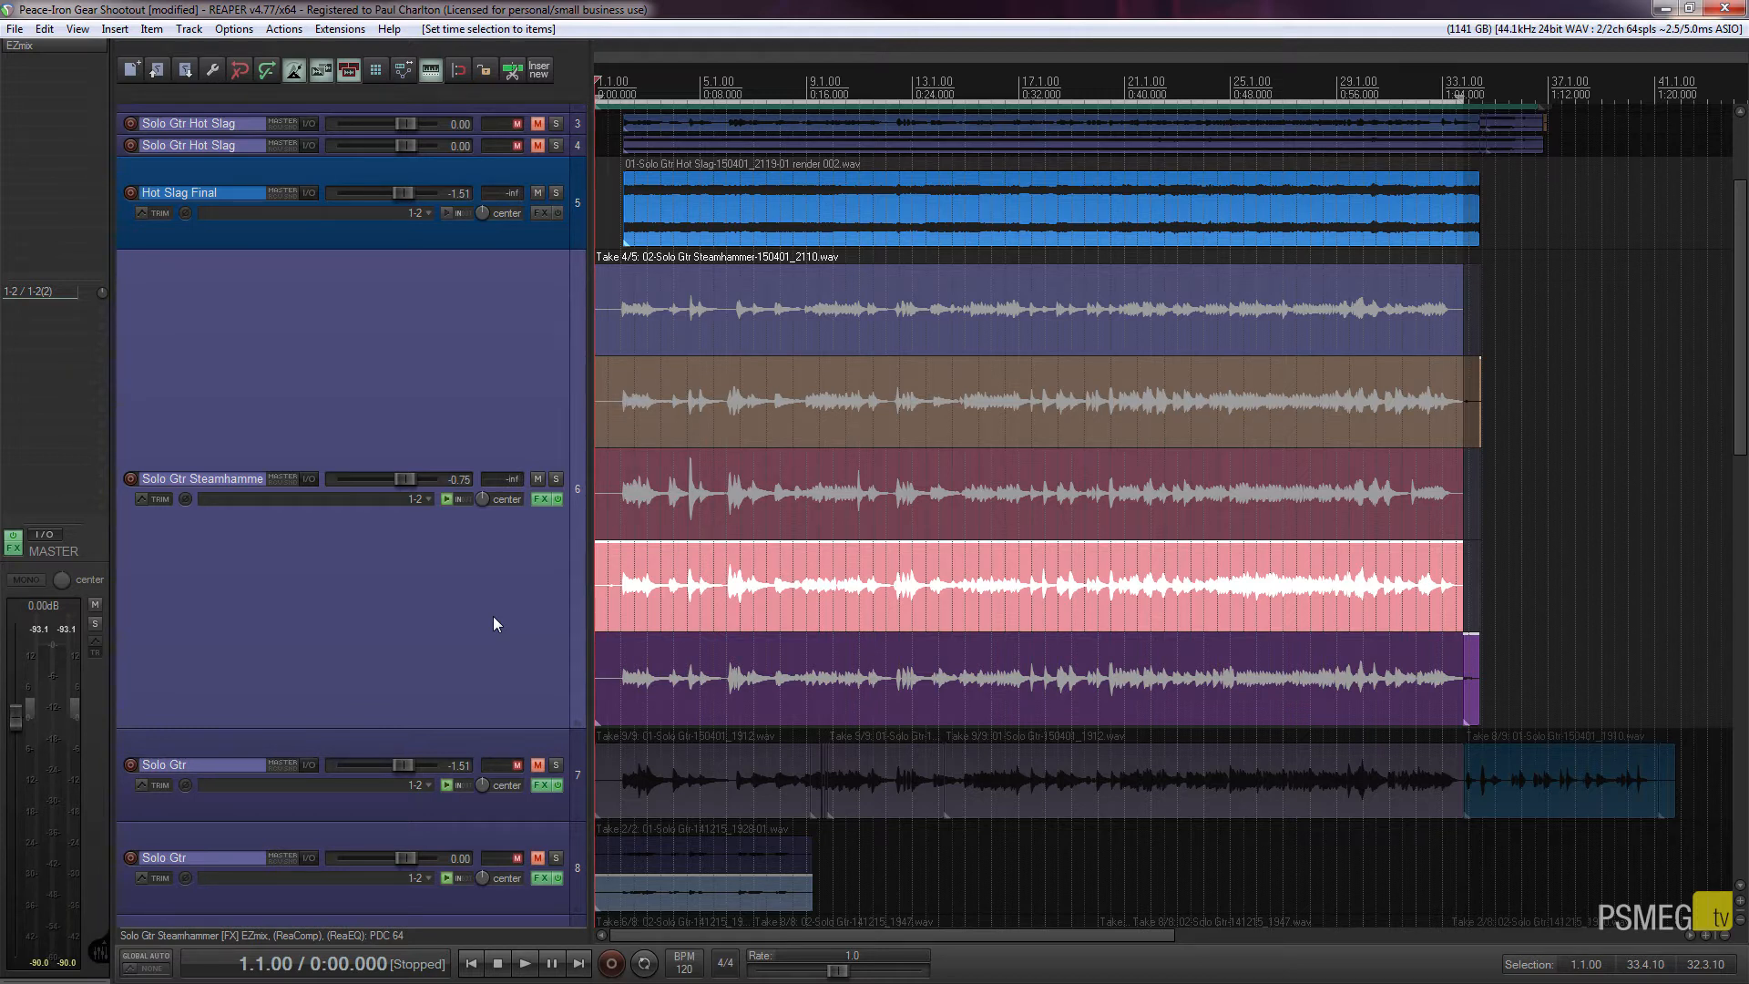
mouse_move(599, 331)
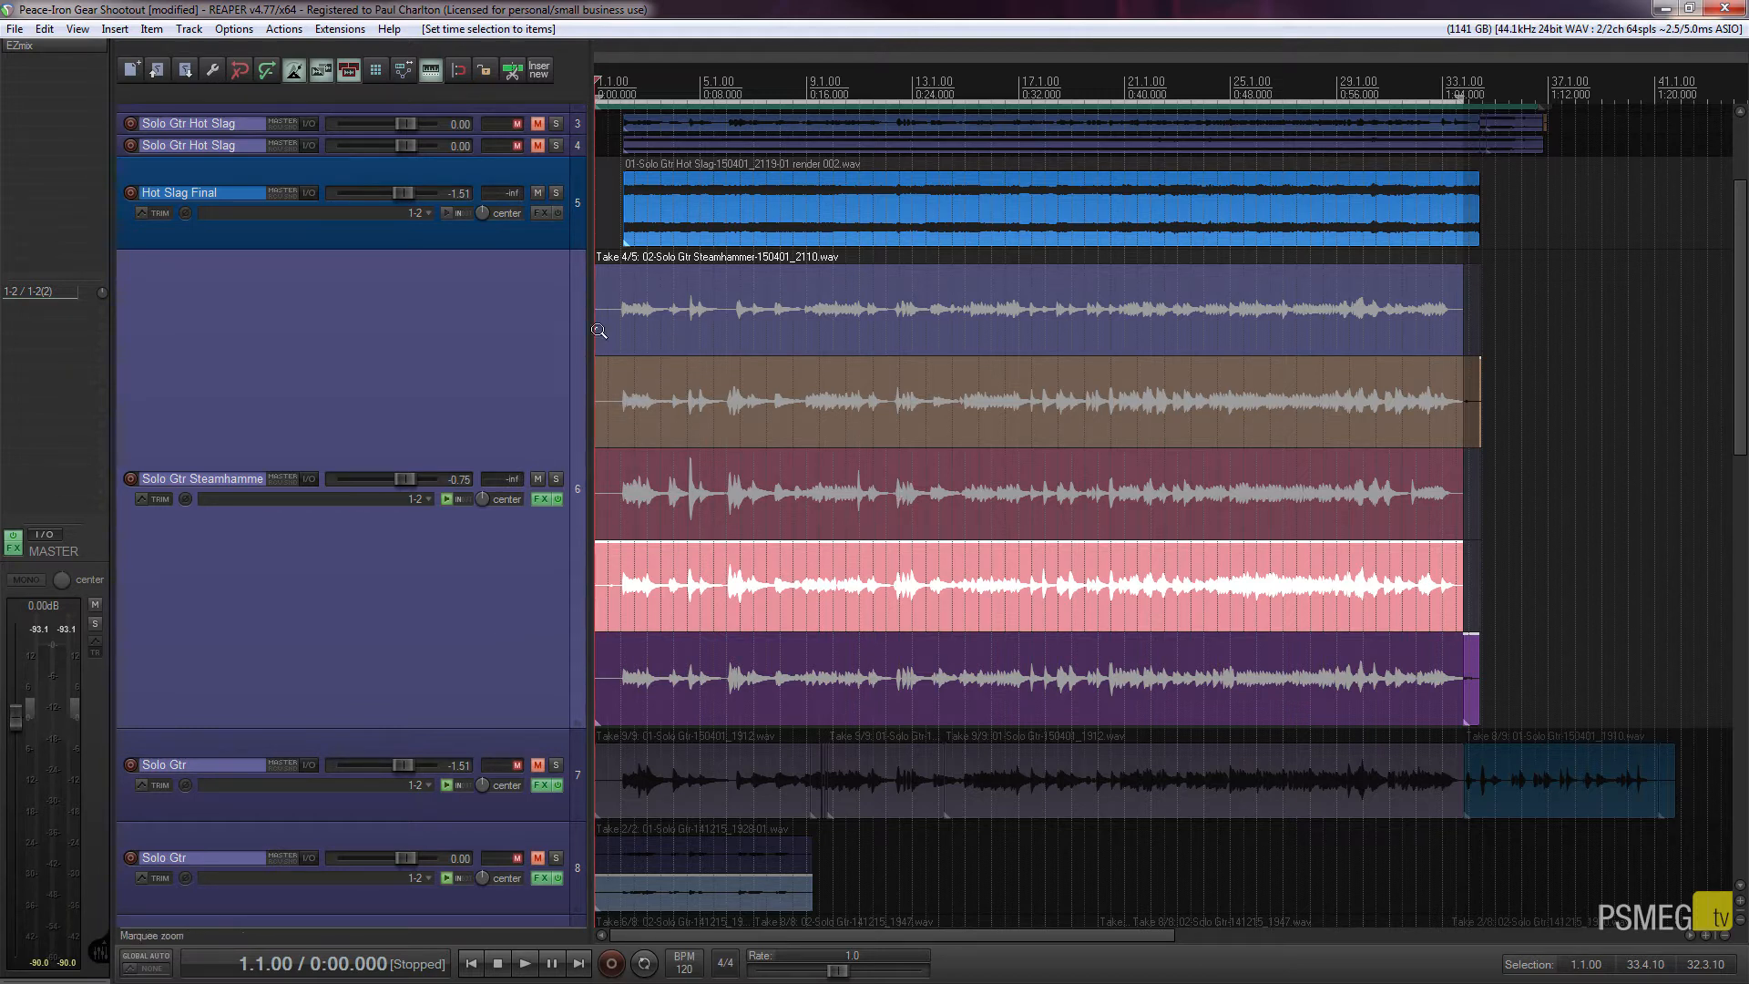
mouse_move(848, 303)
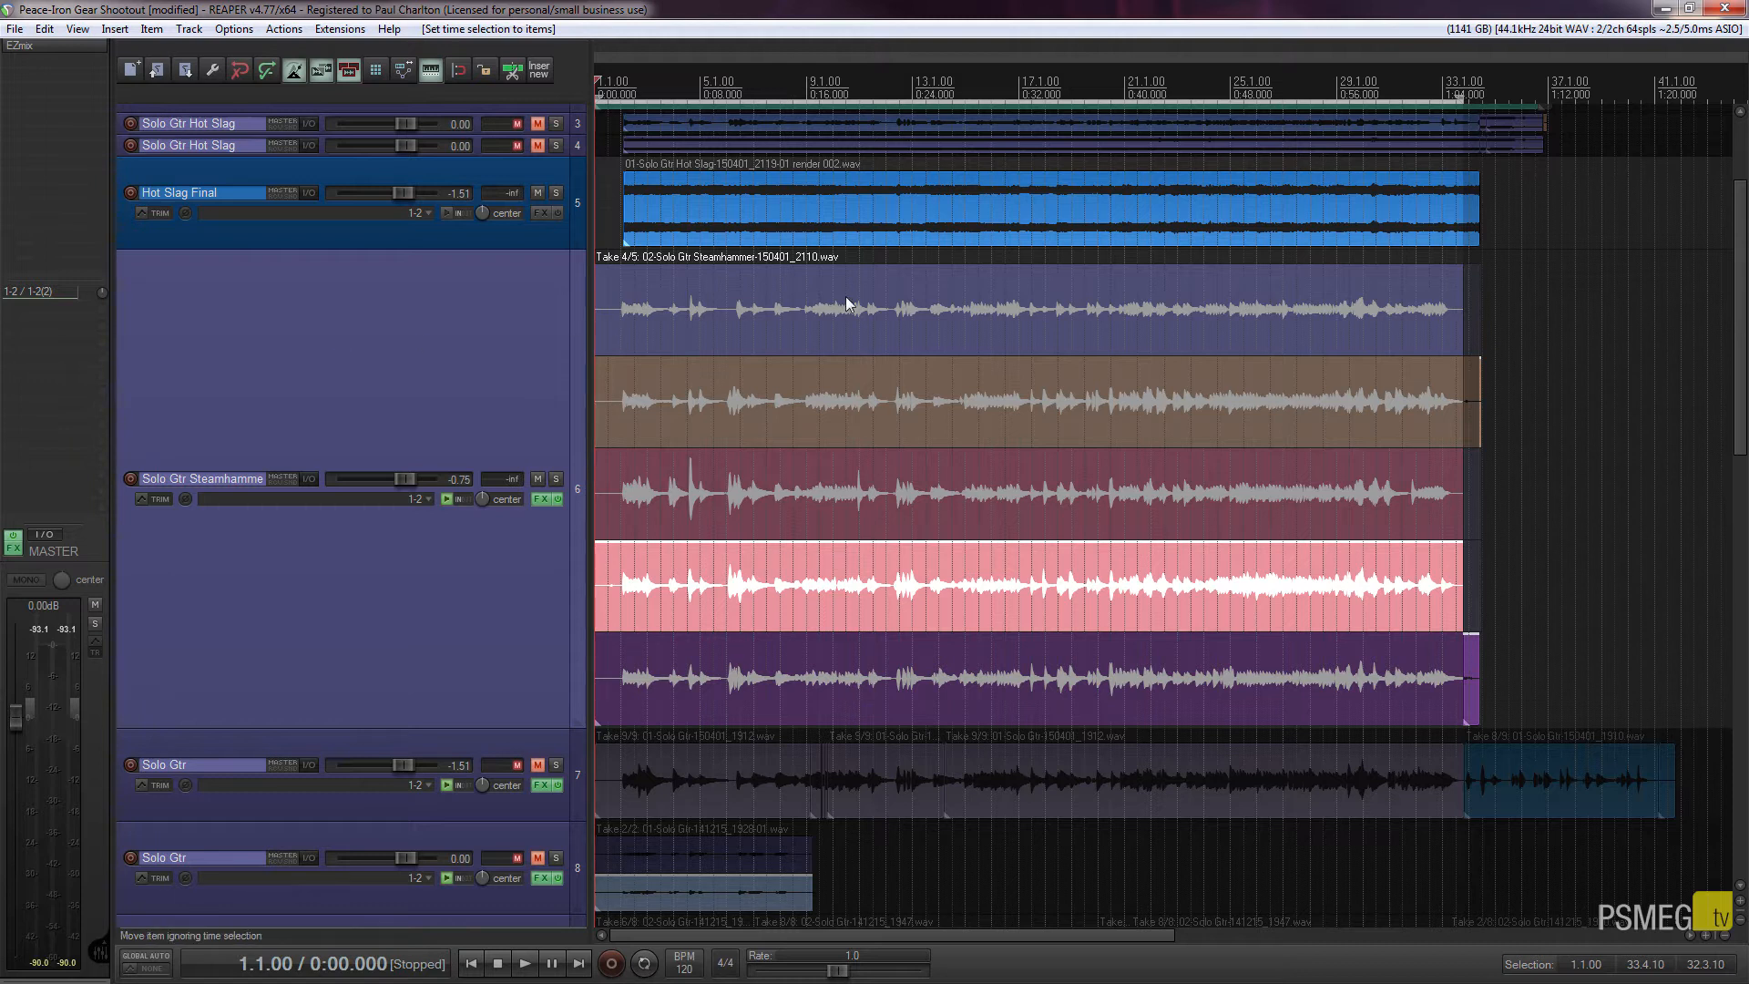
mouse_move(840, 654)
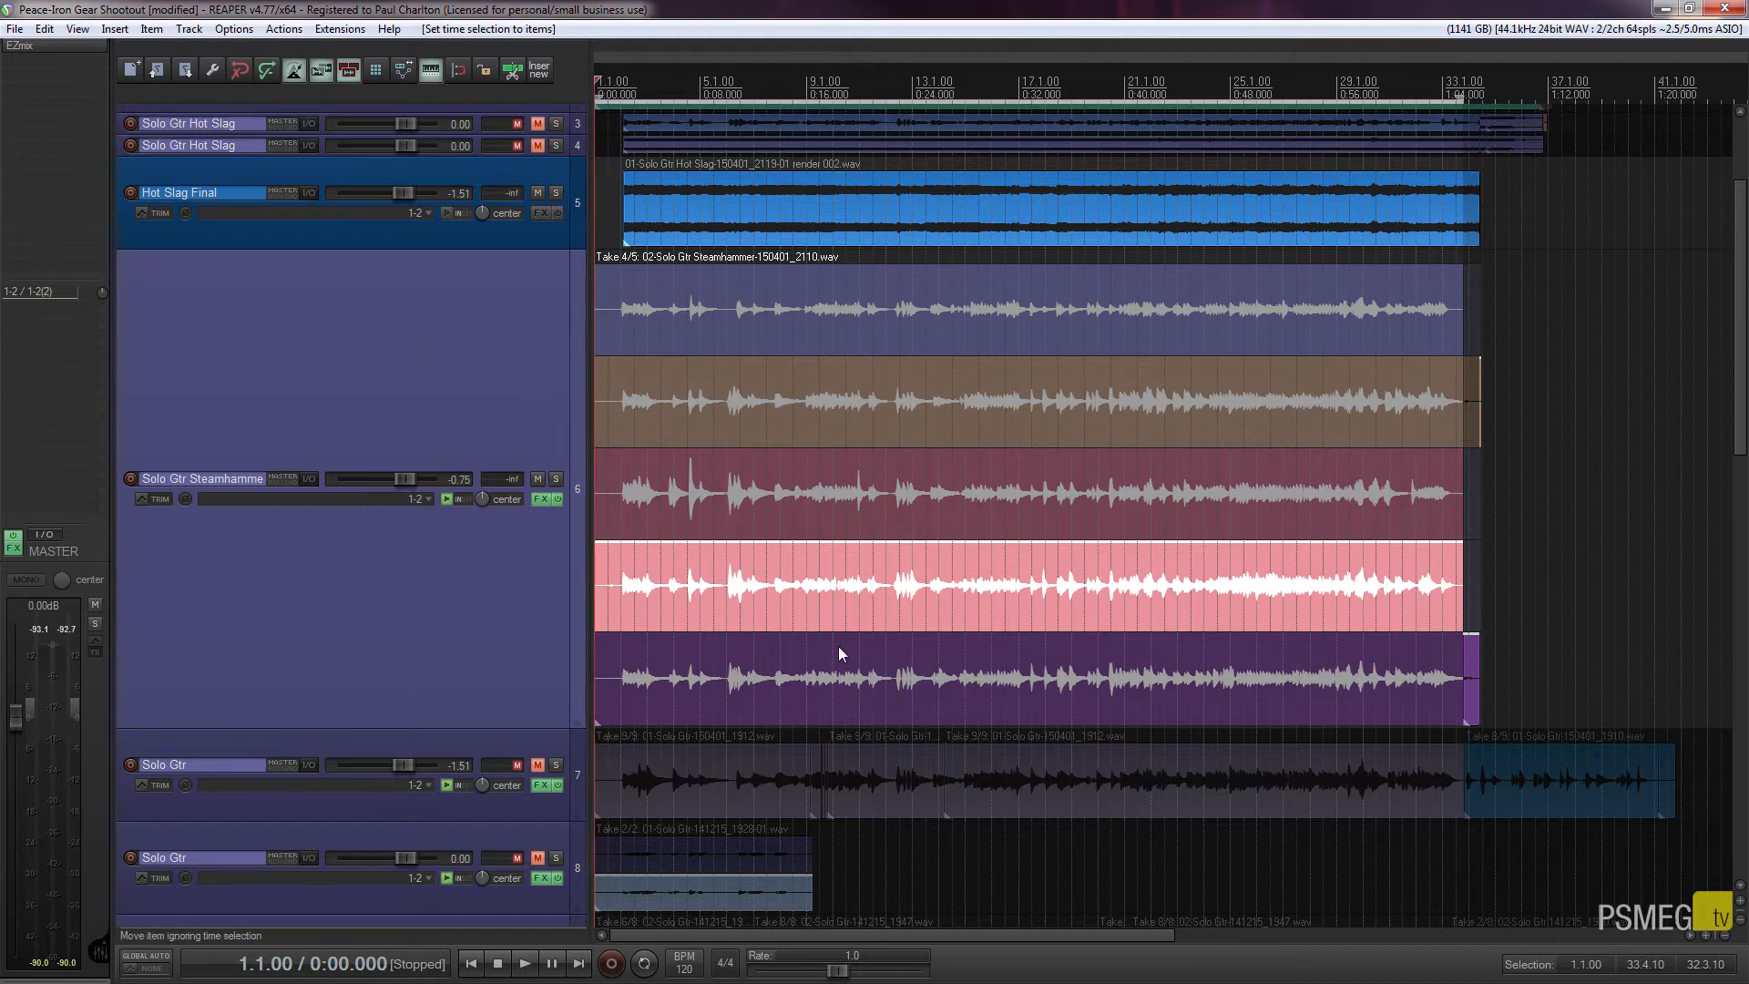
mouse_move(809, 659)
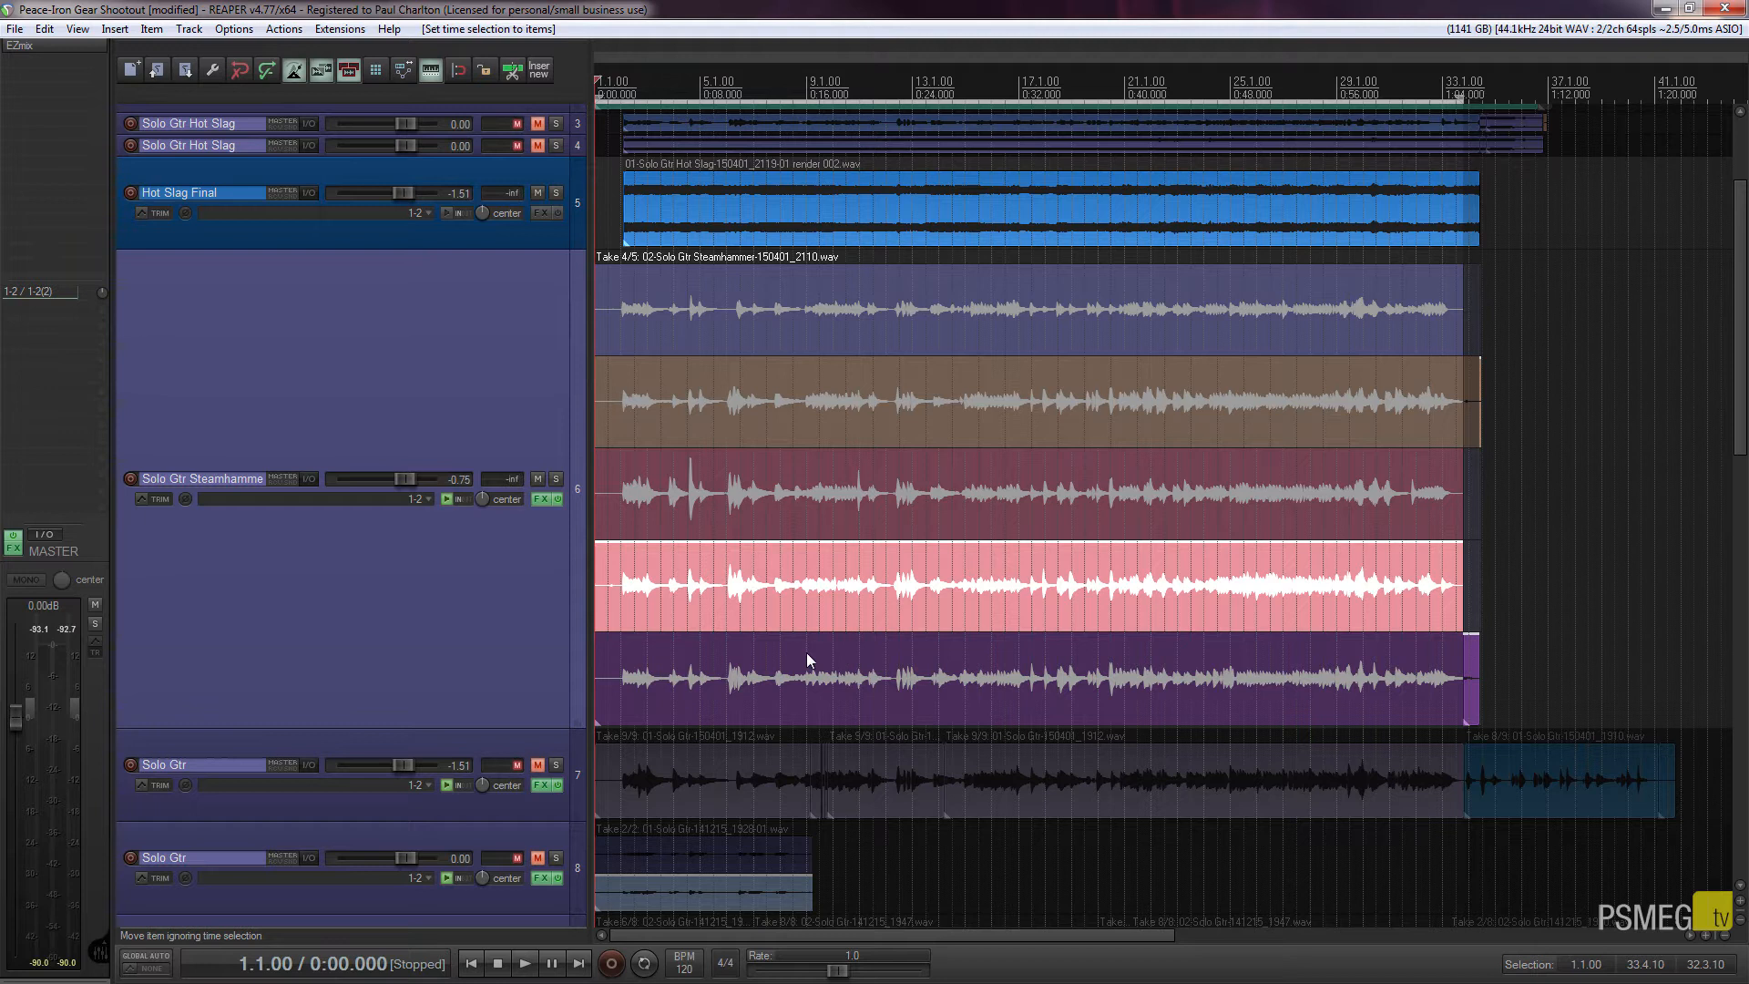
- Select the bottom purple take lane to make take 5 active on Solo Gtr Steamhammer
click(804, 669)
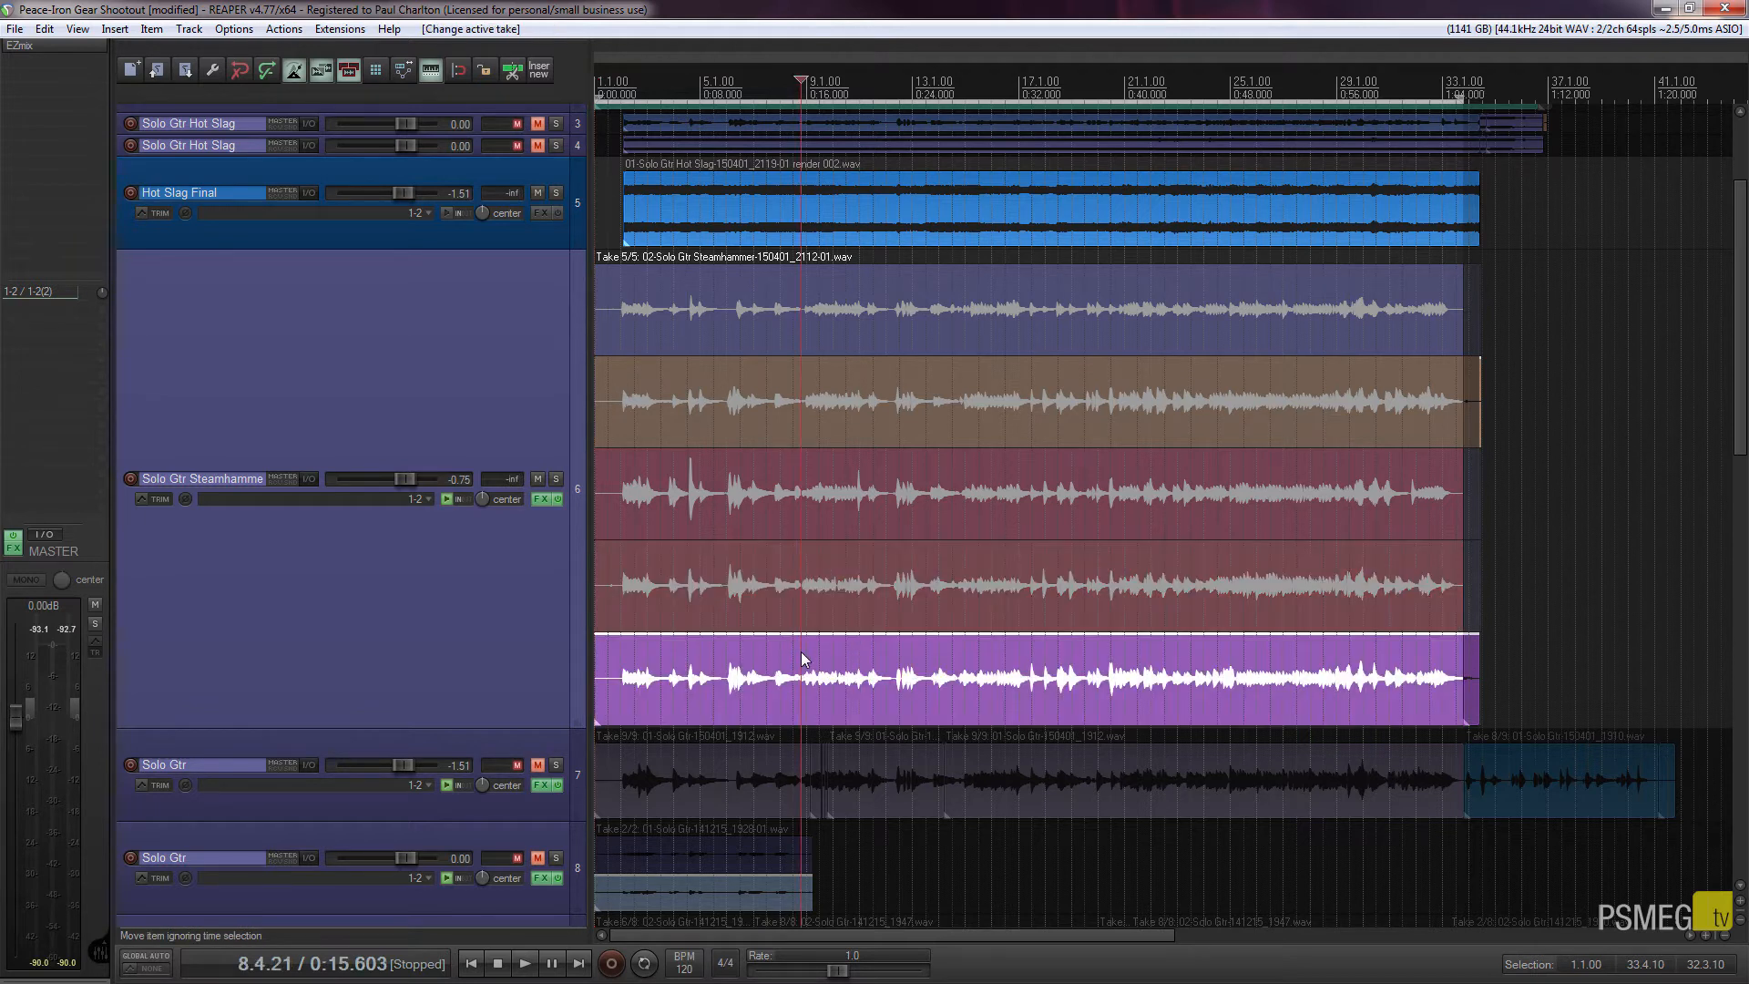
mouse_move(1049, 677)
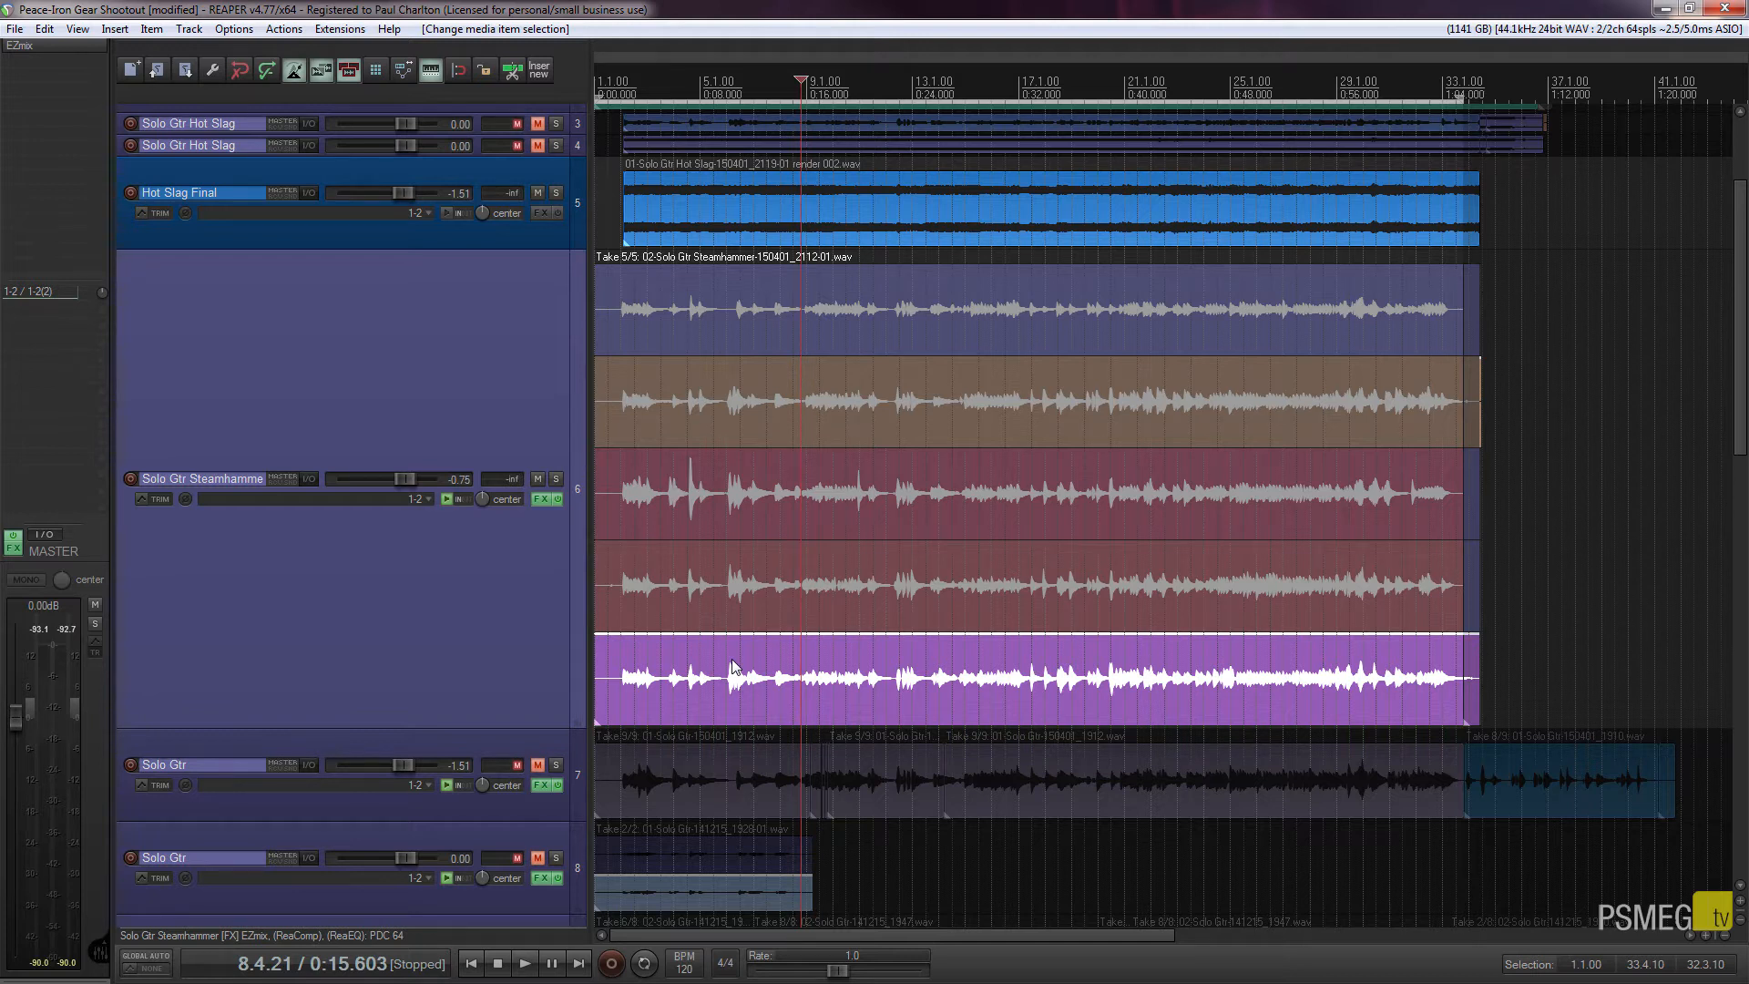
mouse_move(409, 632)
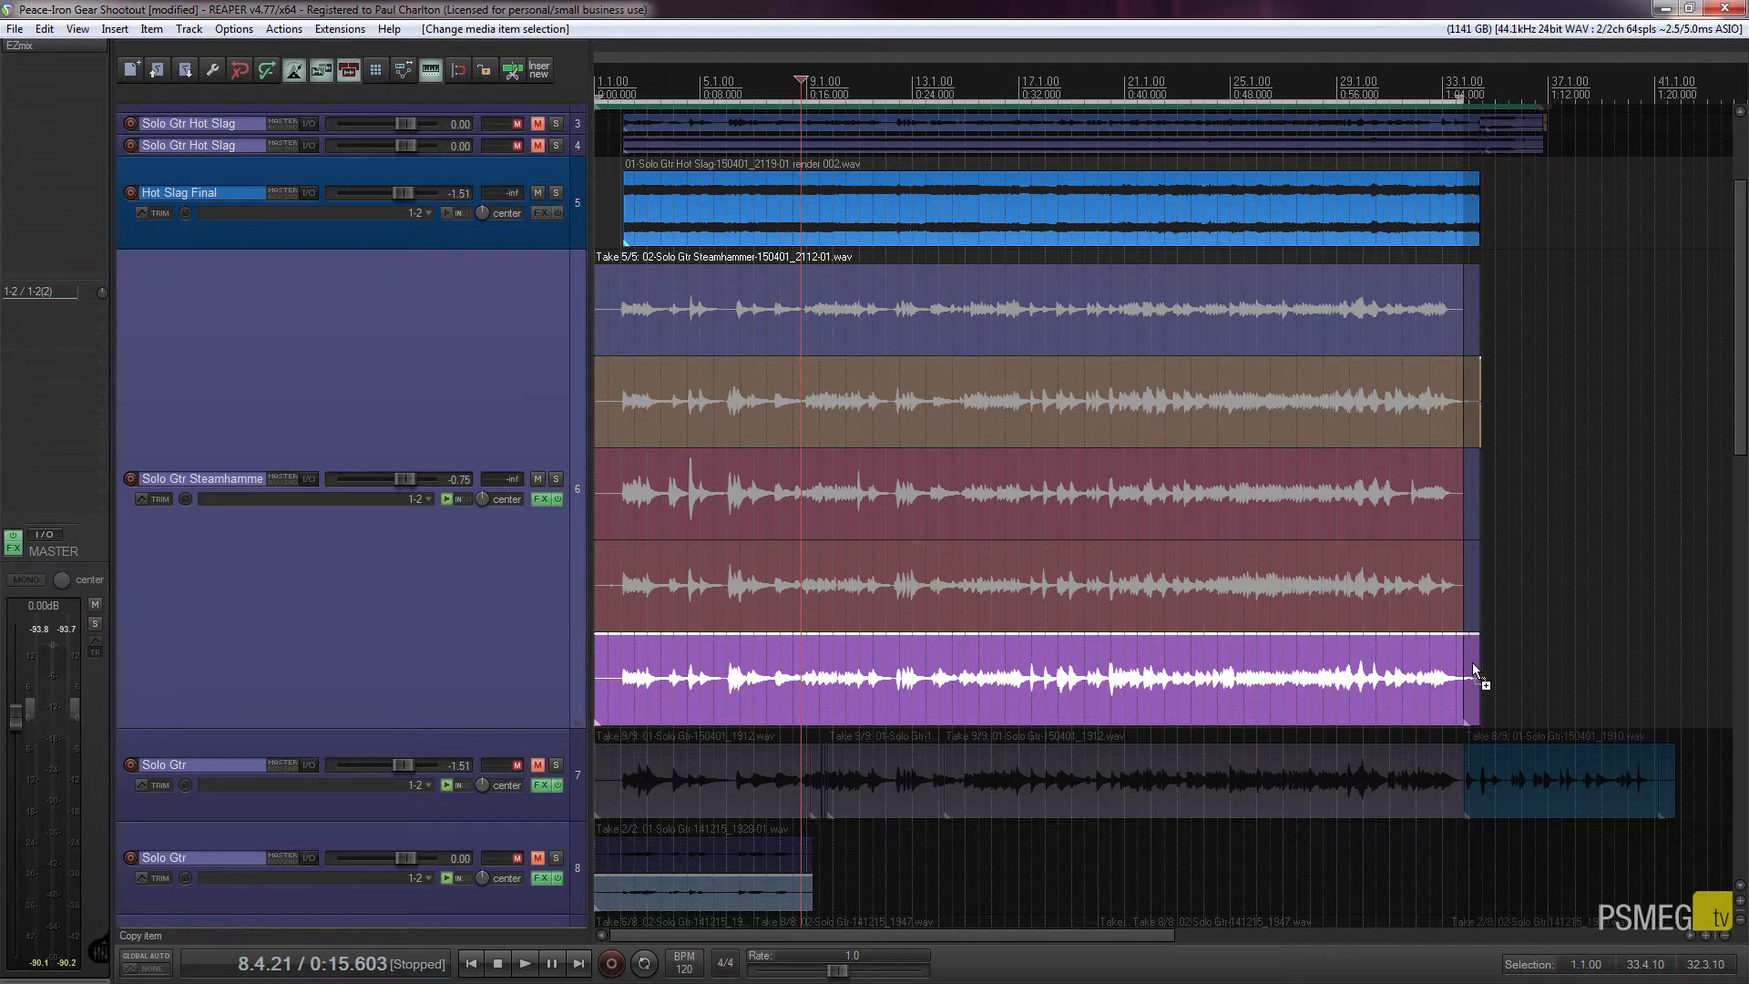
mouse_move(1275, 685)
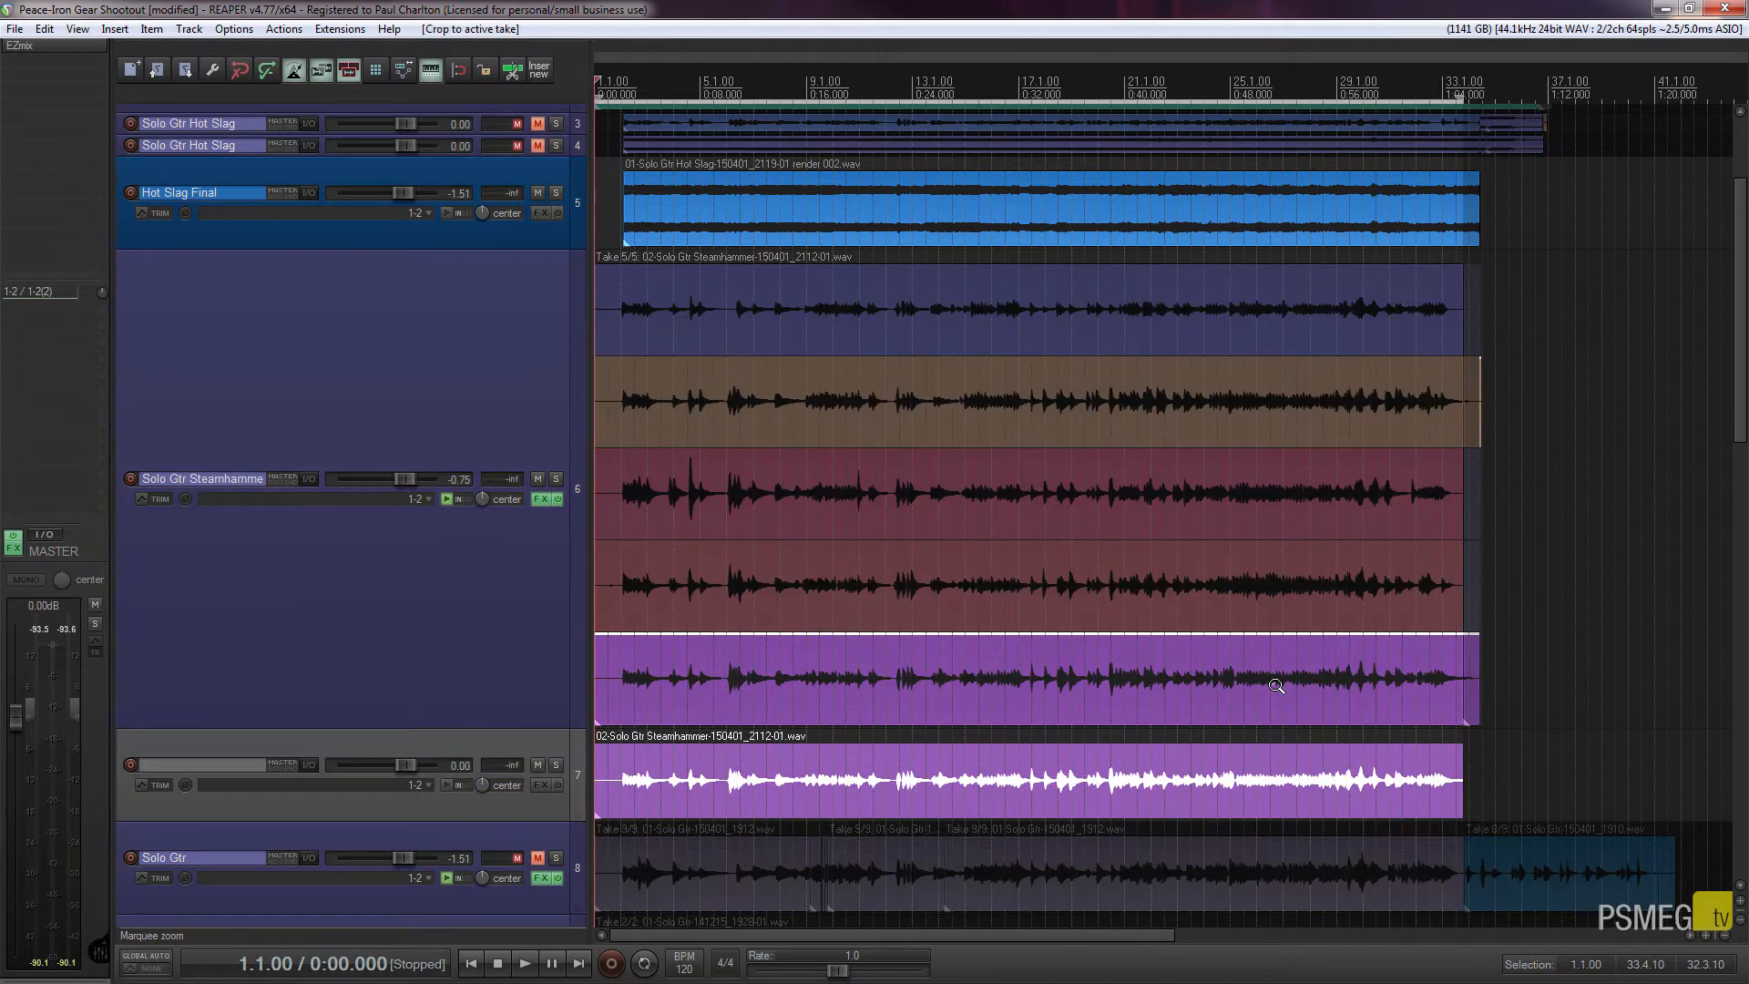
mouse_move(625, 838)
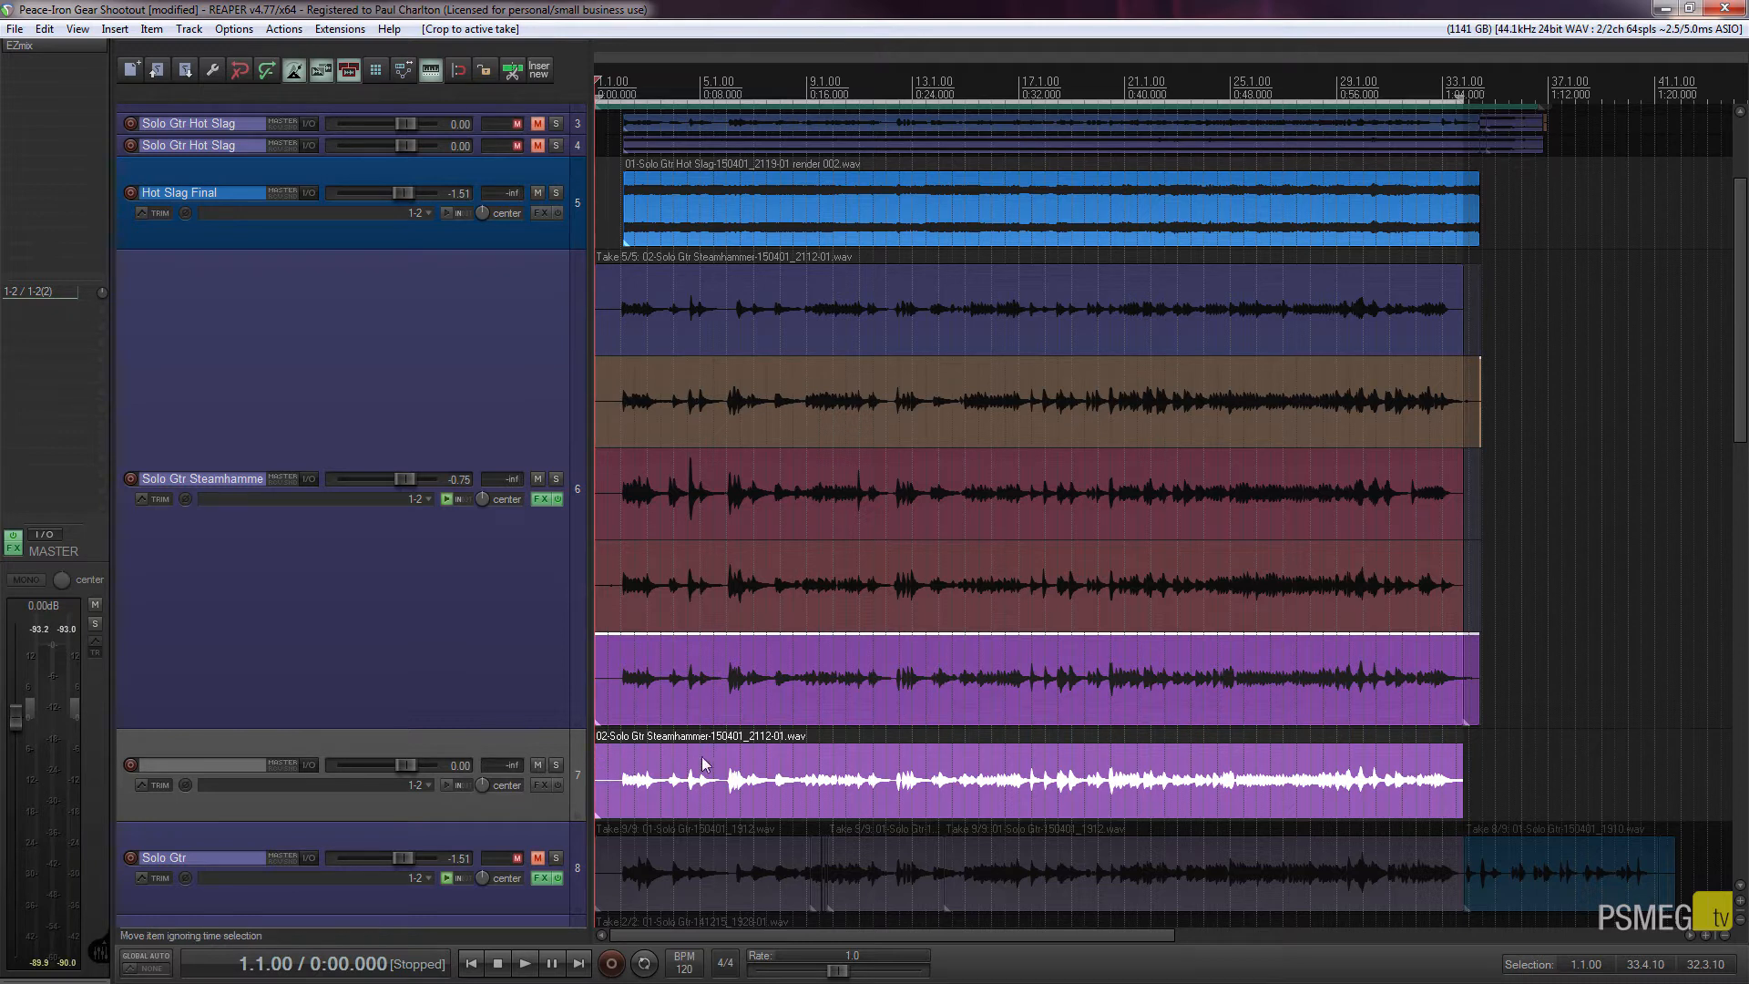
mouse_move(745, 794)
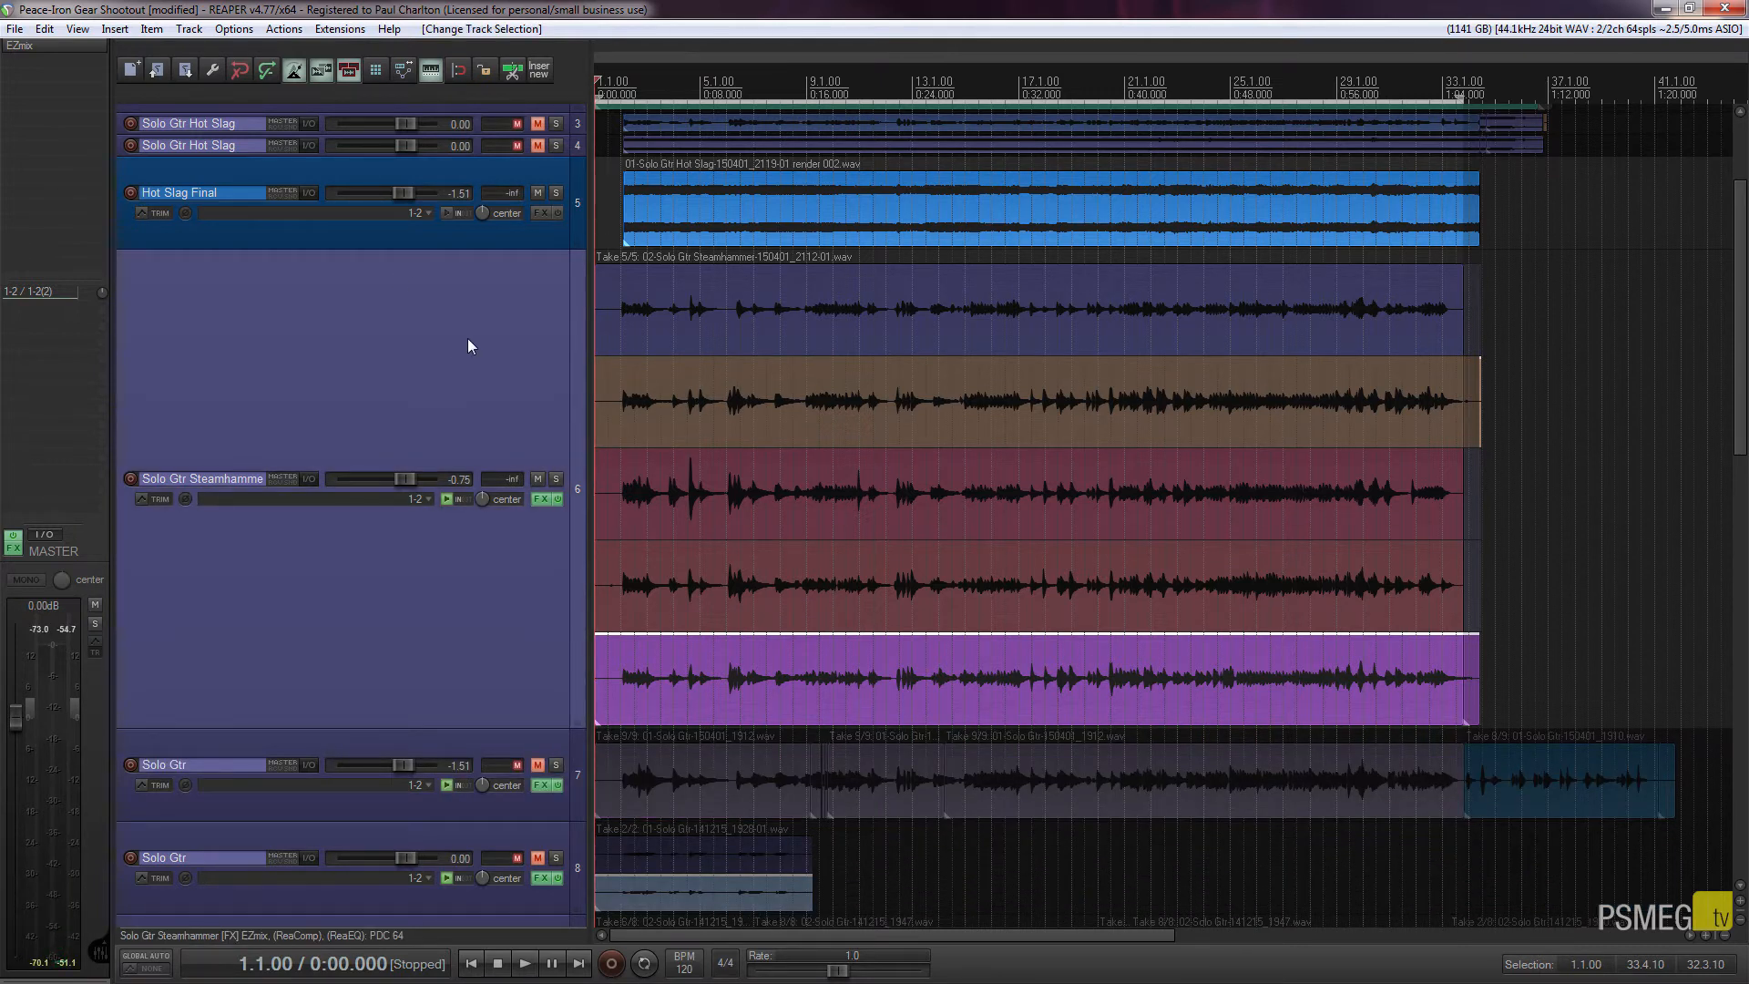
mouse_move(282, 29)
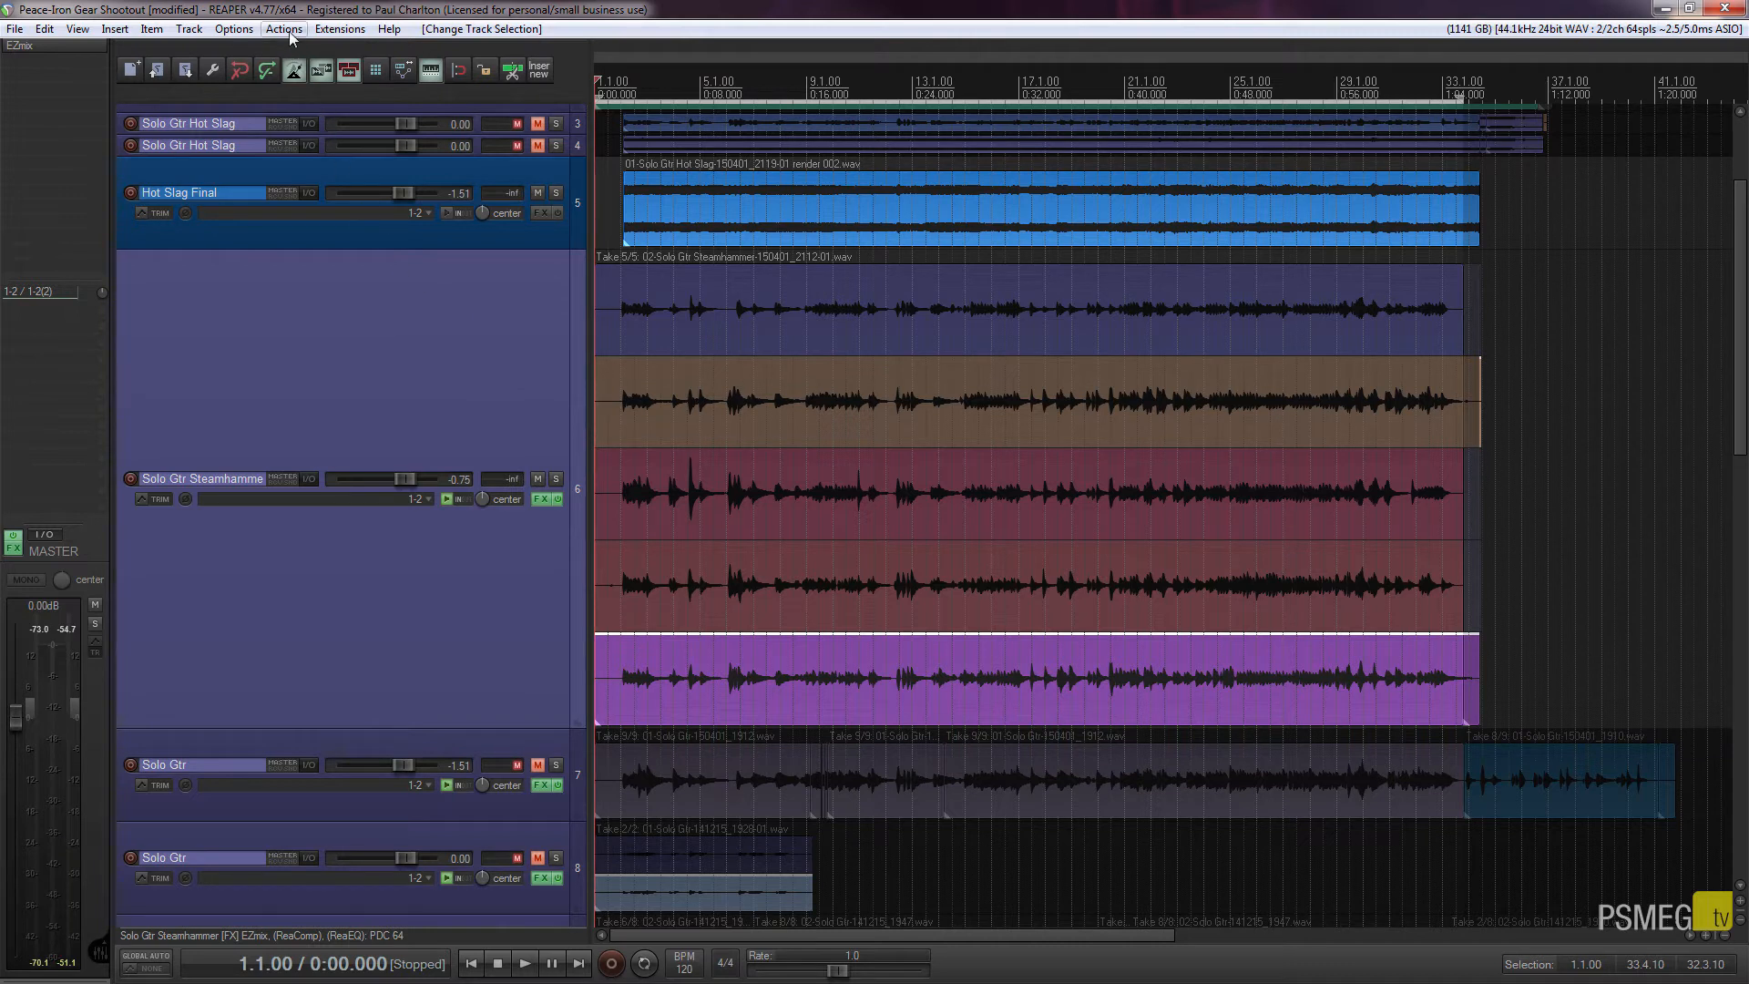
- Show the action list and select the Custom: Crop to Active Take entry
click(282, 28)
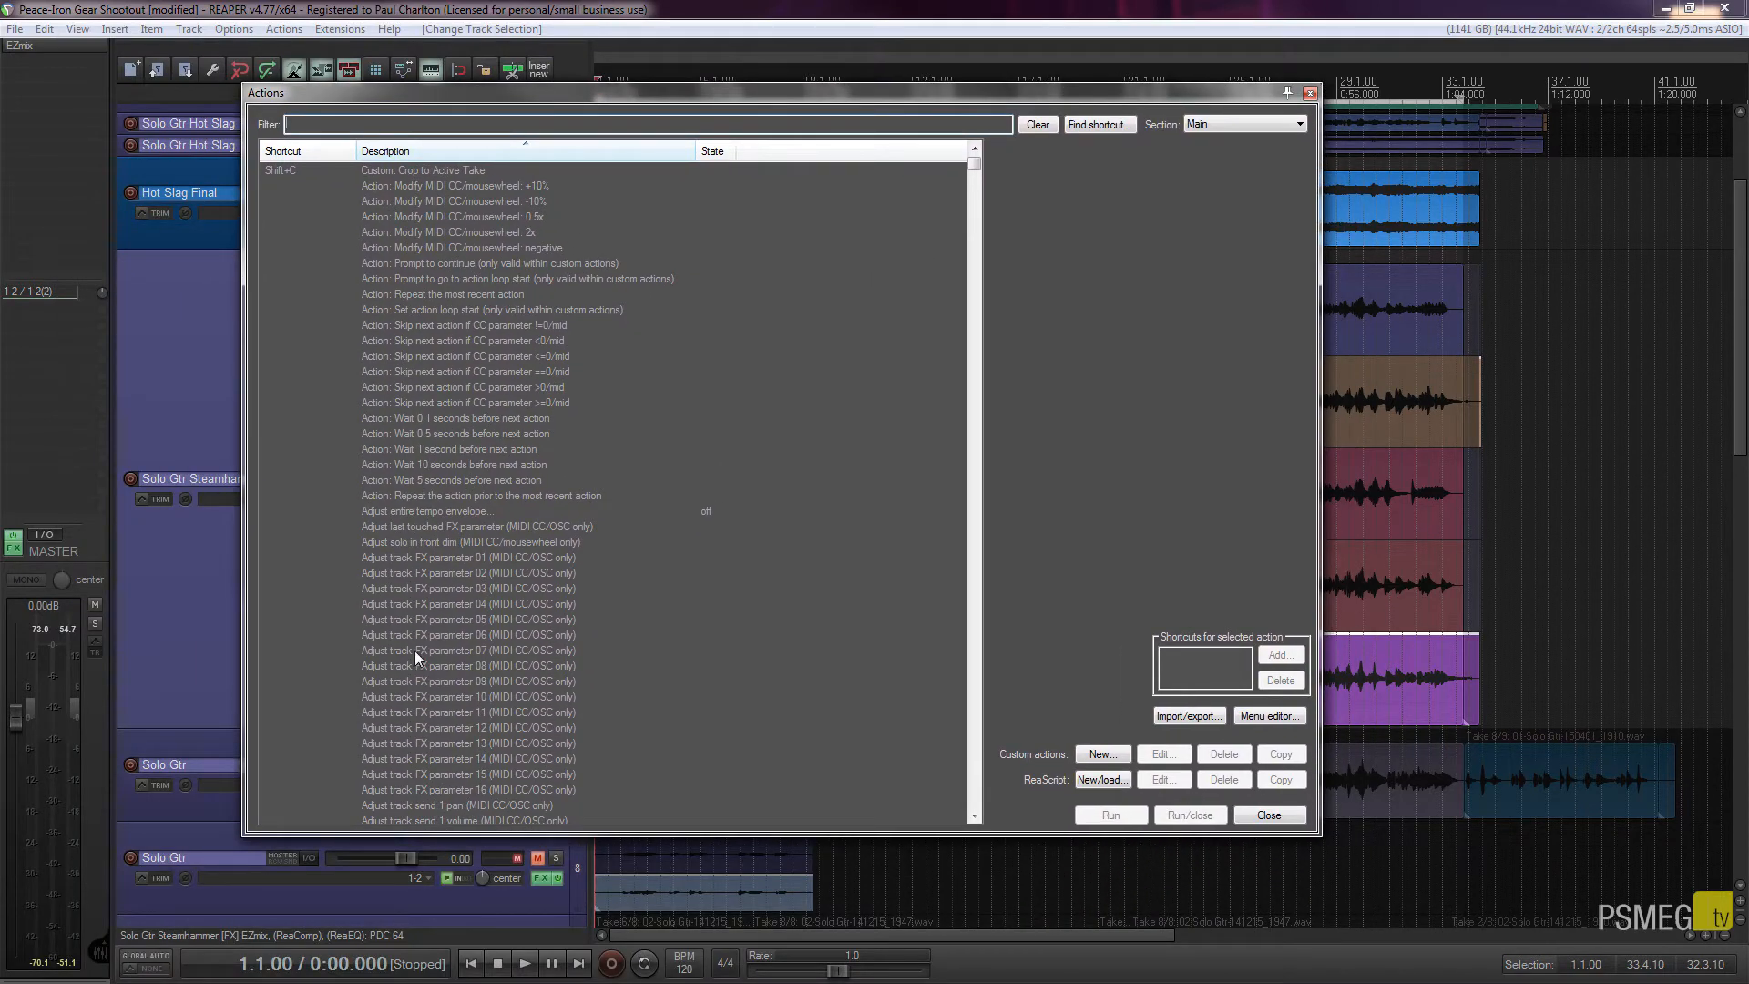
mouse_move(418, 511)
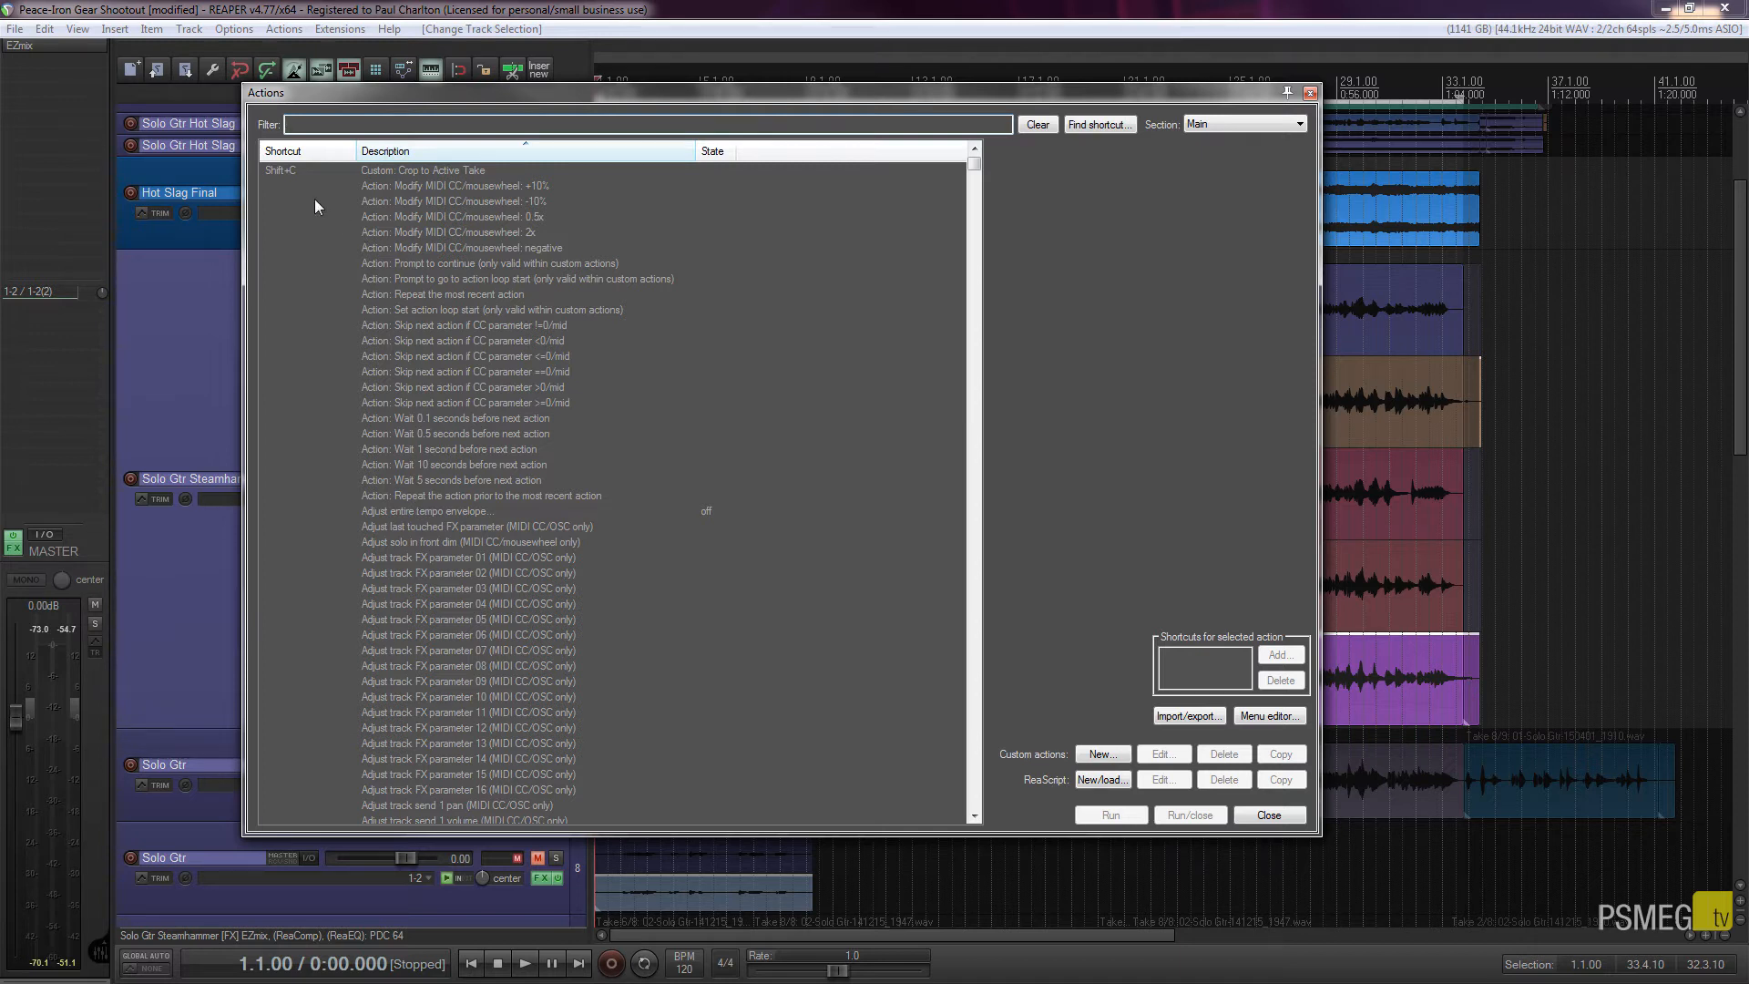
mouse_move(458, 175)
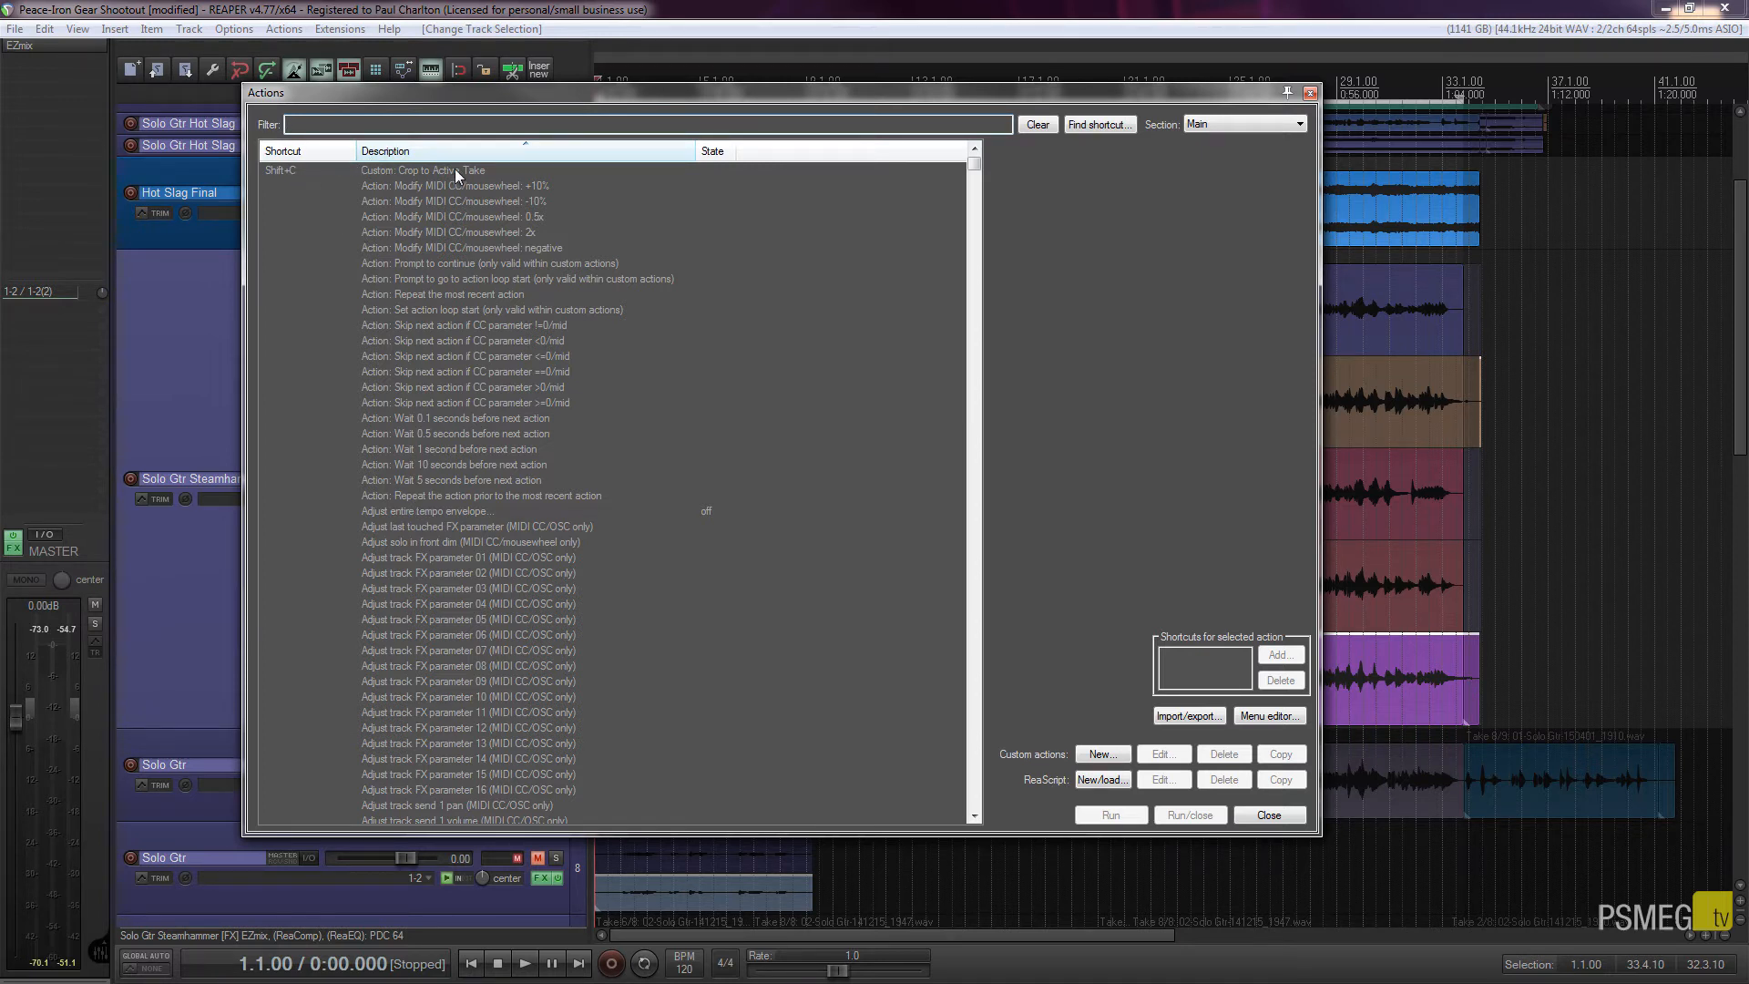
mouse_move(293, 184)
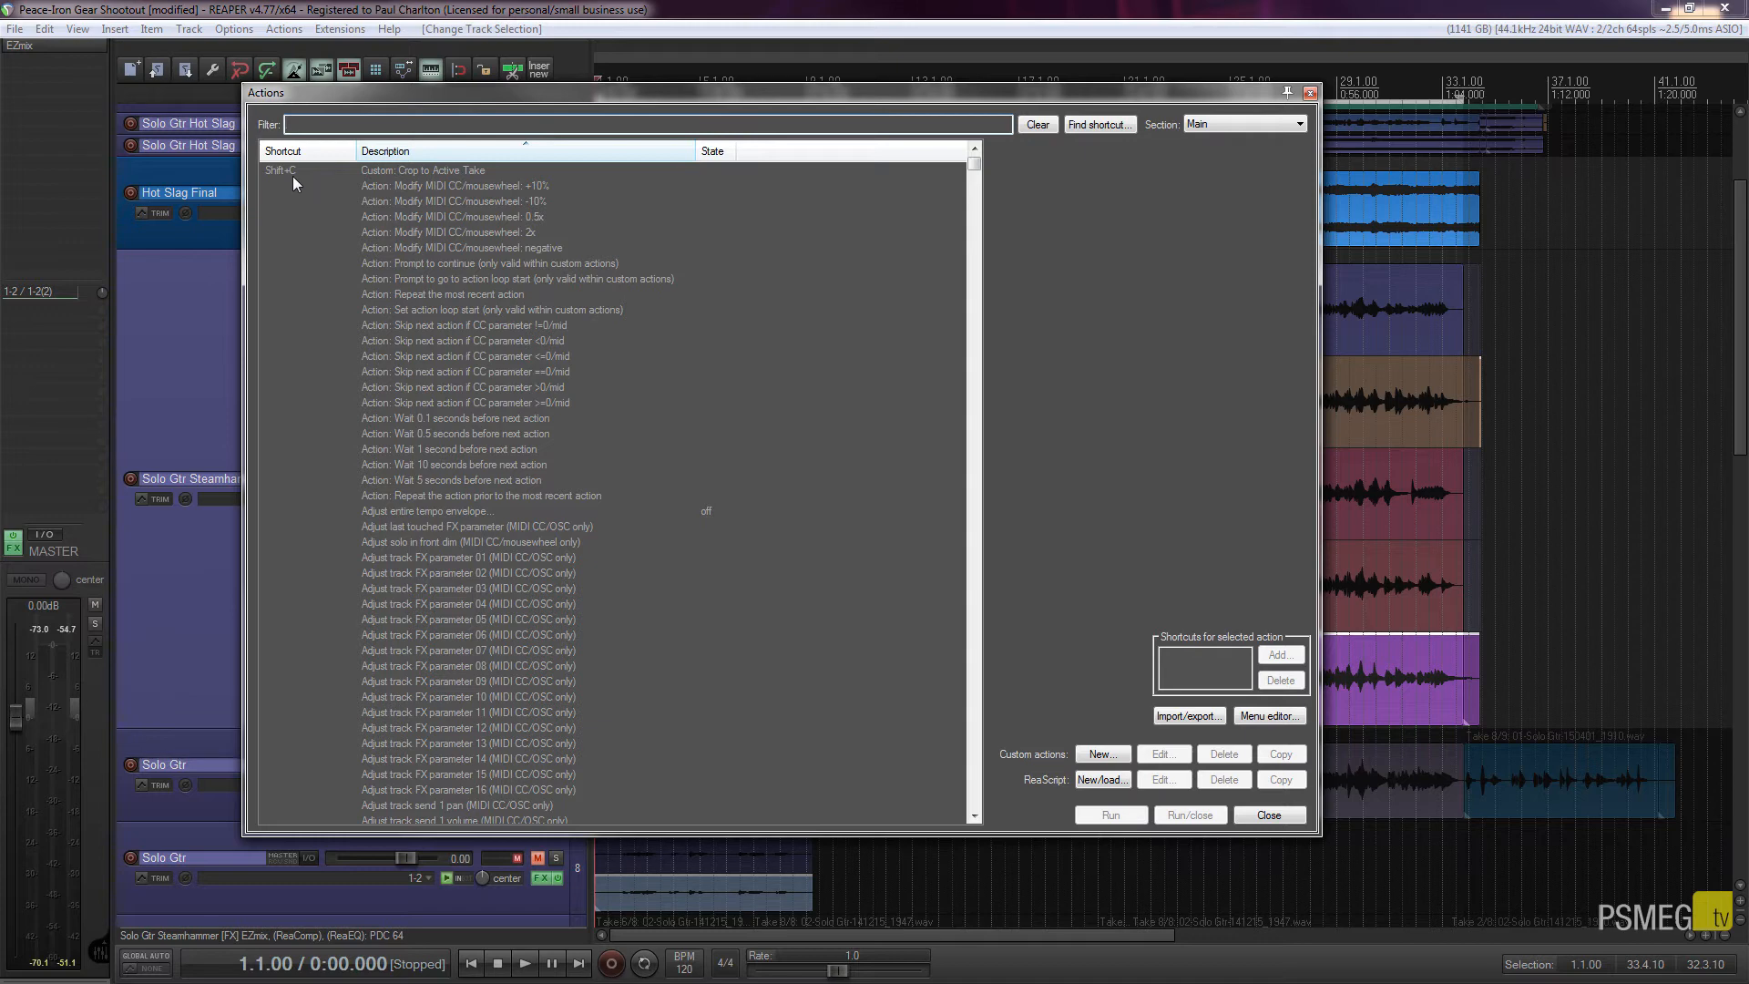
mouse_move(392, 178)
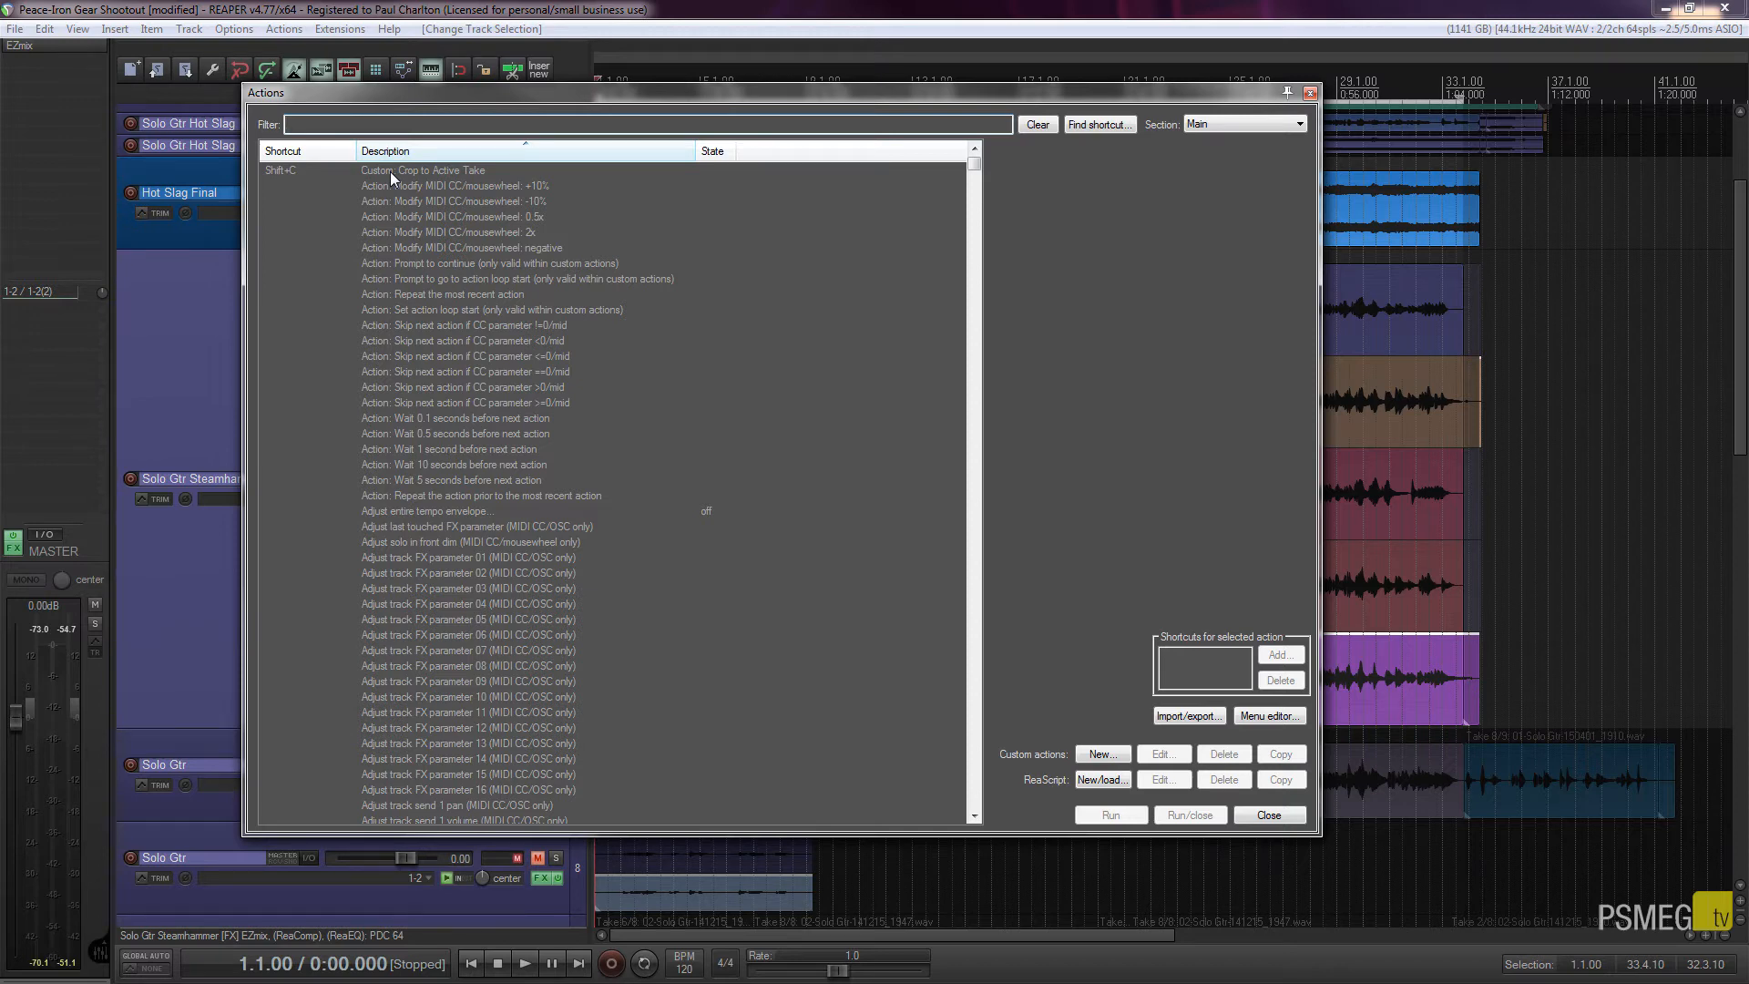
click(447, 169)
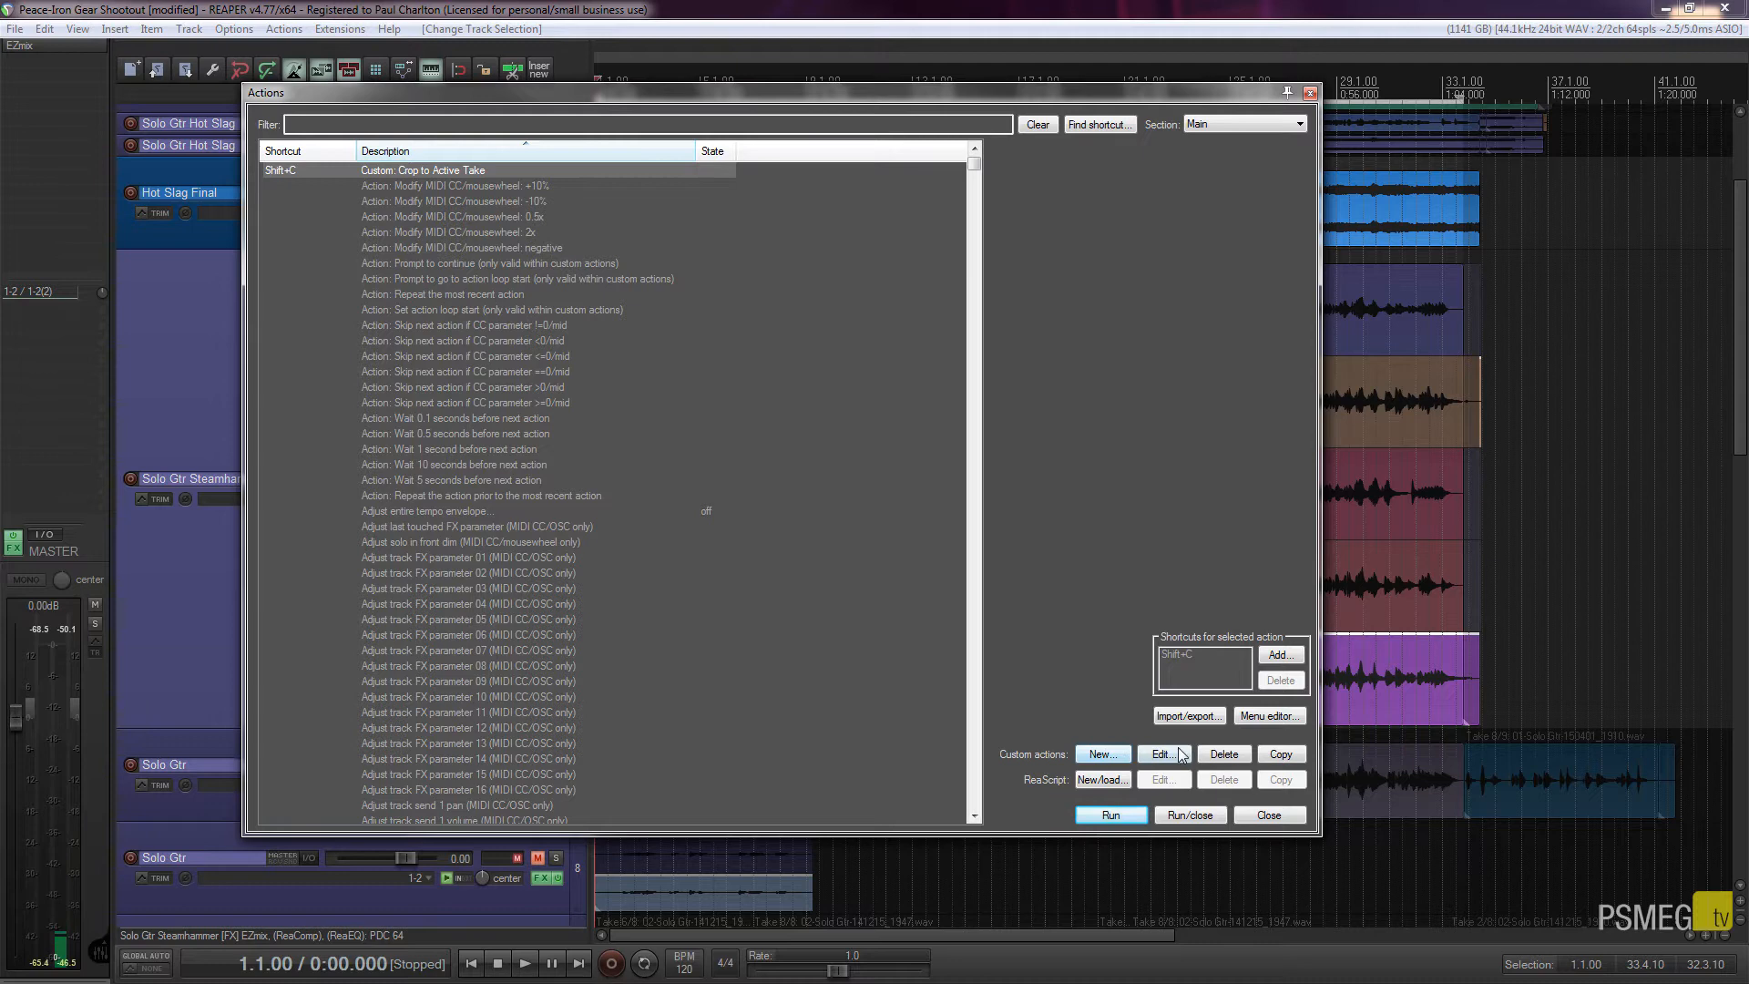
- Edit Crop to Active Take to reveal its nine-step action sequence
click(1160, 754)
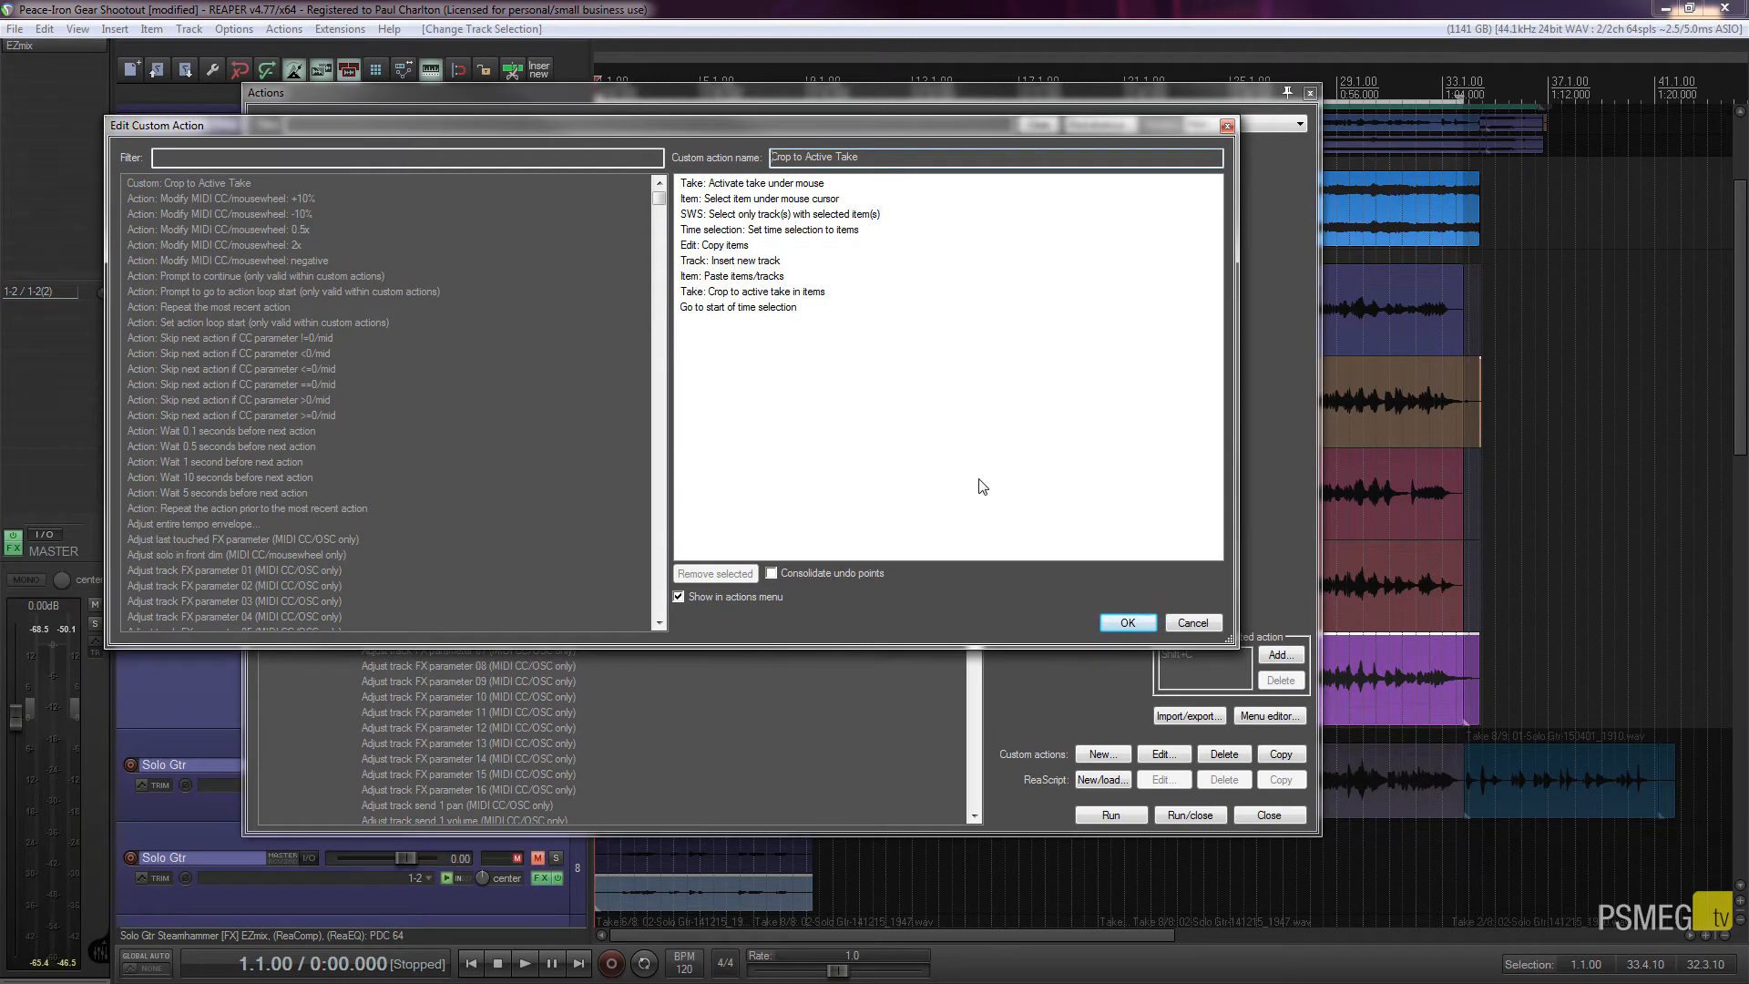
mouse_move(318, 214)
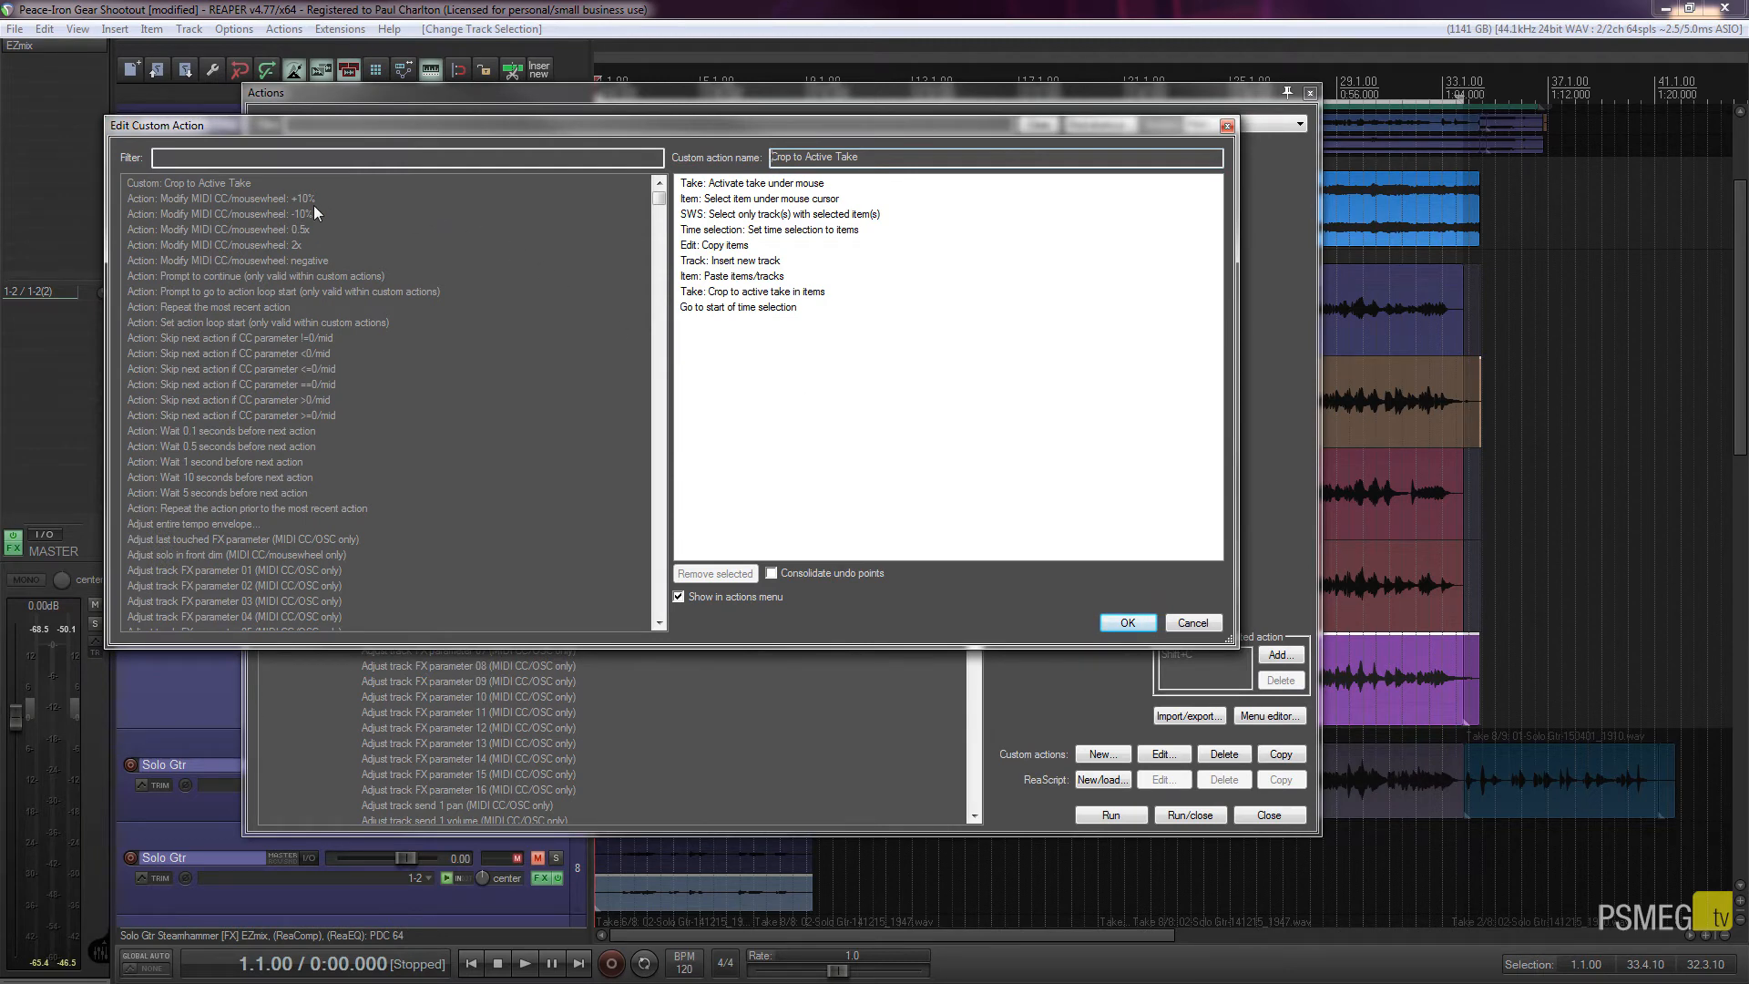
mouse_move(383, 208)
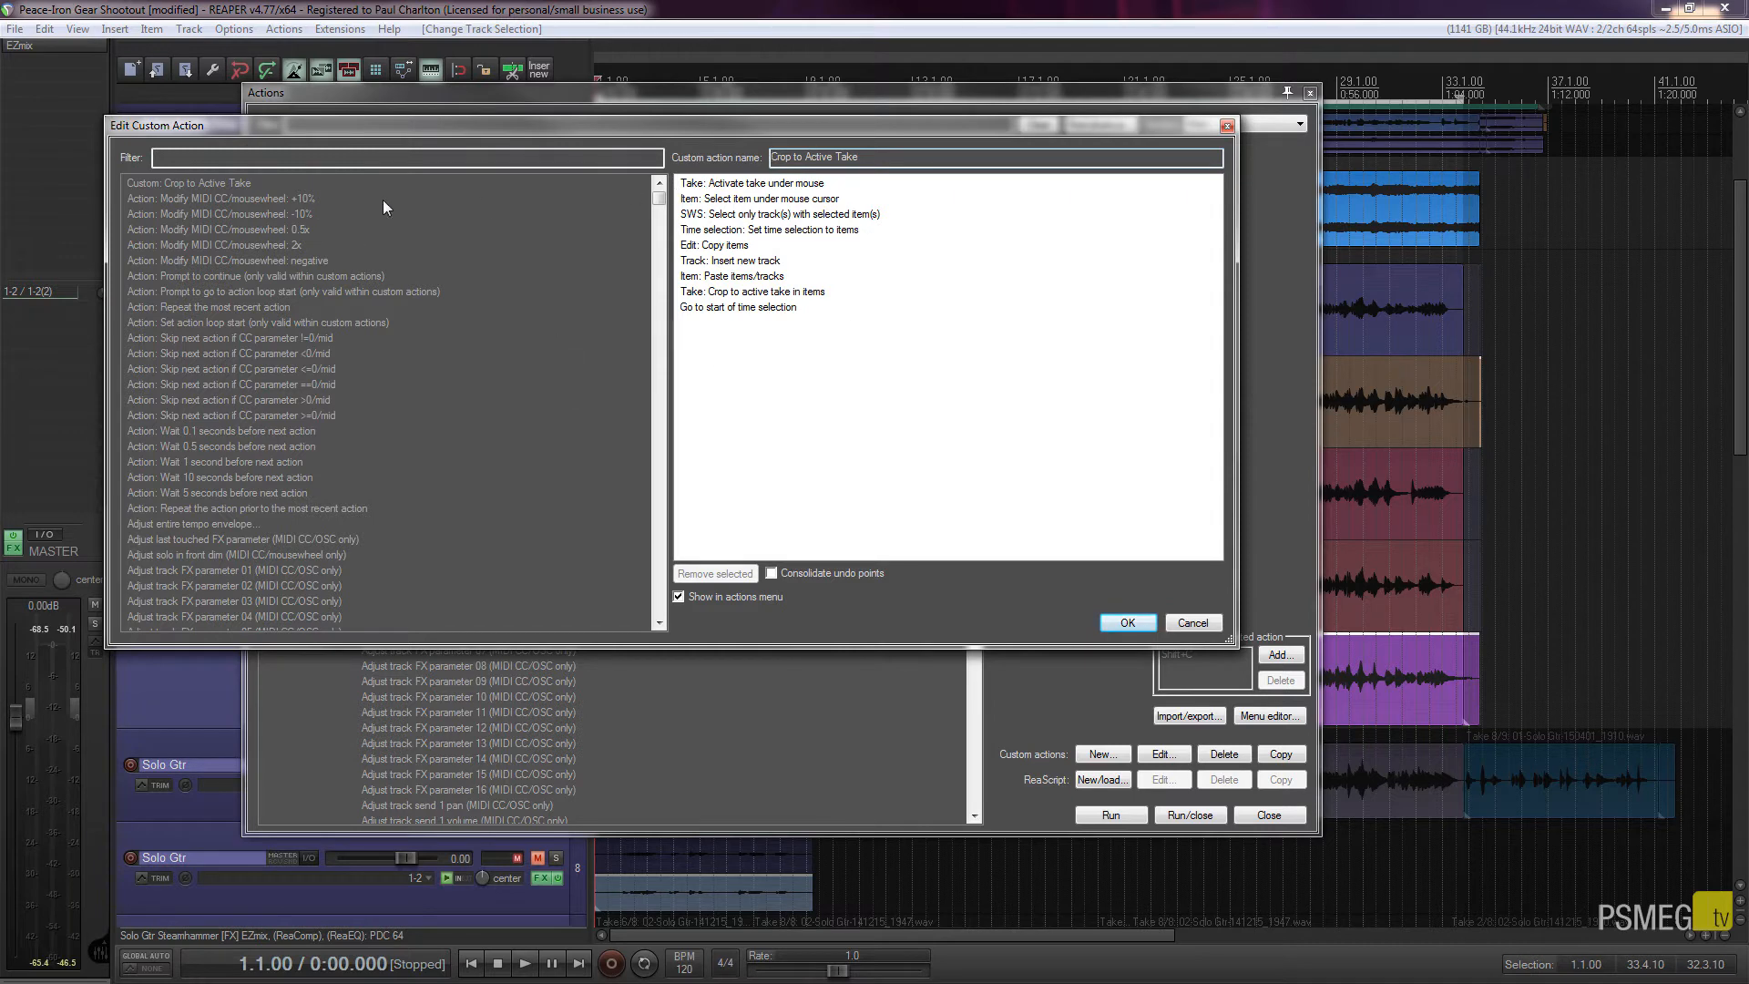
mouse_move(755, 213)
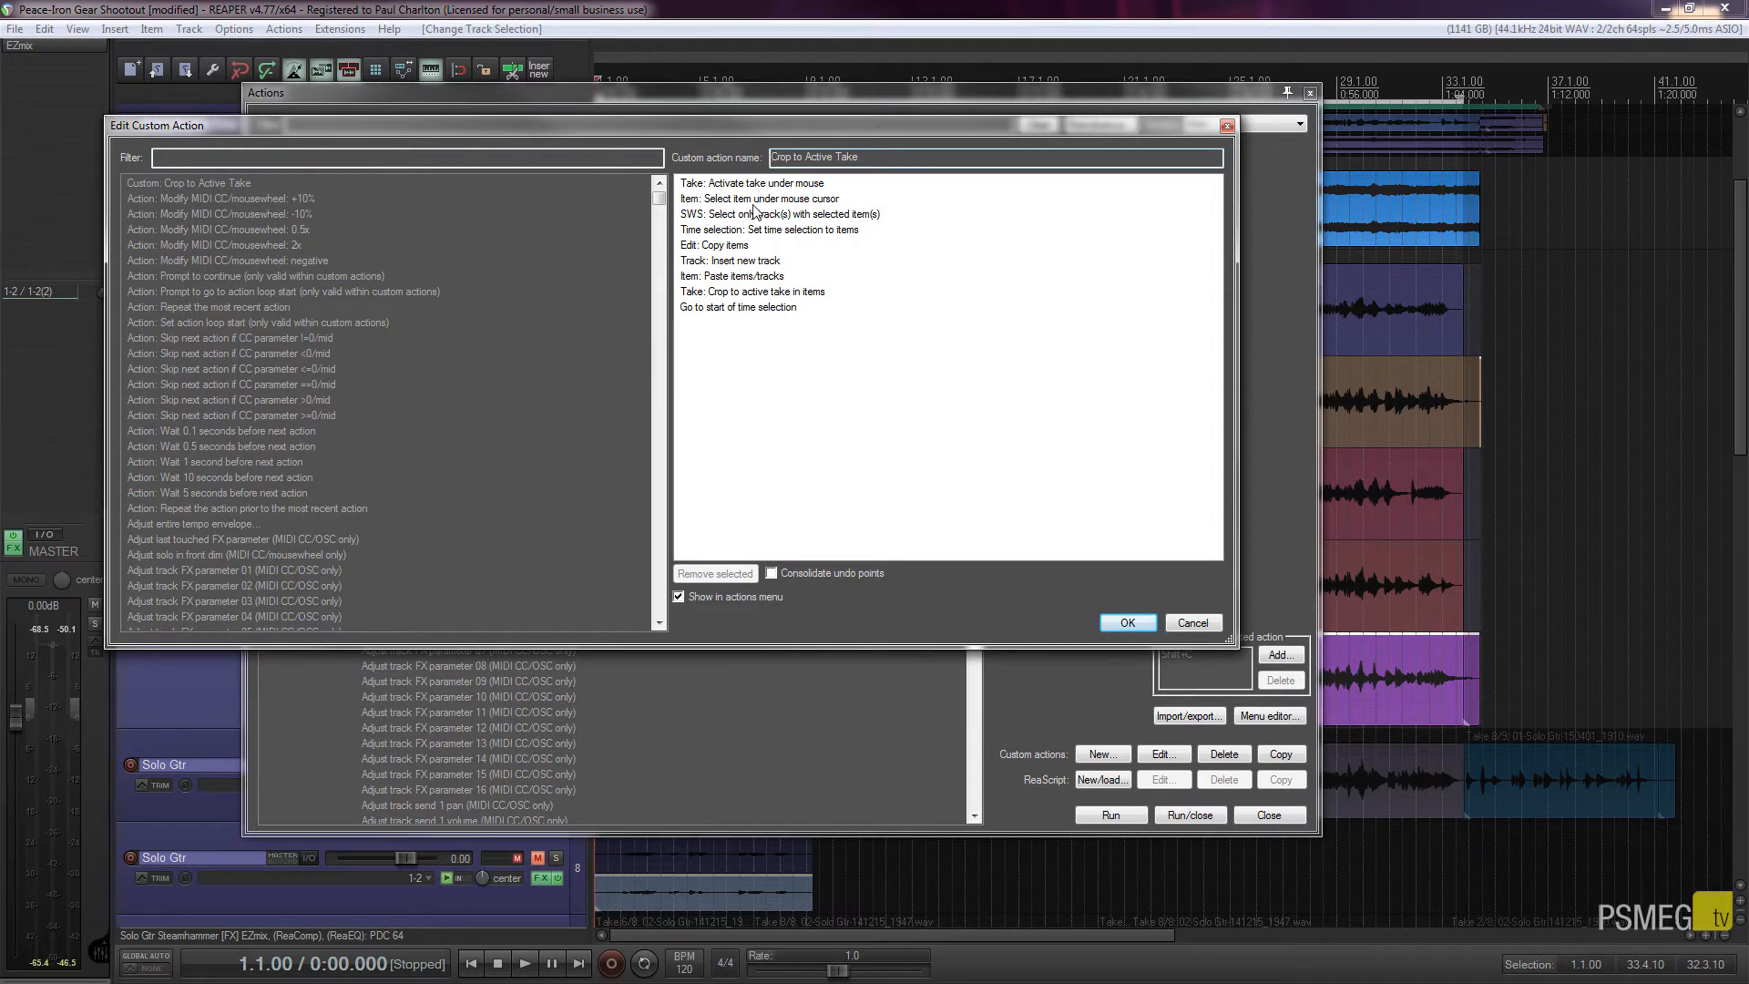
mouse_move(781, 190)
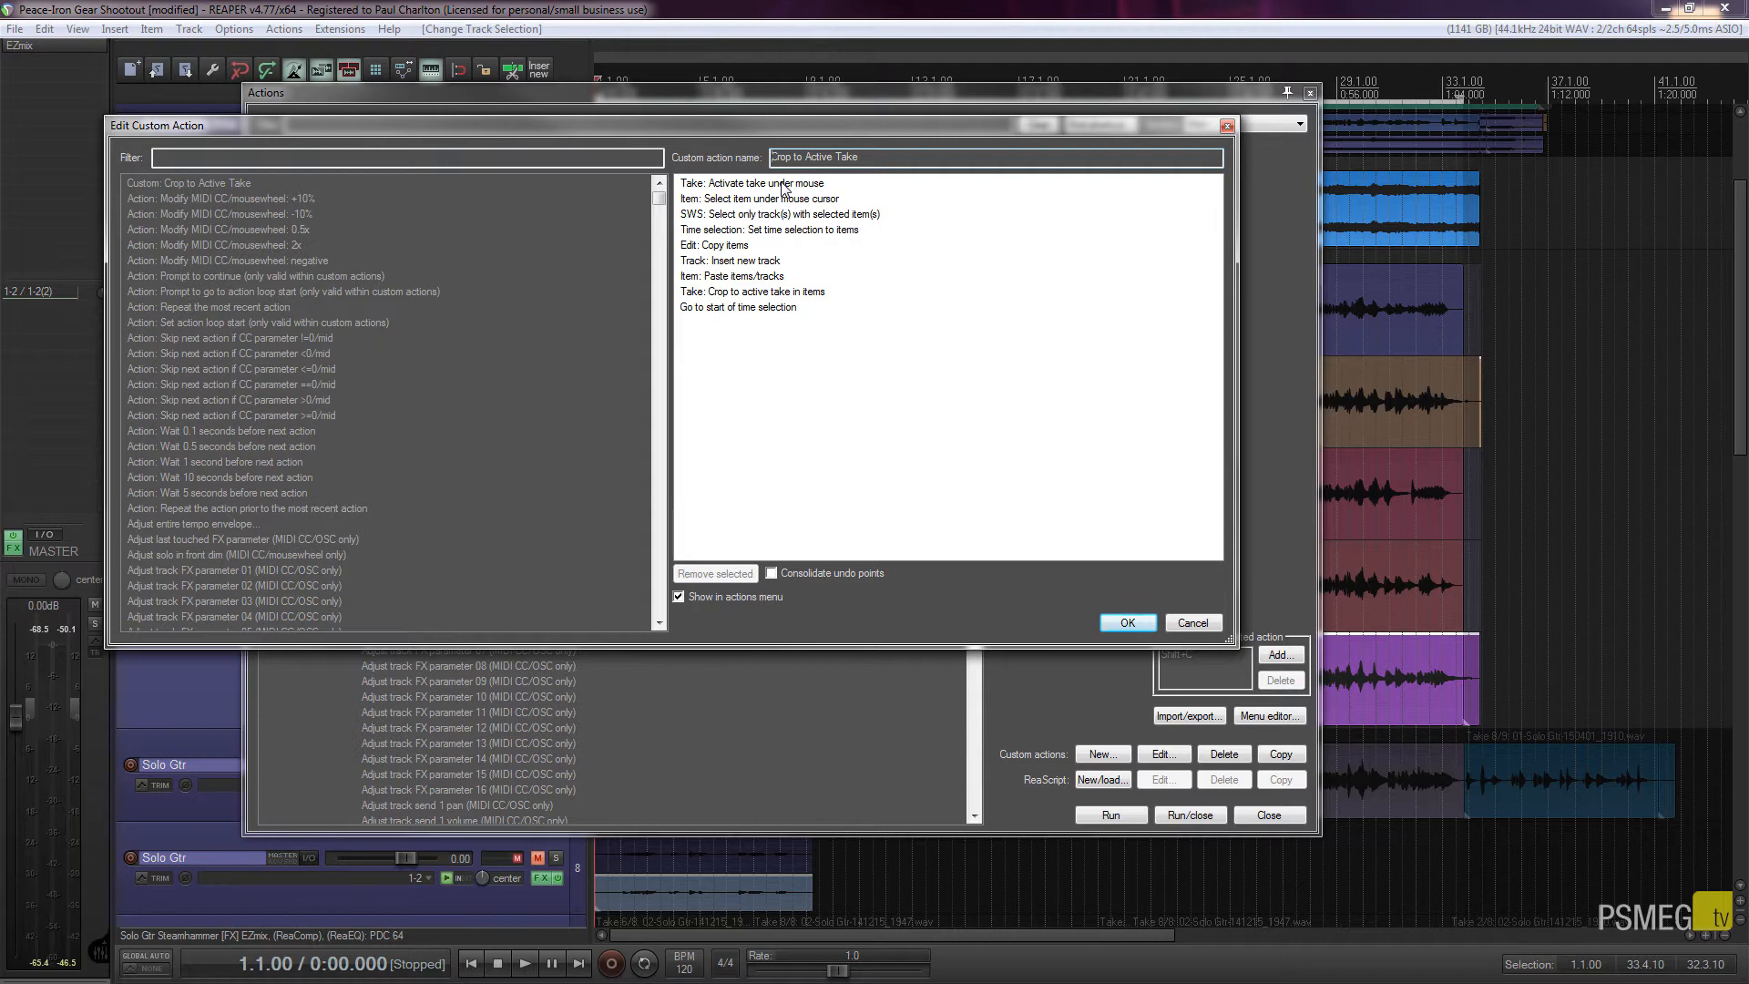
mouse_move(697, 198)
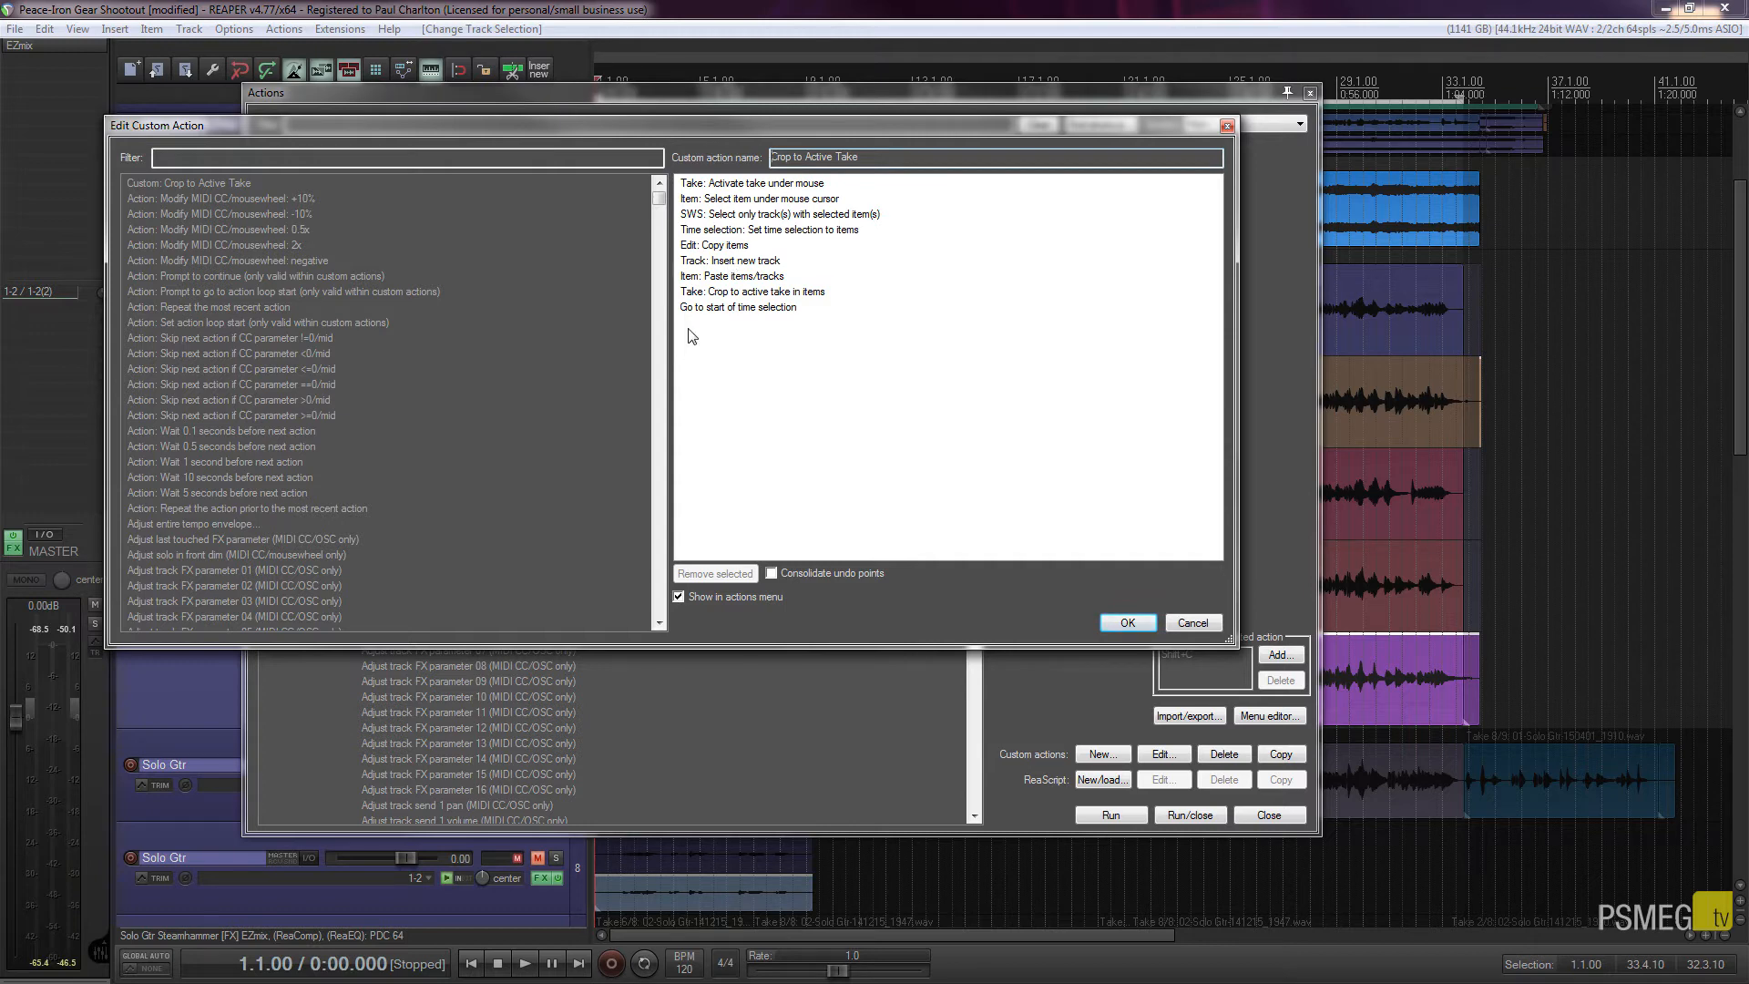
mouse_move(809, 253)
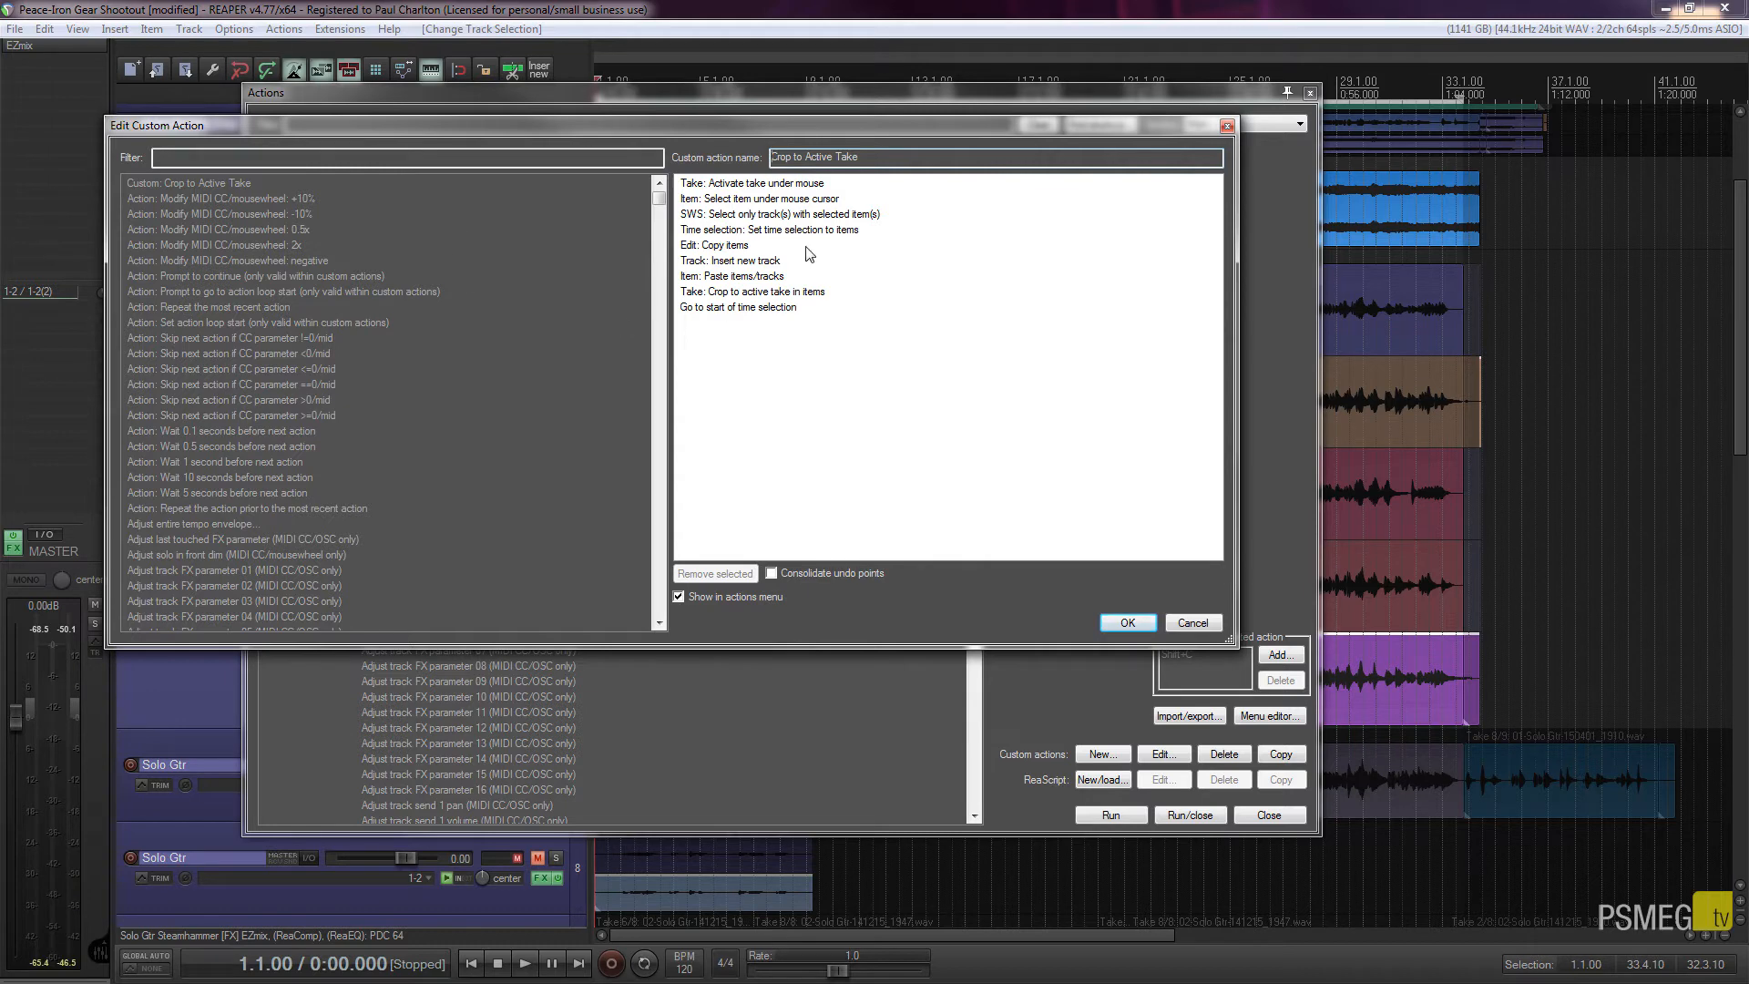
mouse_move(389, 454)
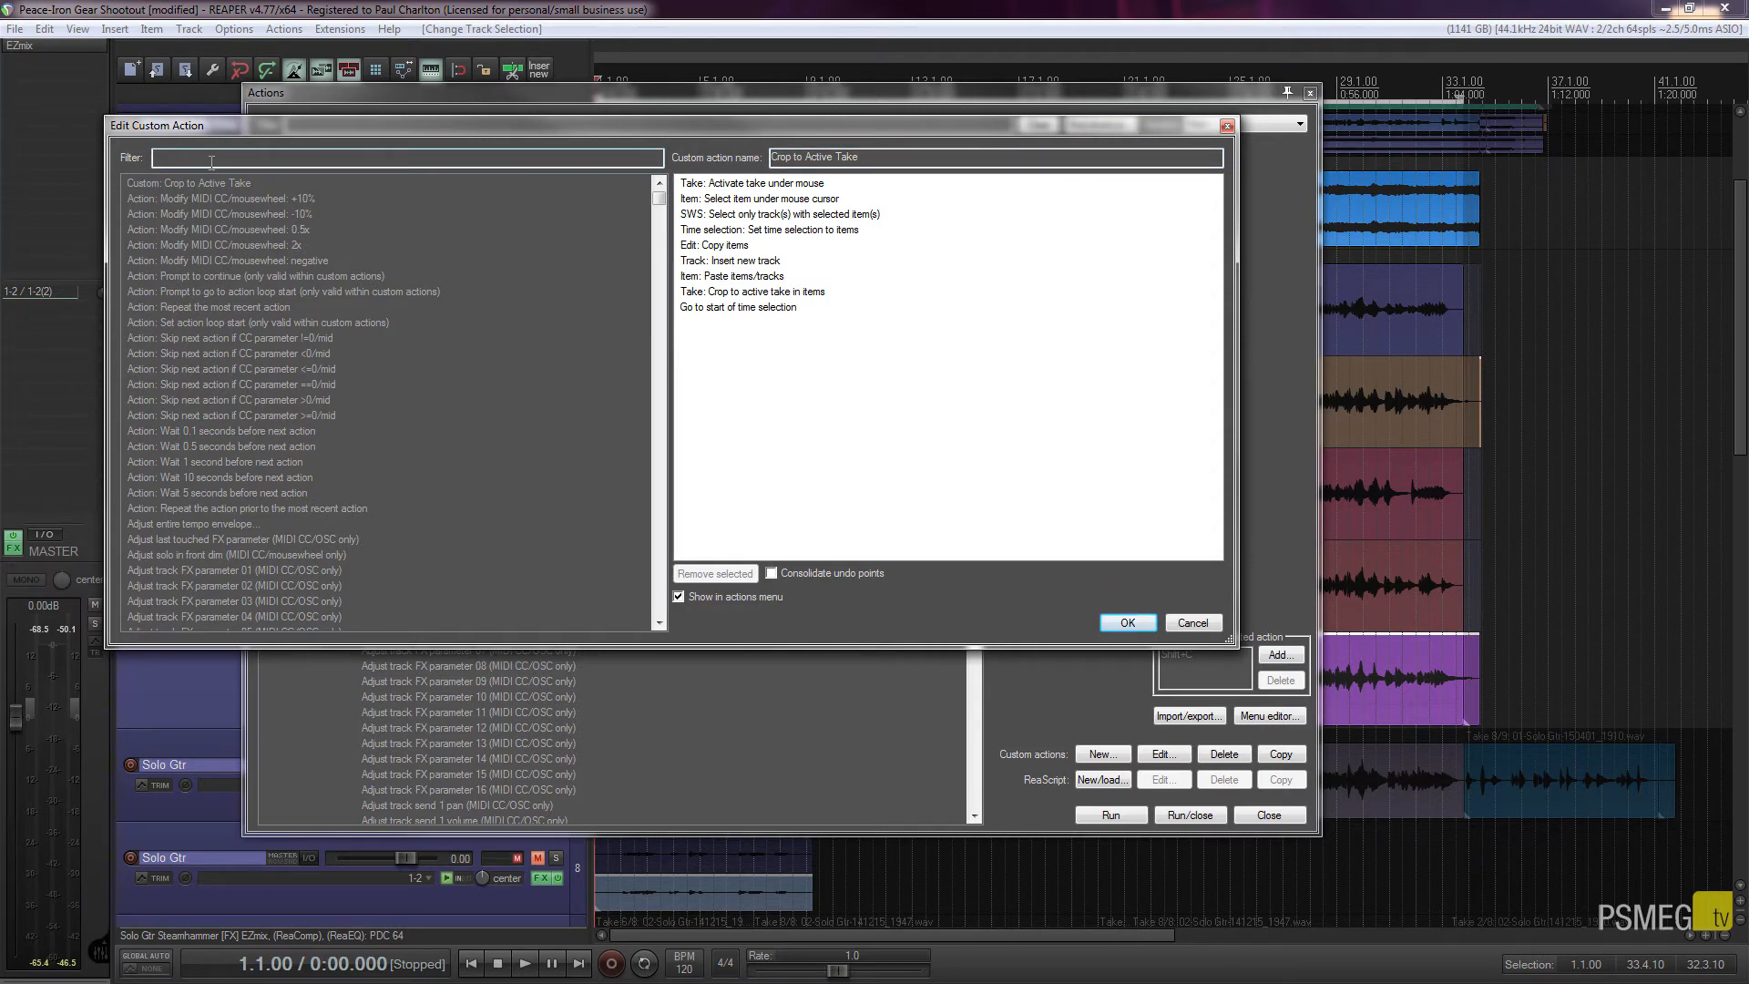
- Filter the custom action editor's list by 'active take under'
text(active ta)
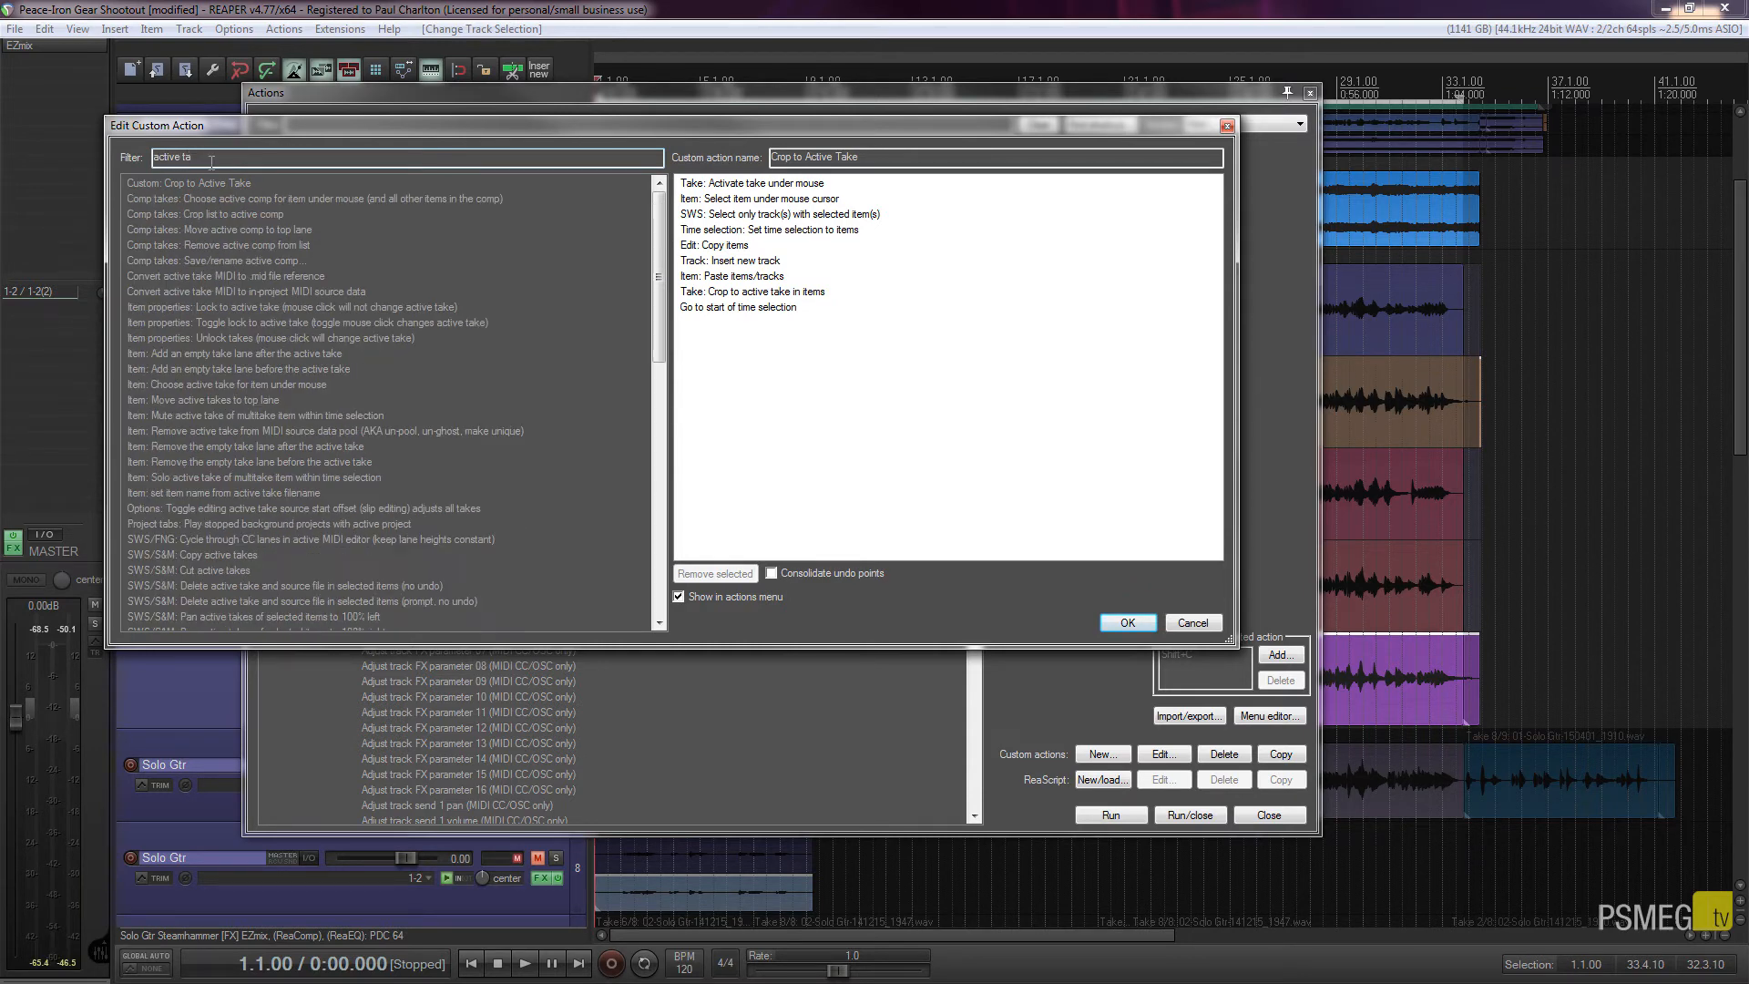
text(ke)
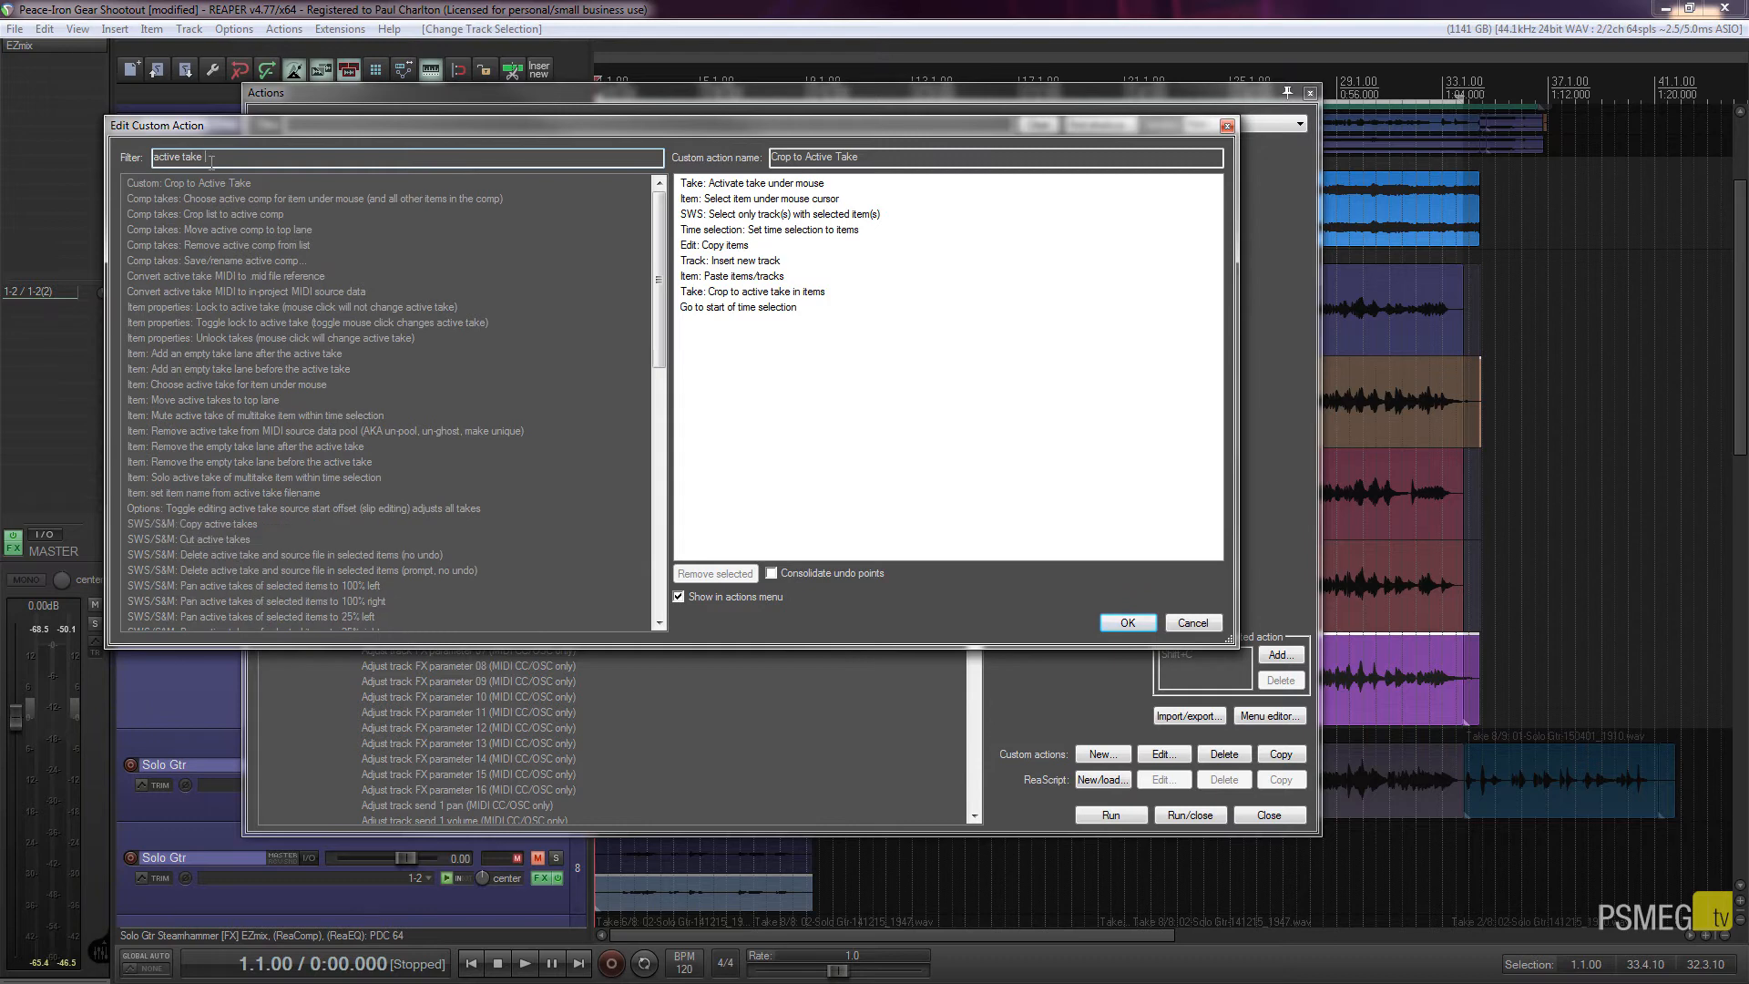
text(under)
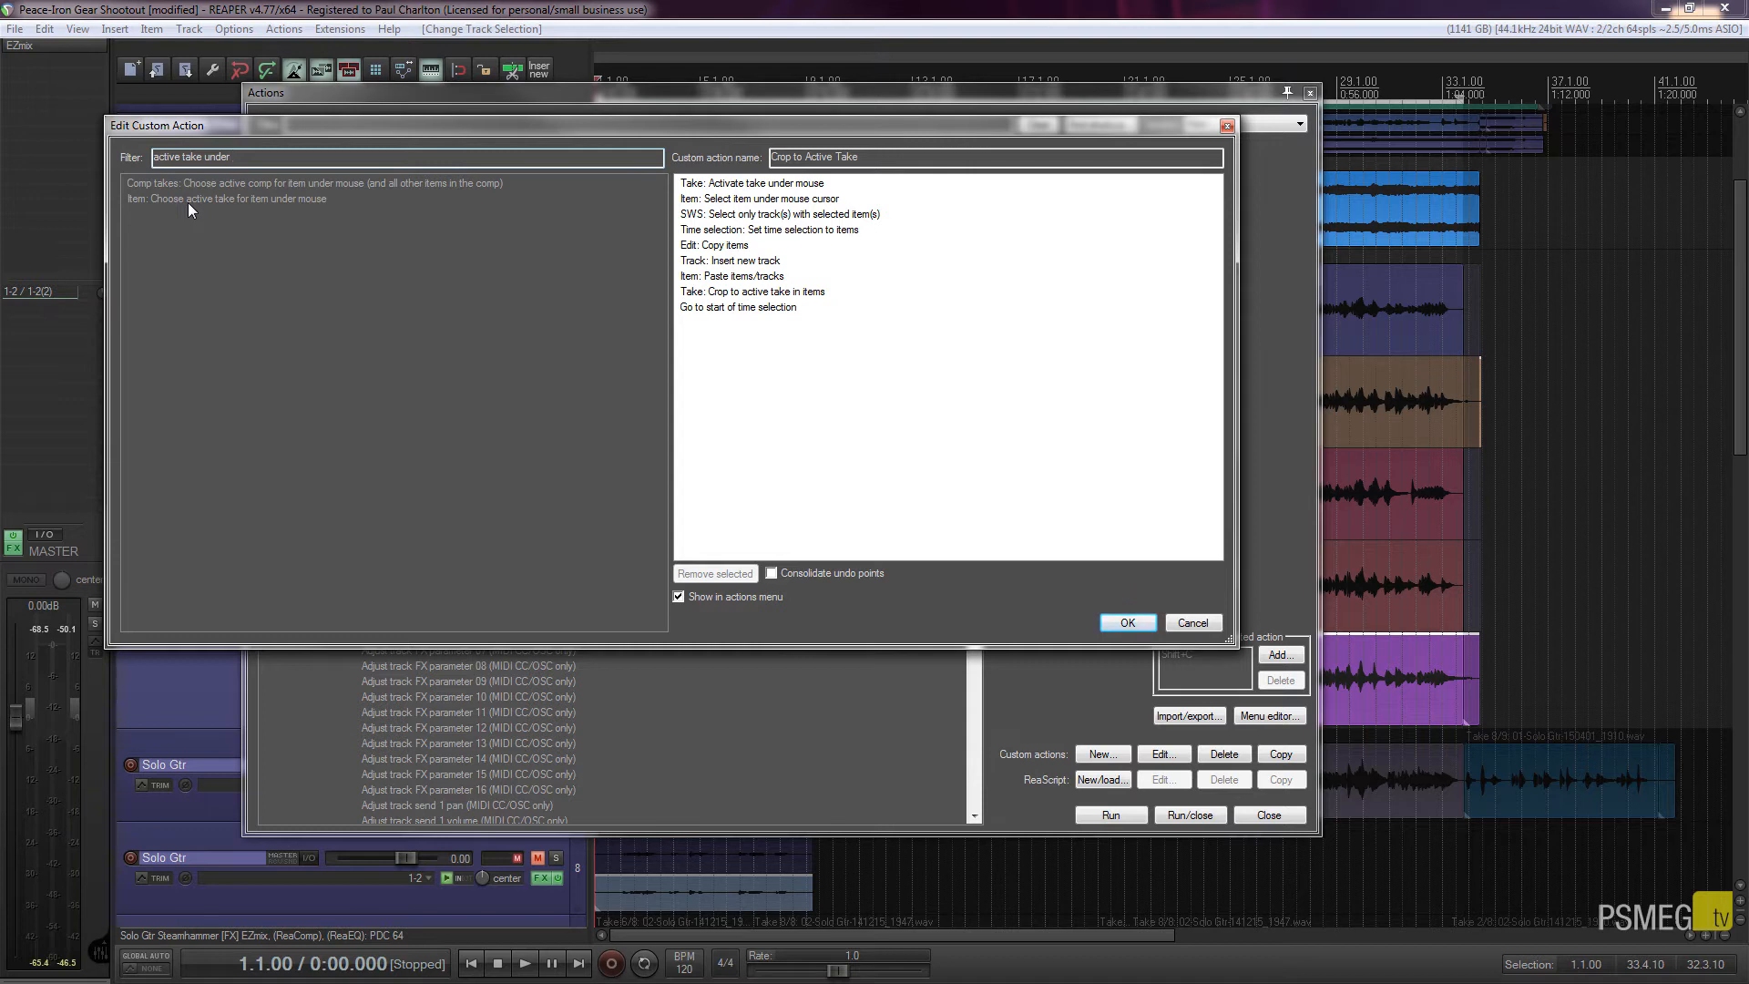
mouse_move(223, 198)
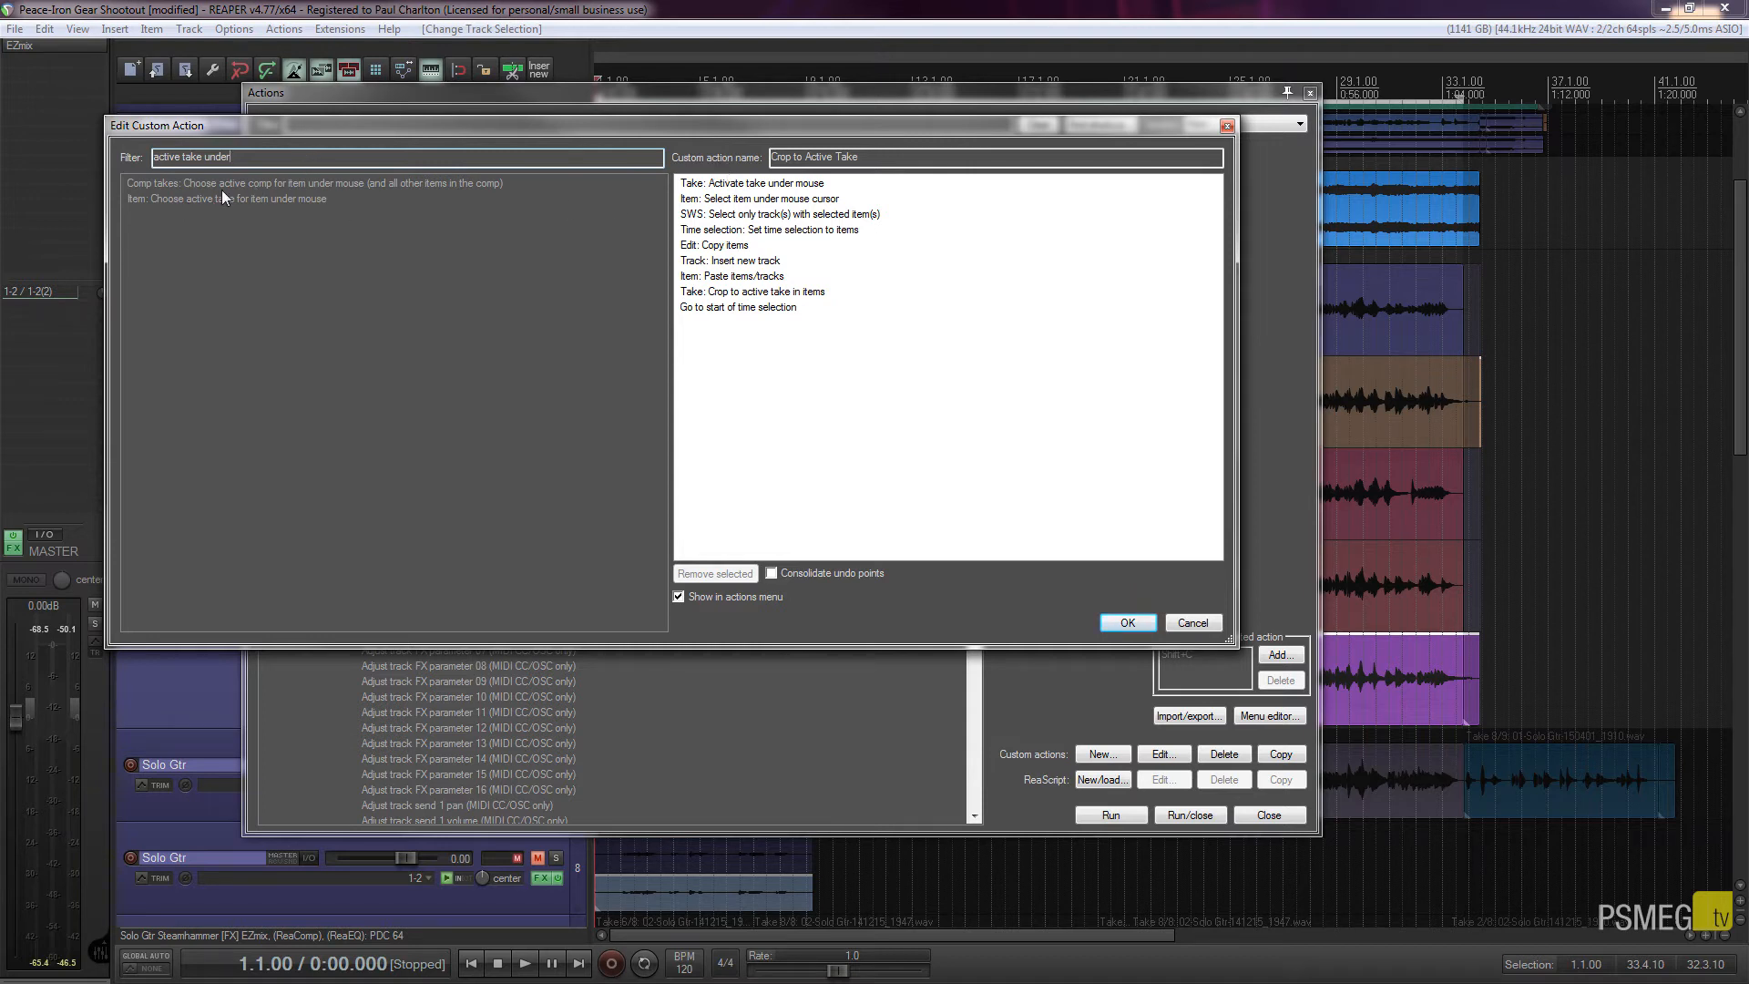
mouse_move(765, 327)
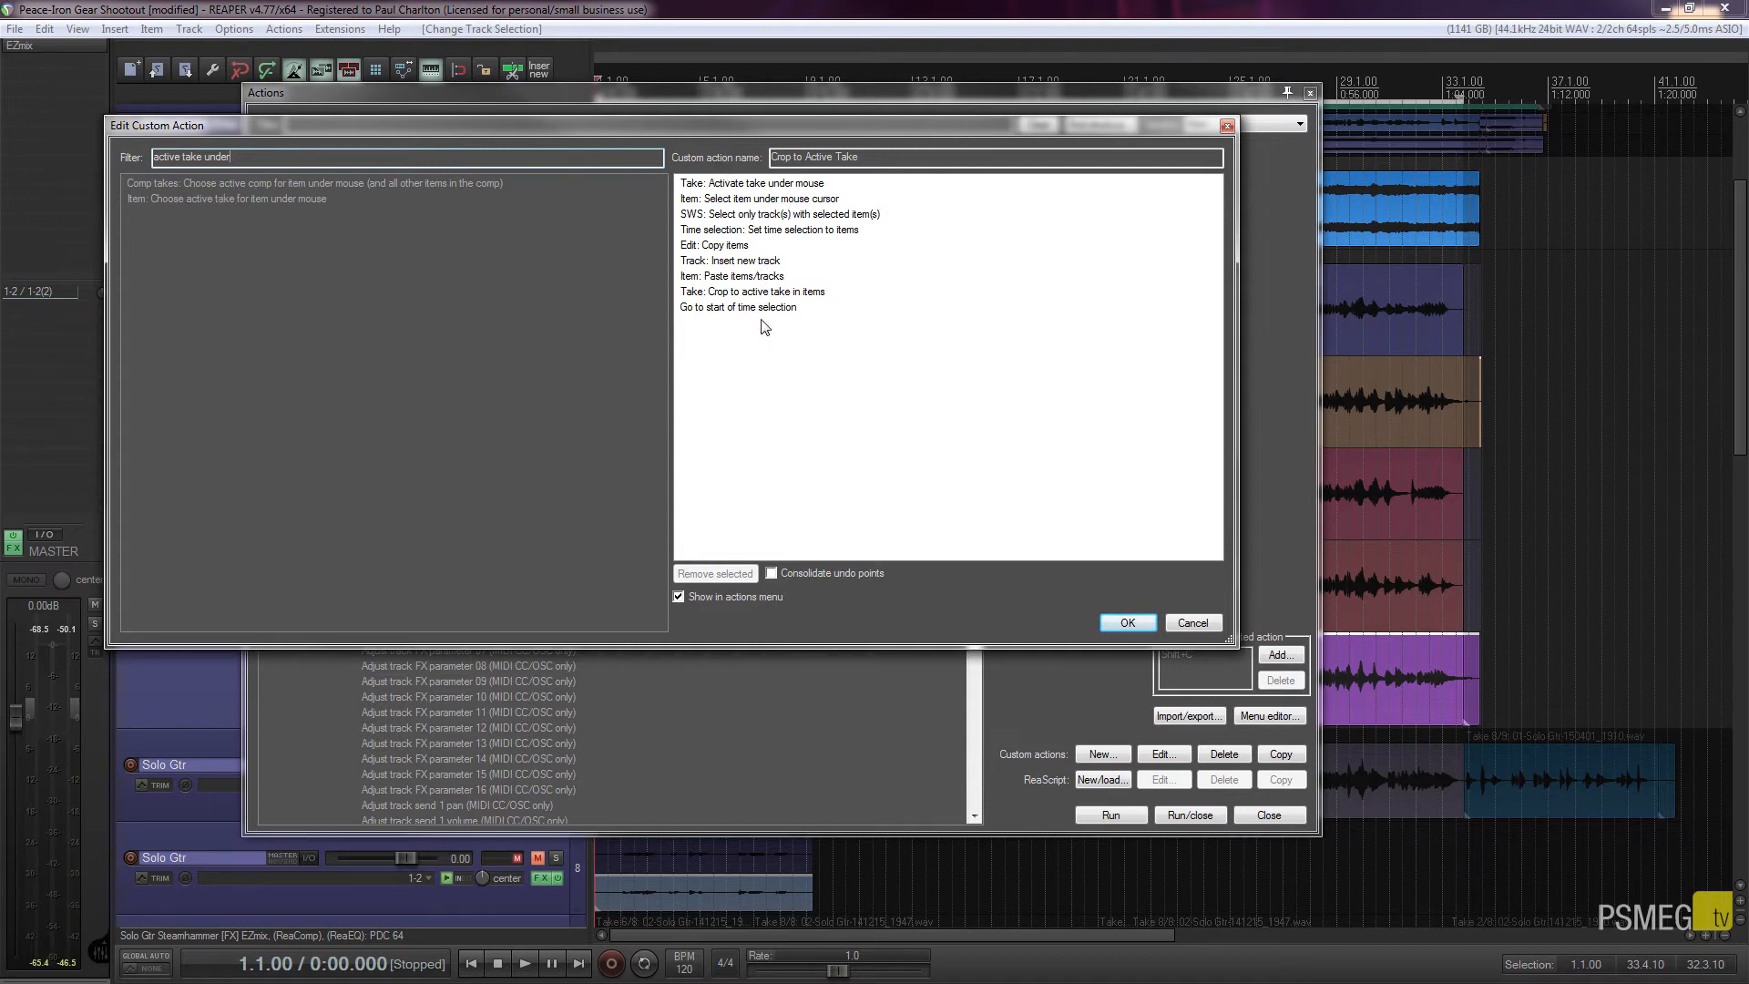
mouse_move(257, 187)
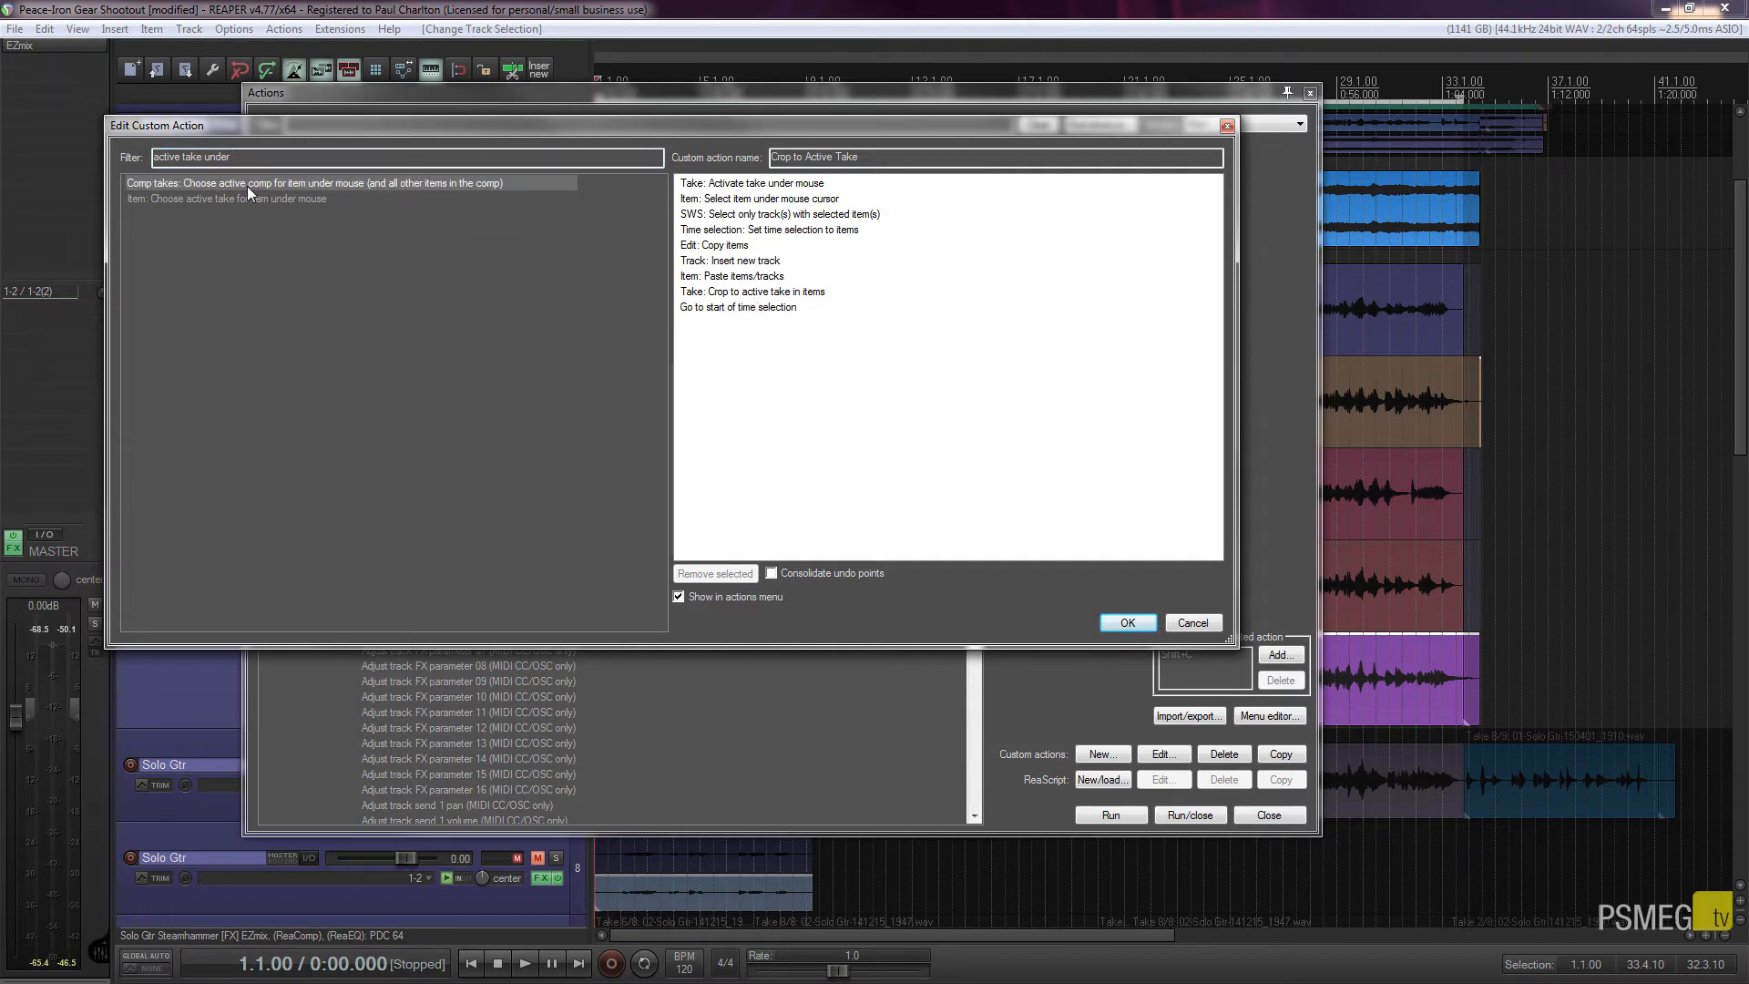
mouse_move(870, 379)
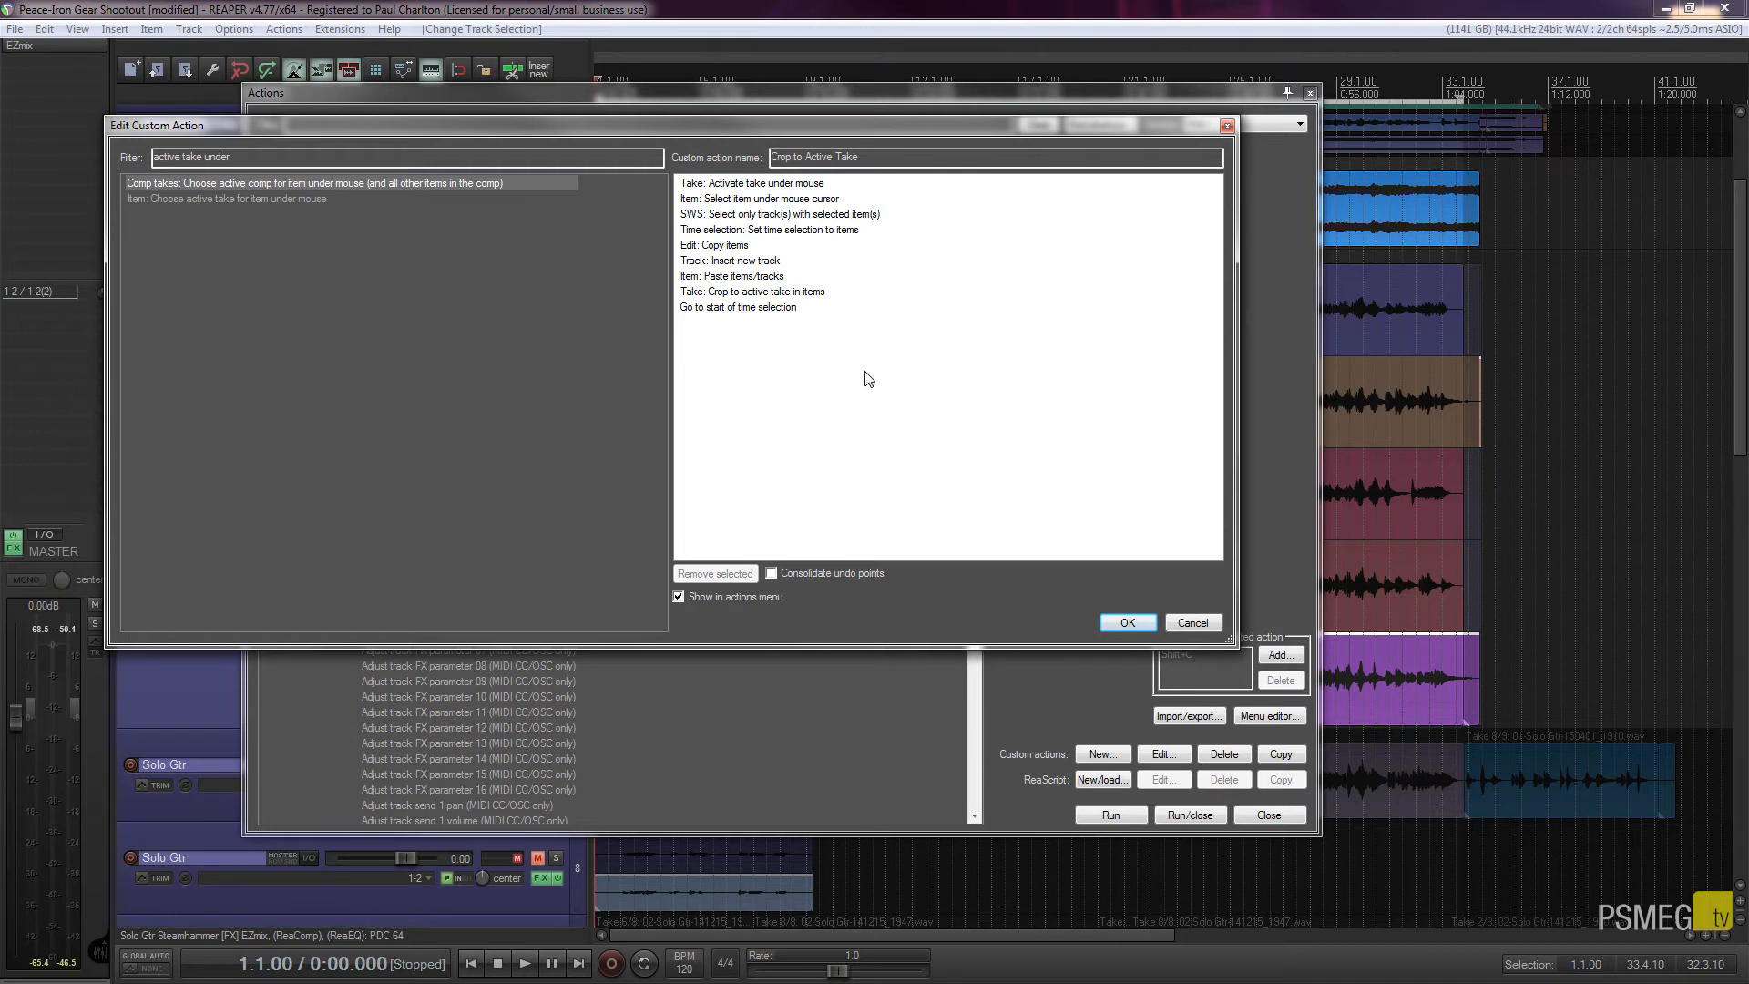
mouse_move(726, 205)
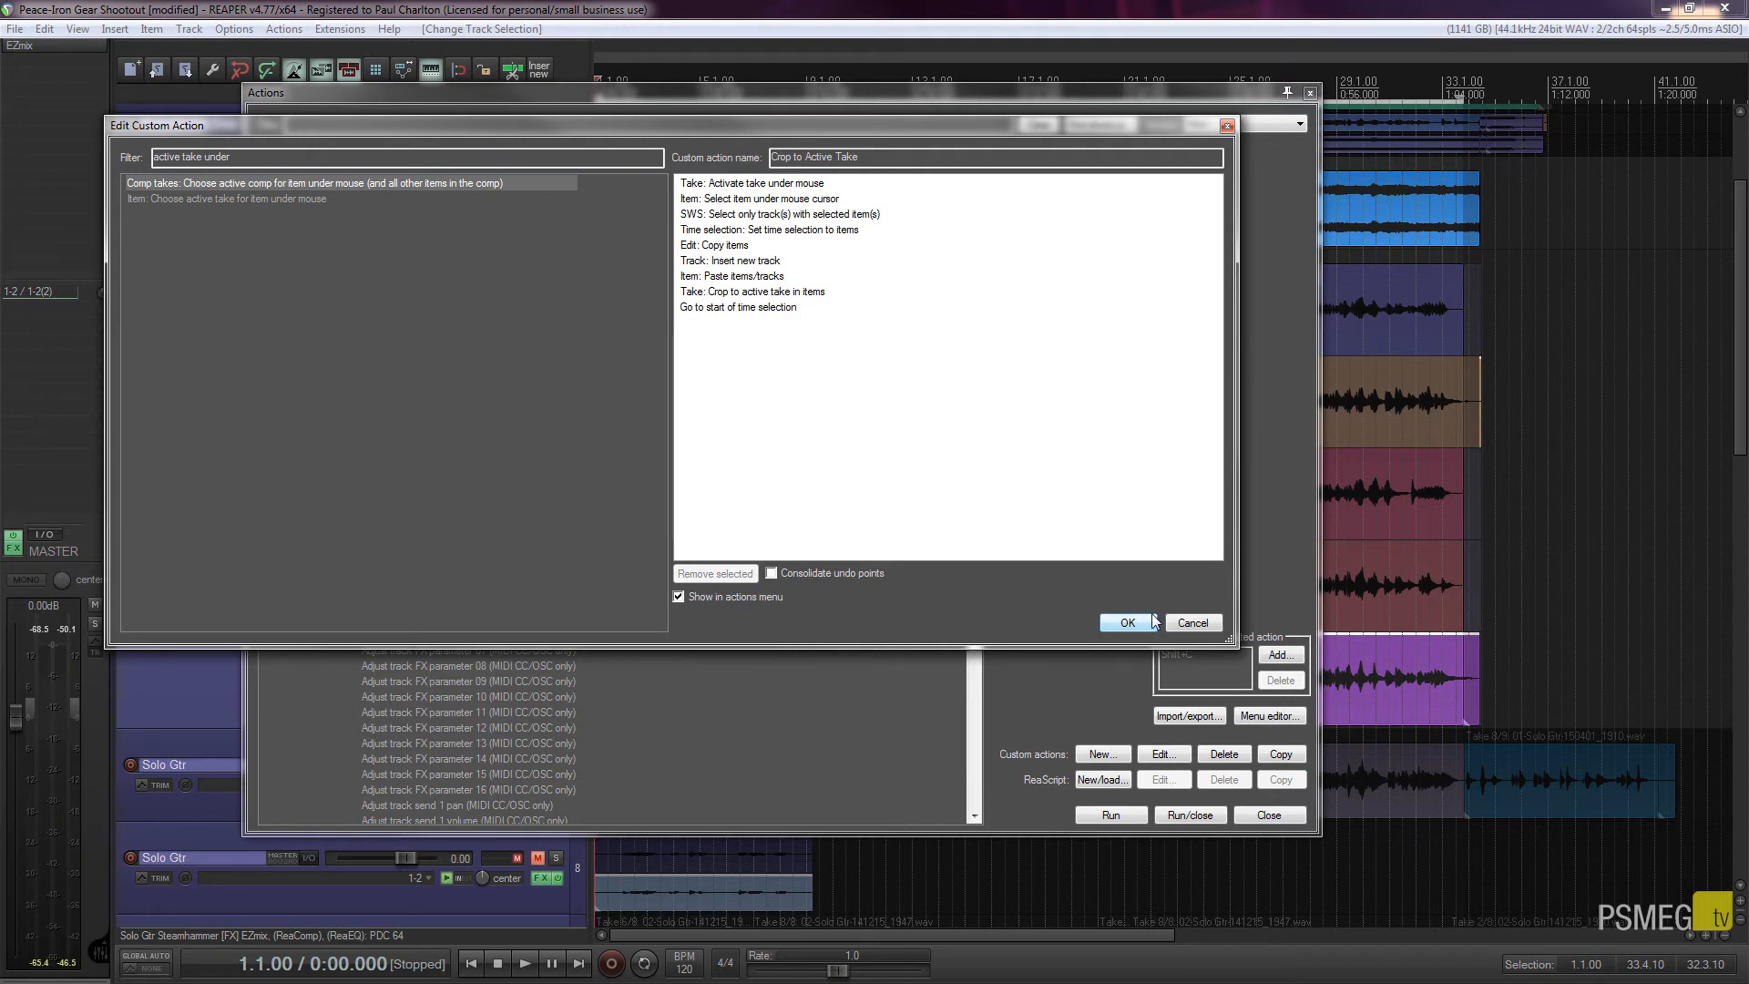
- Save the custom action with OK and confirm its Shift+C shortcut
click(1126, 622)
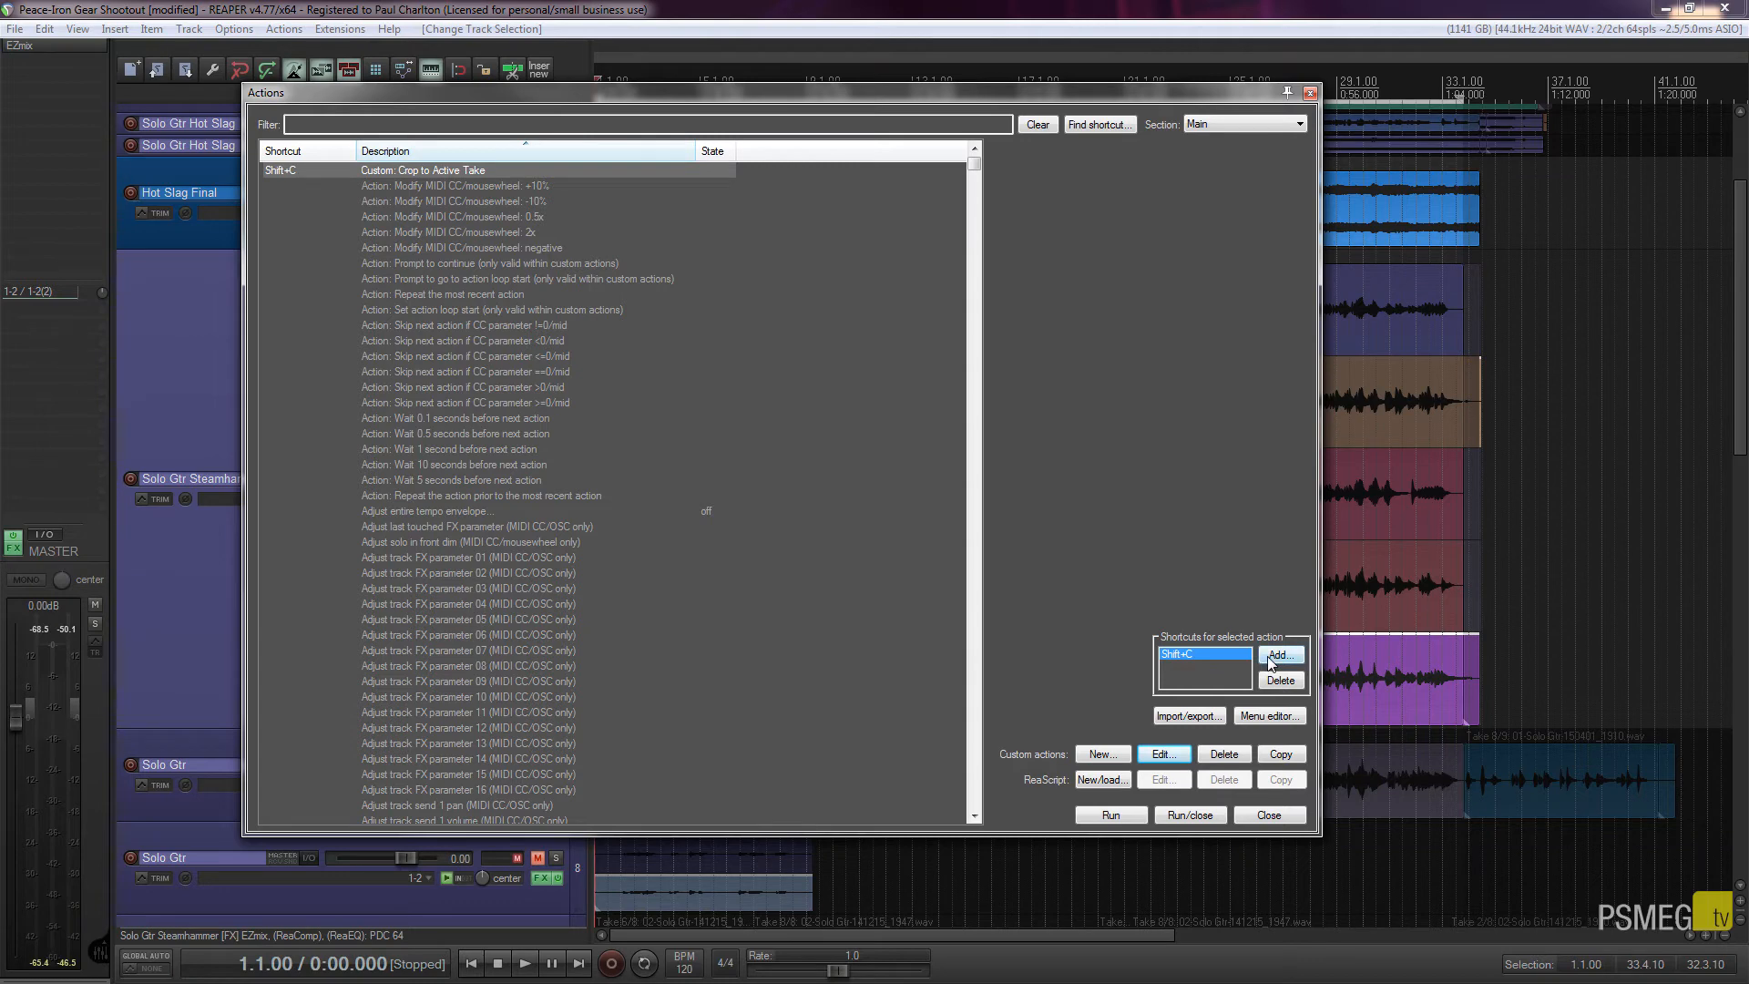
click(1279, 655)
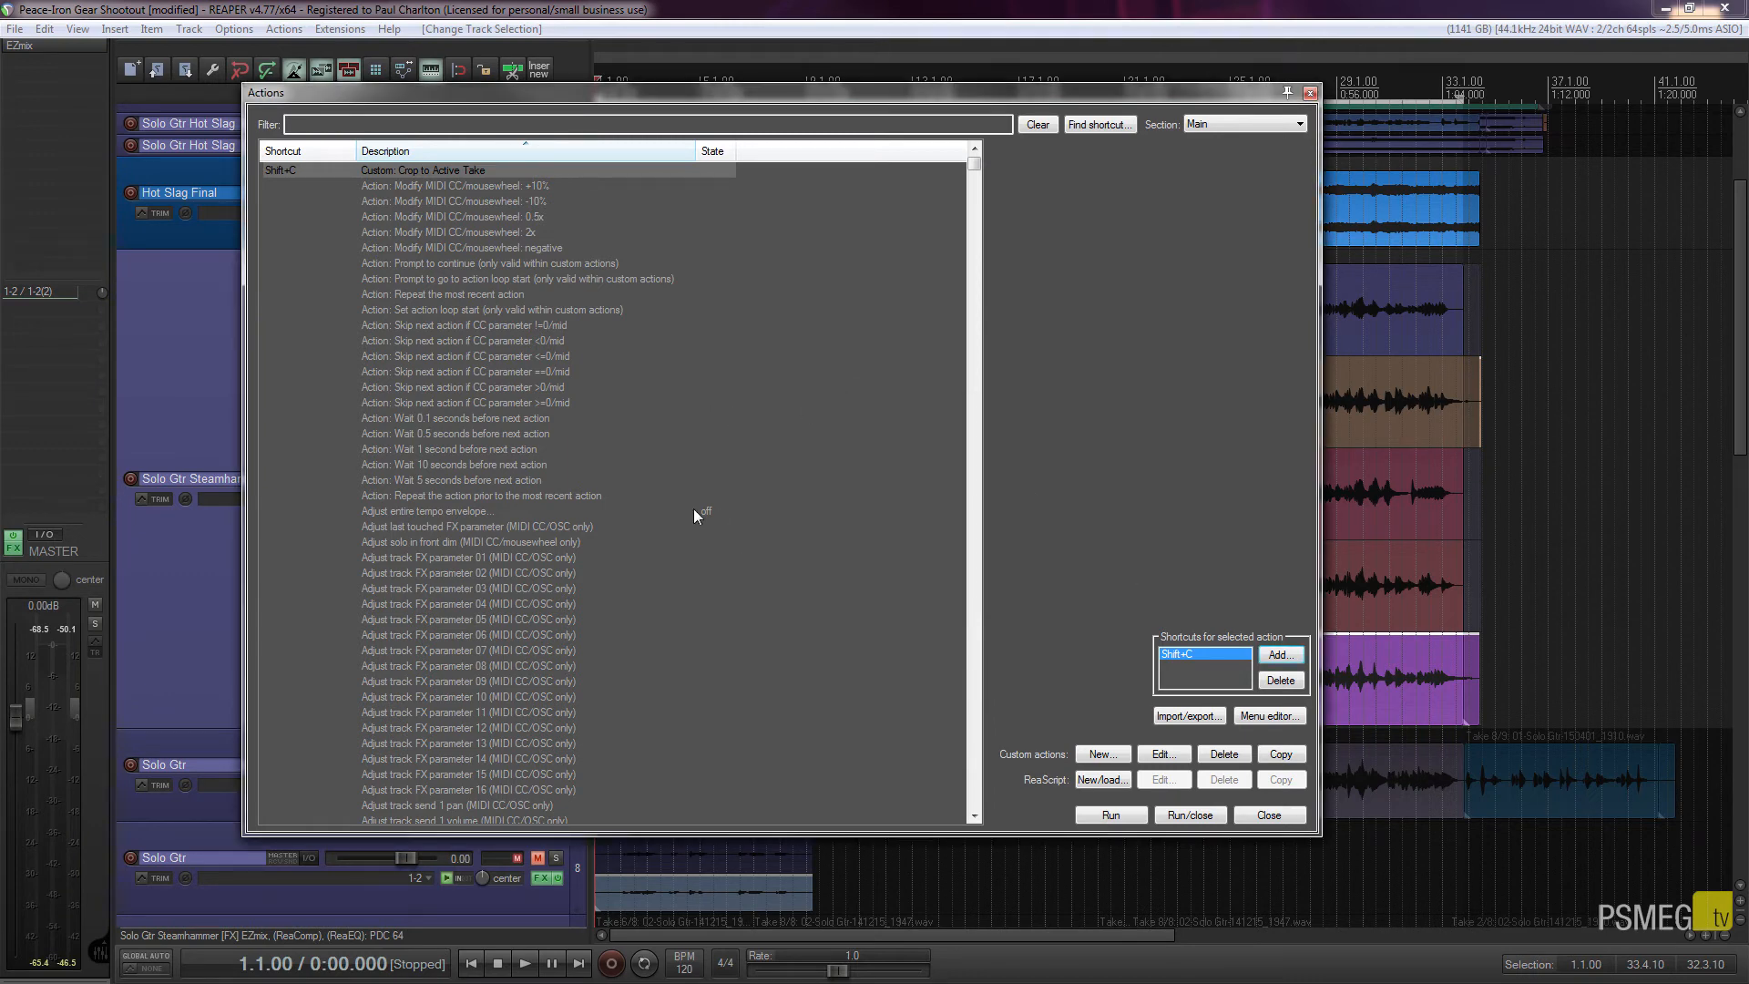
mouse_move(310, 173)
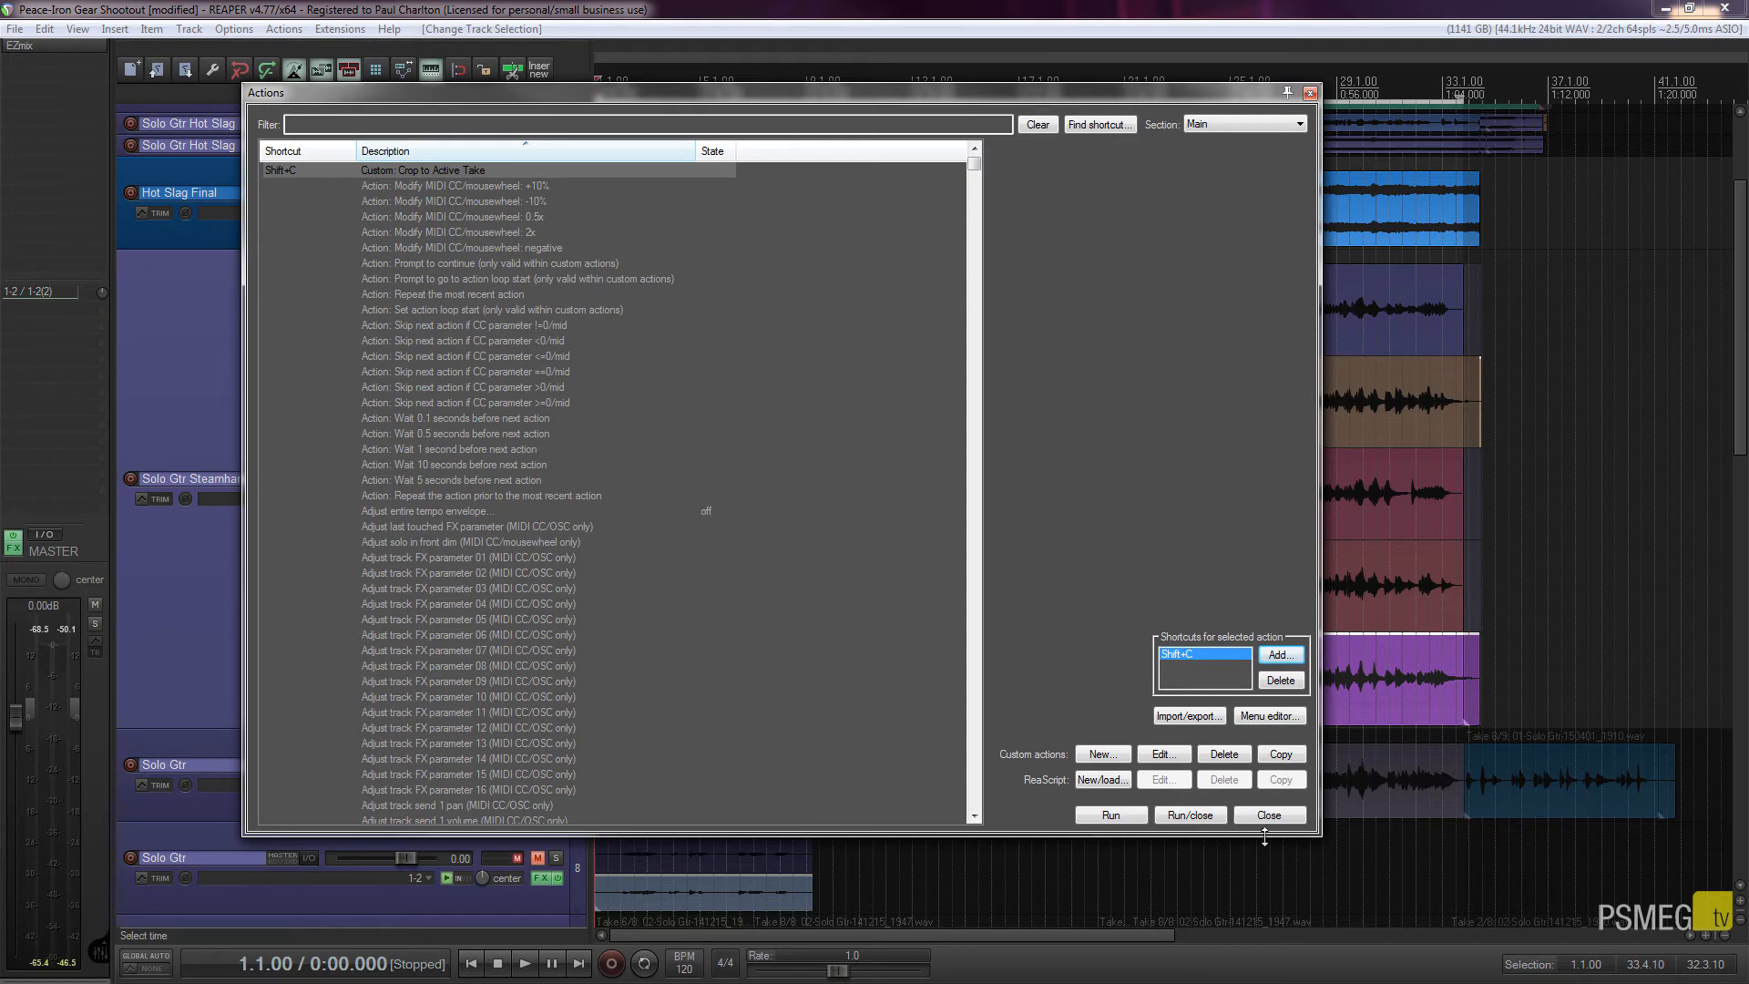
- Close the Actions window to return to the arrange view
click(1268, 815)
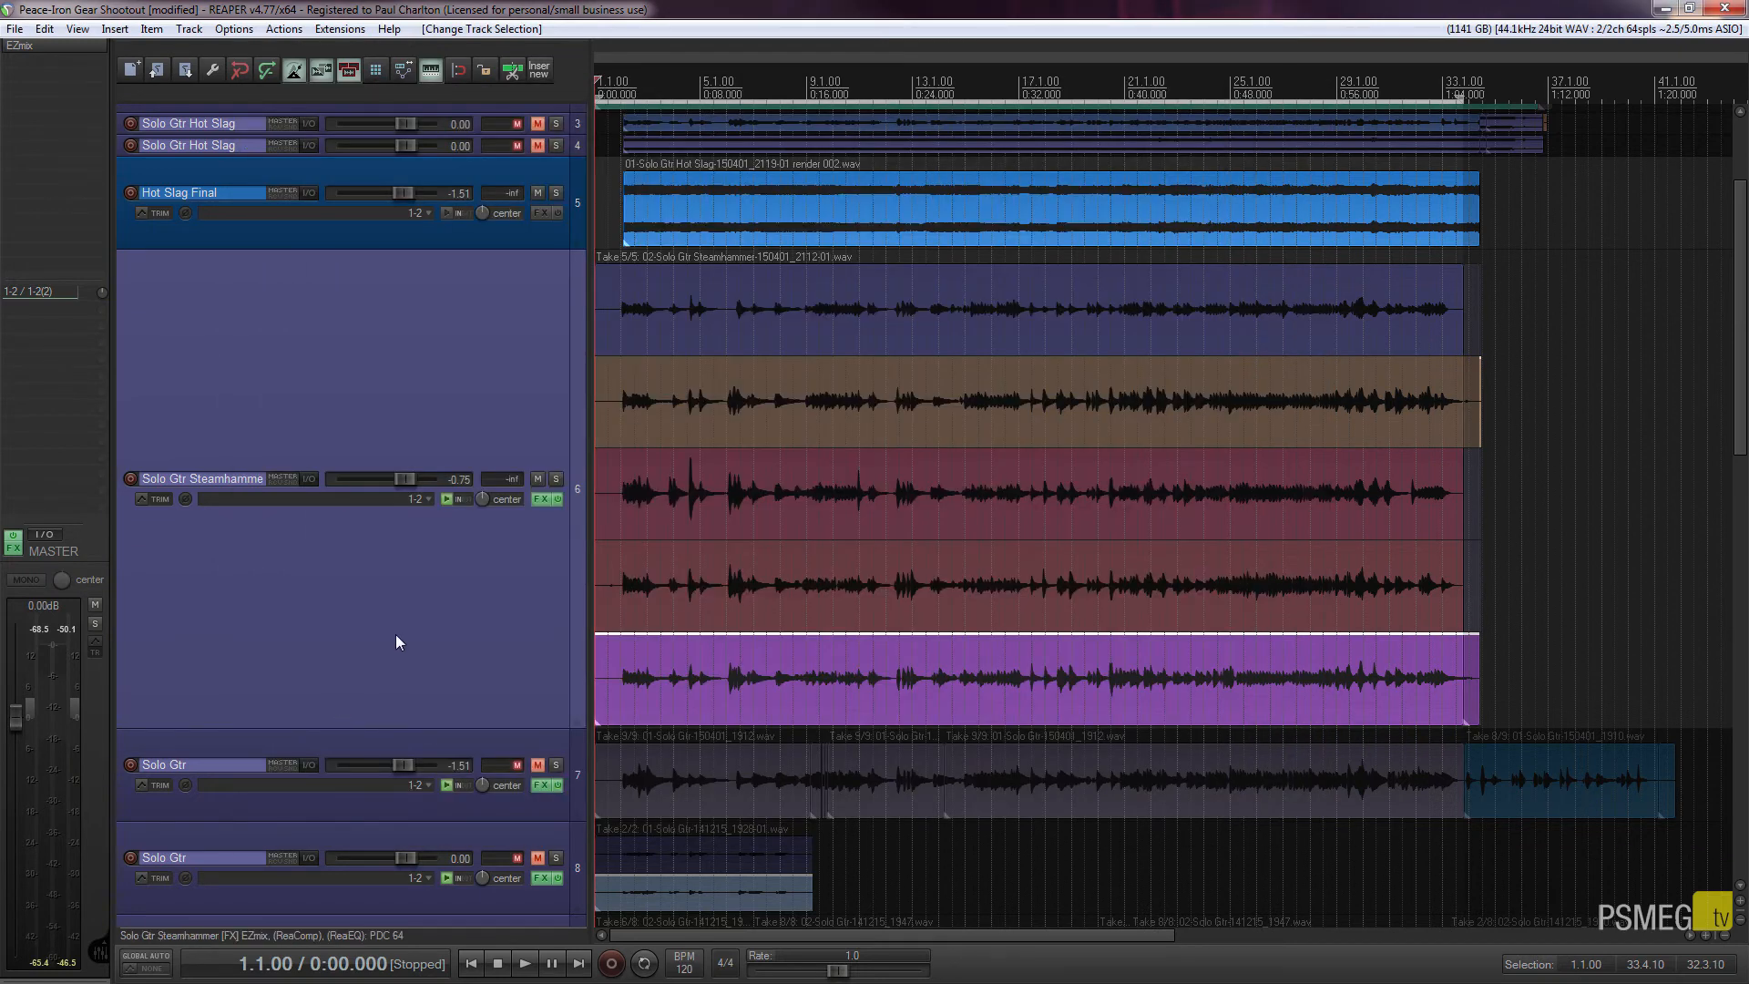
mouse_move(662, 654)
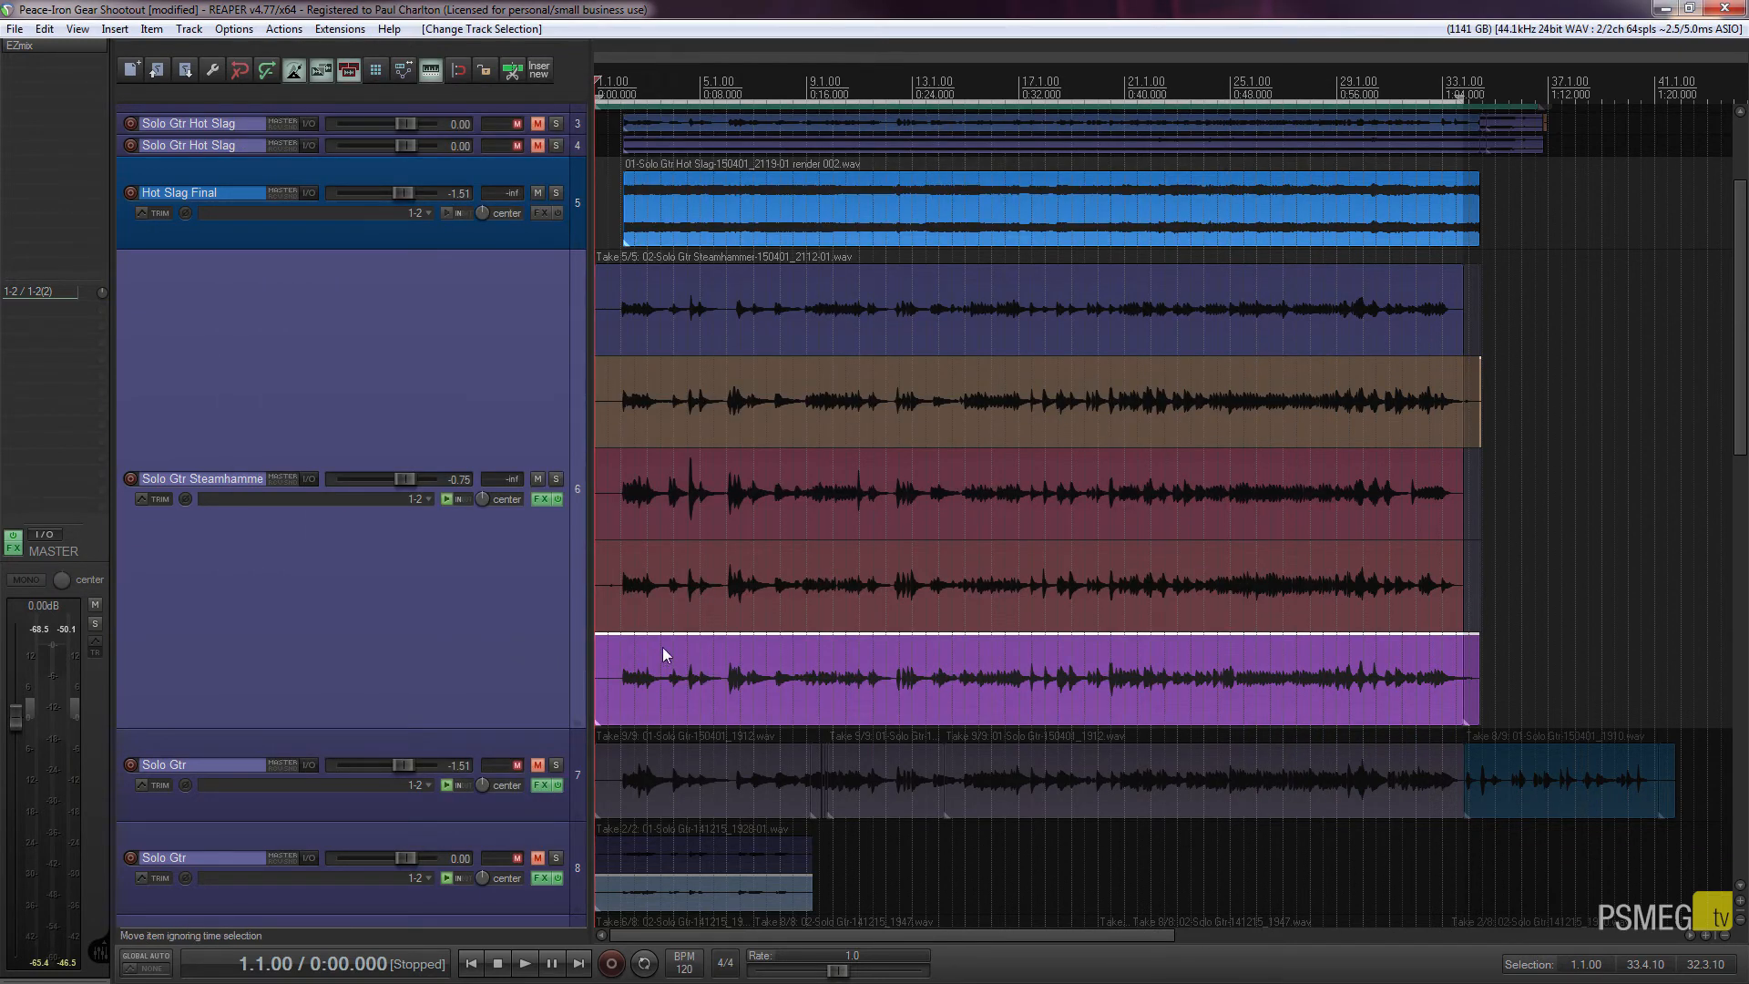
mouse_move(693, 651)
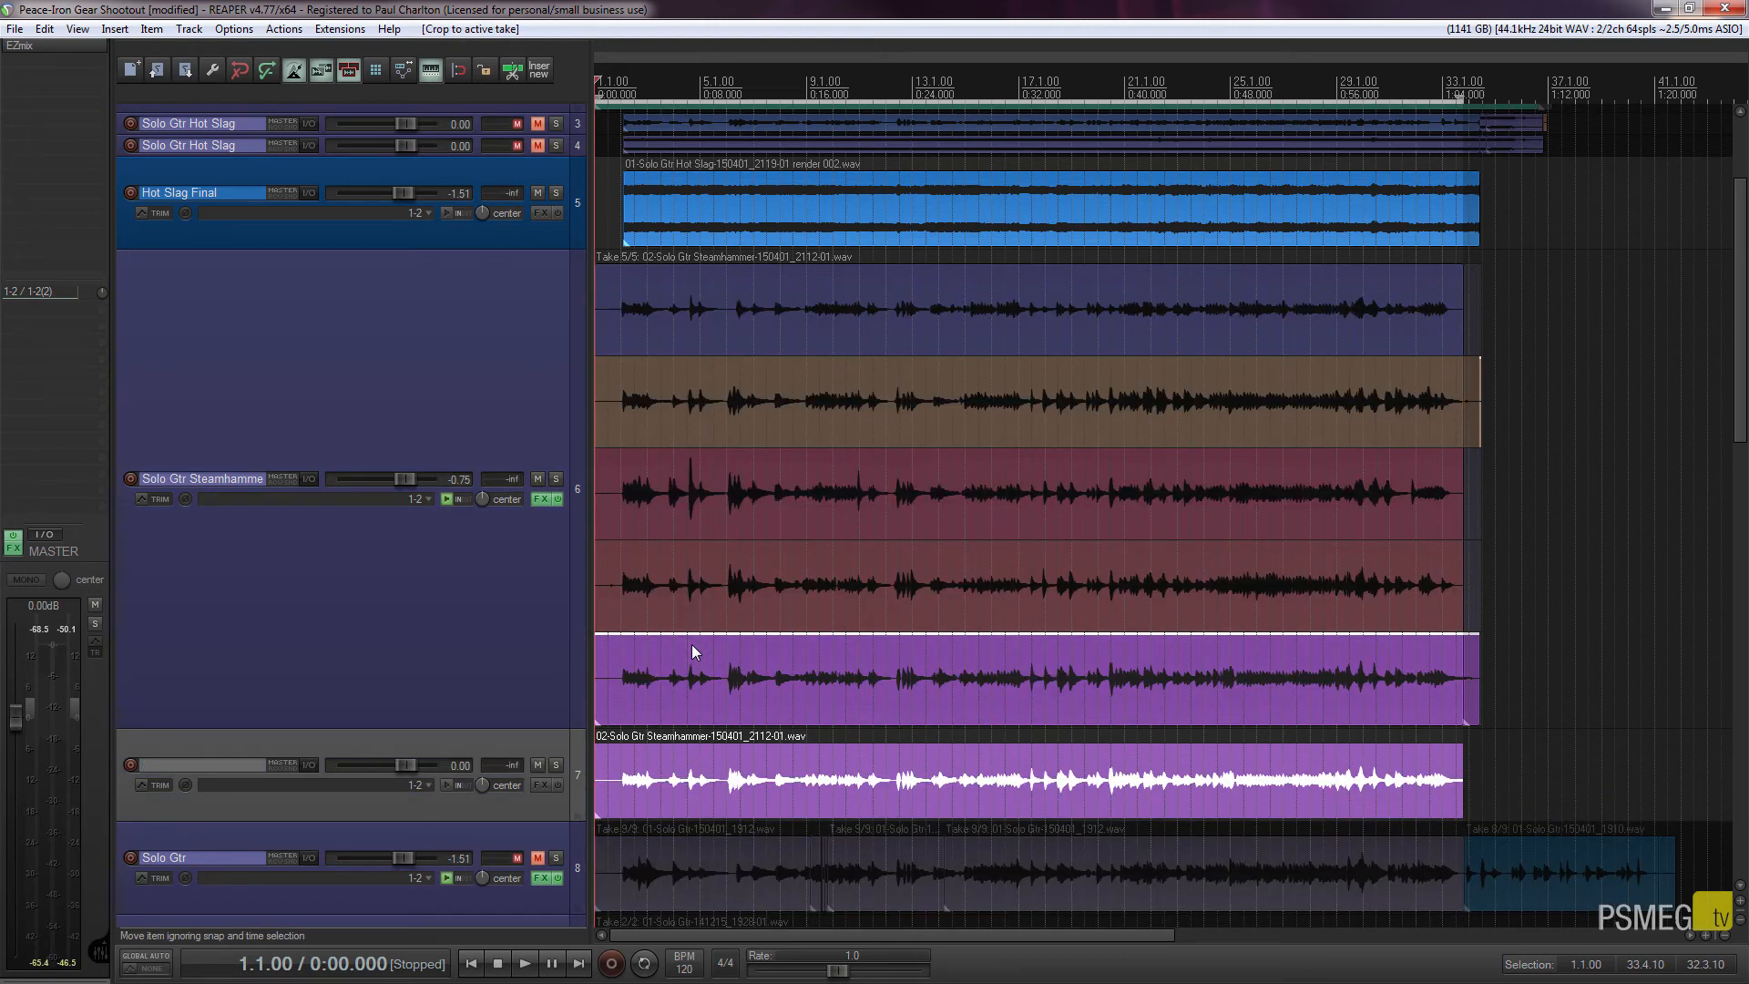
mouse_move(436, 758)
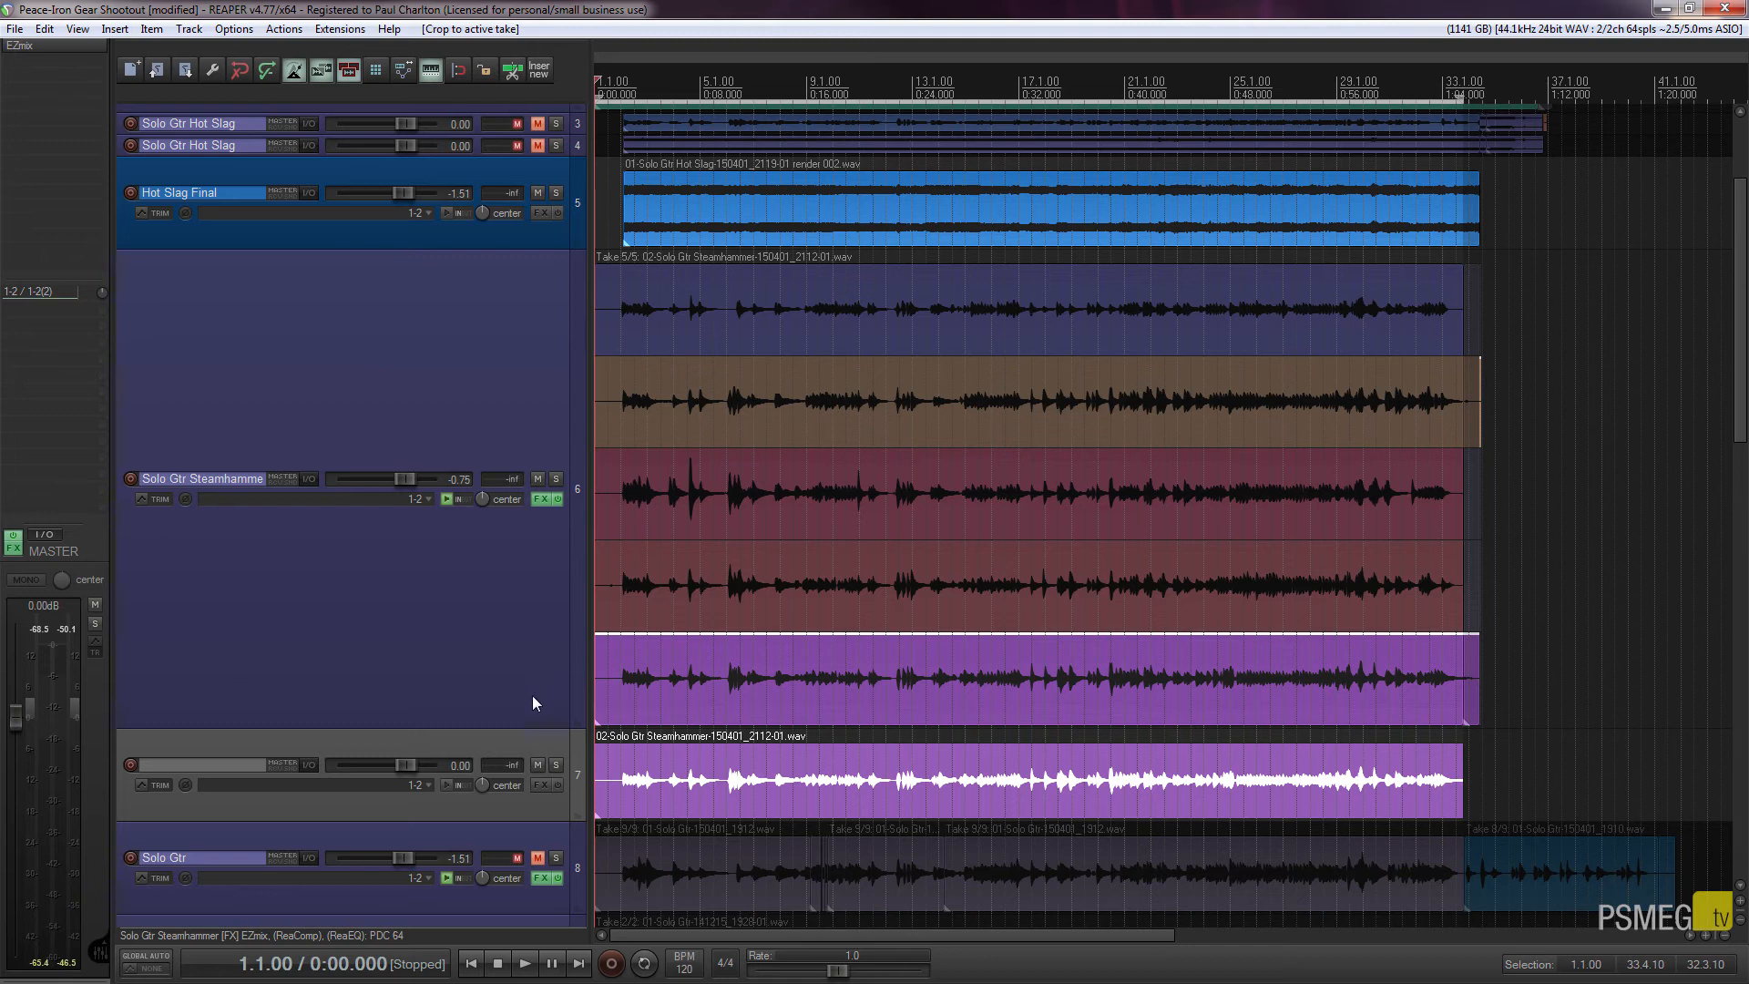
mouse_move(541, 526)
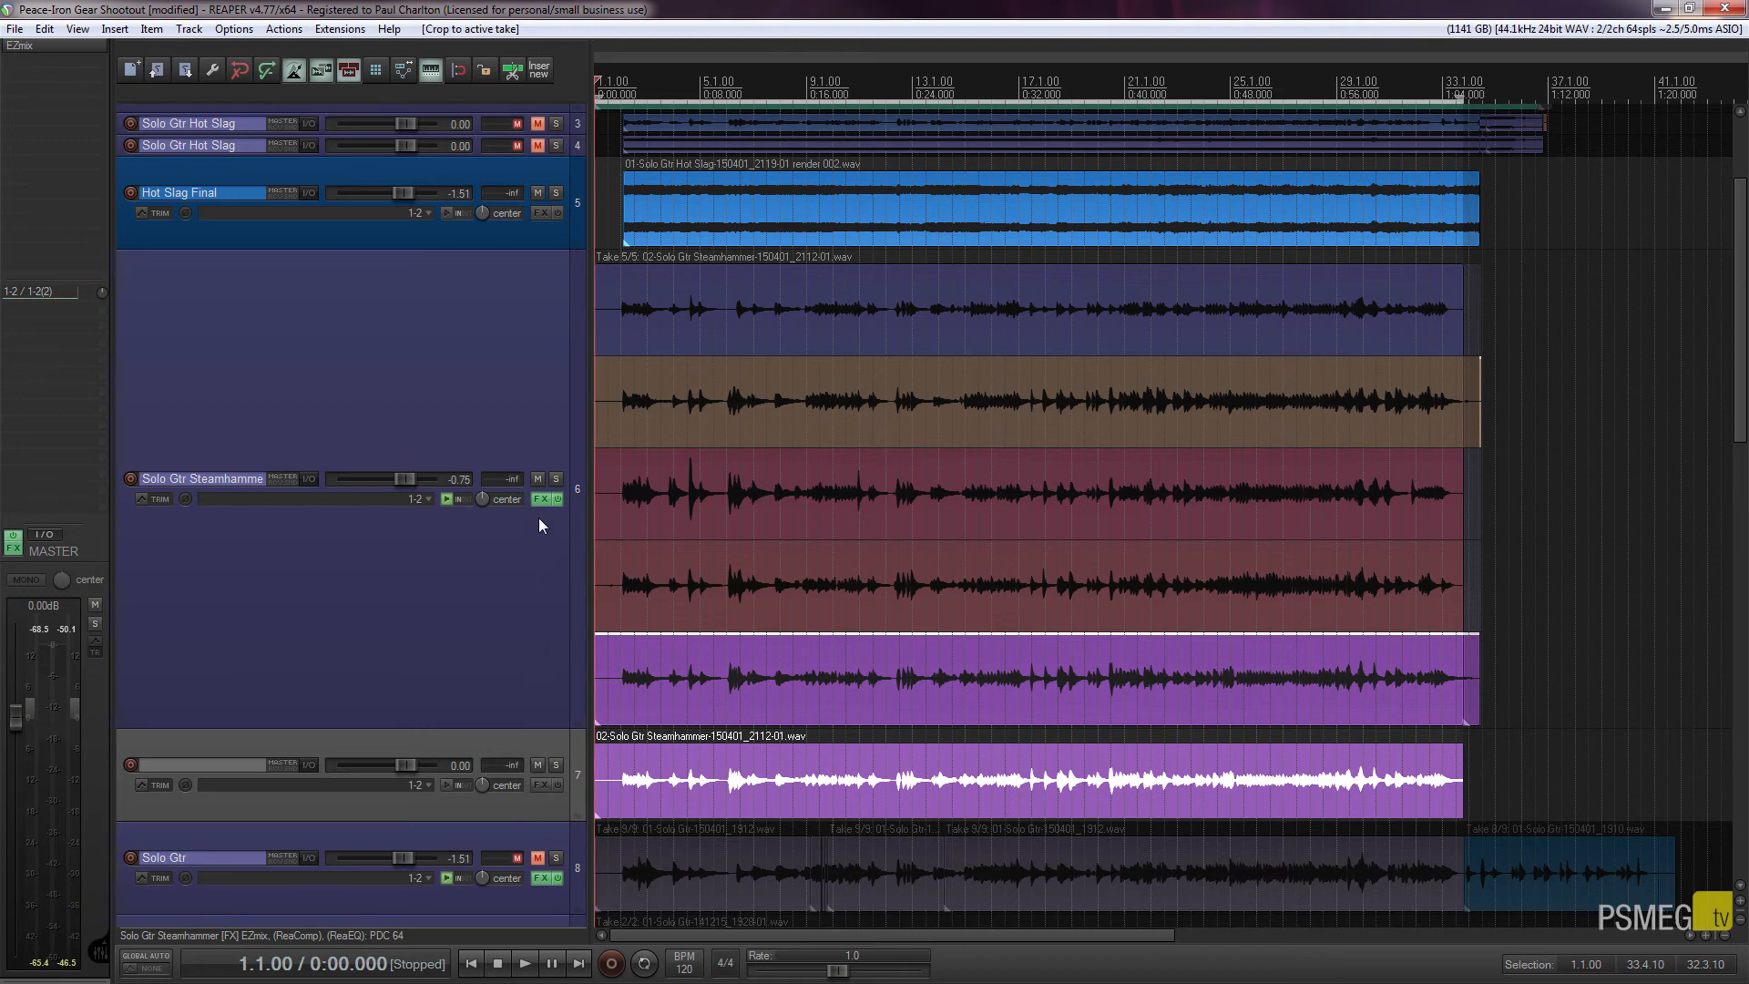
mouse_move(543, 499)
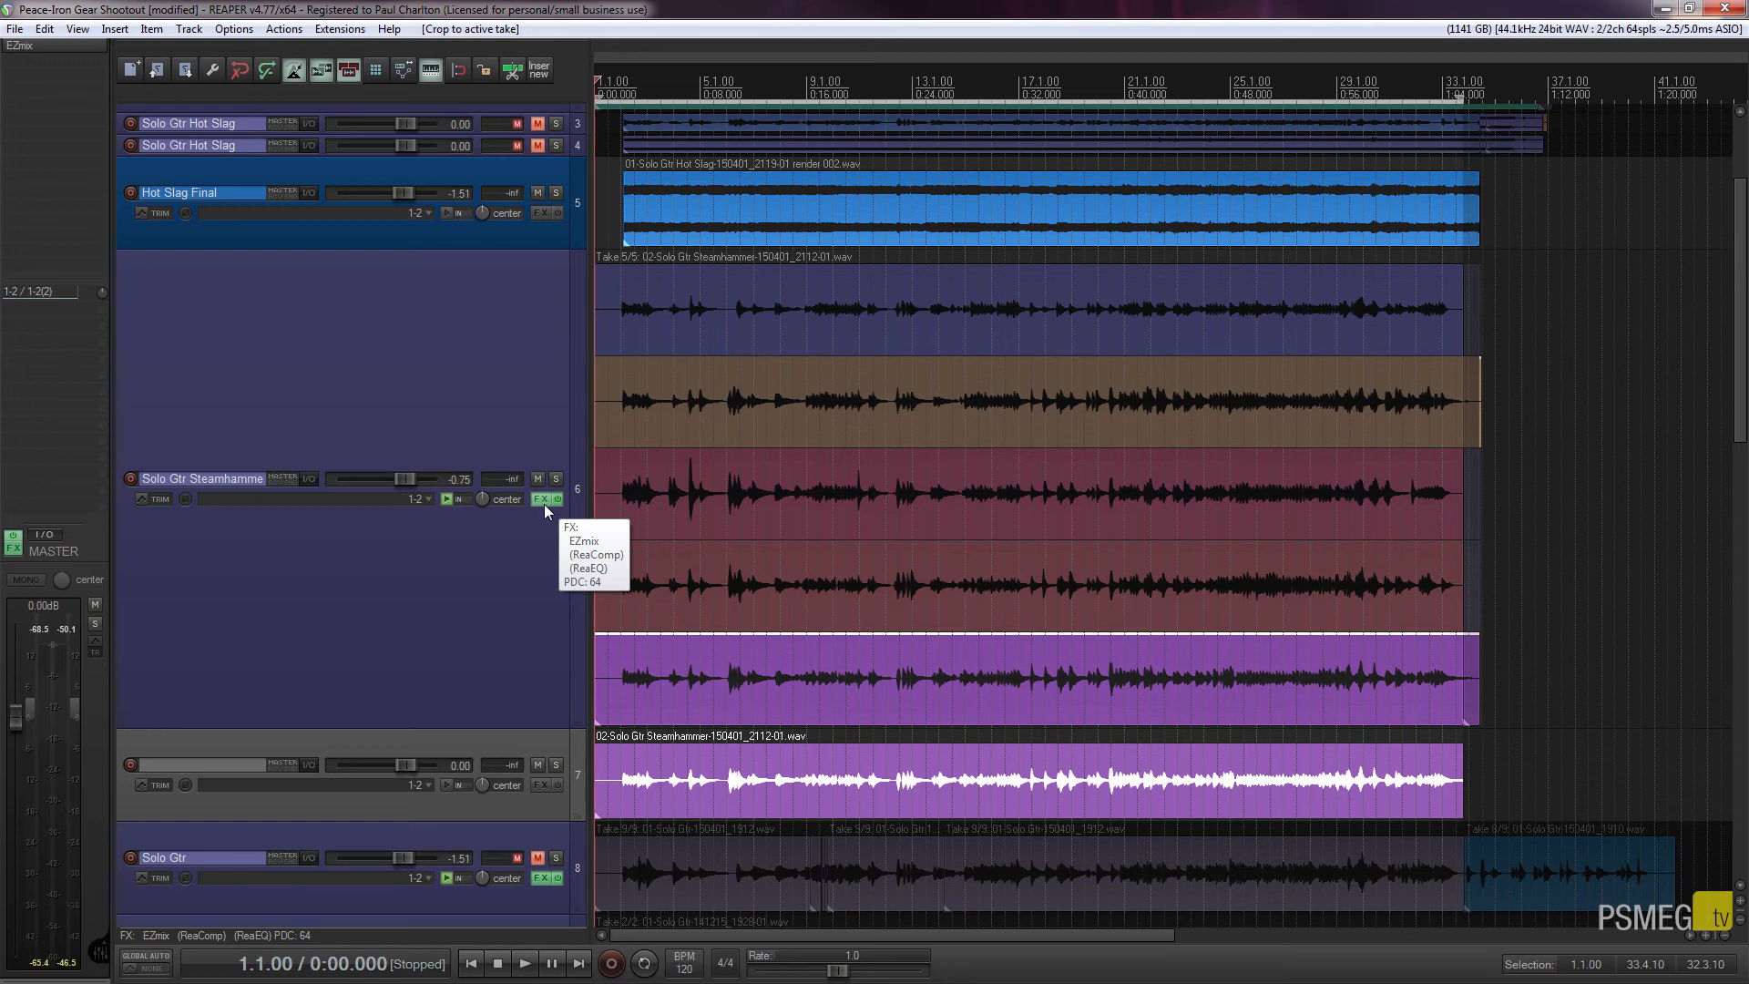
mouse_move(533, 758)
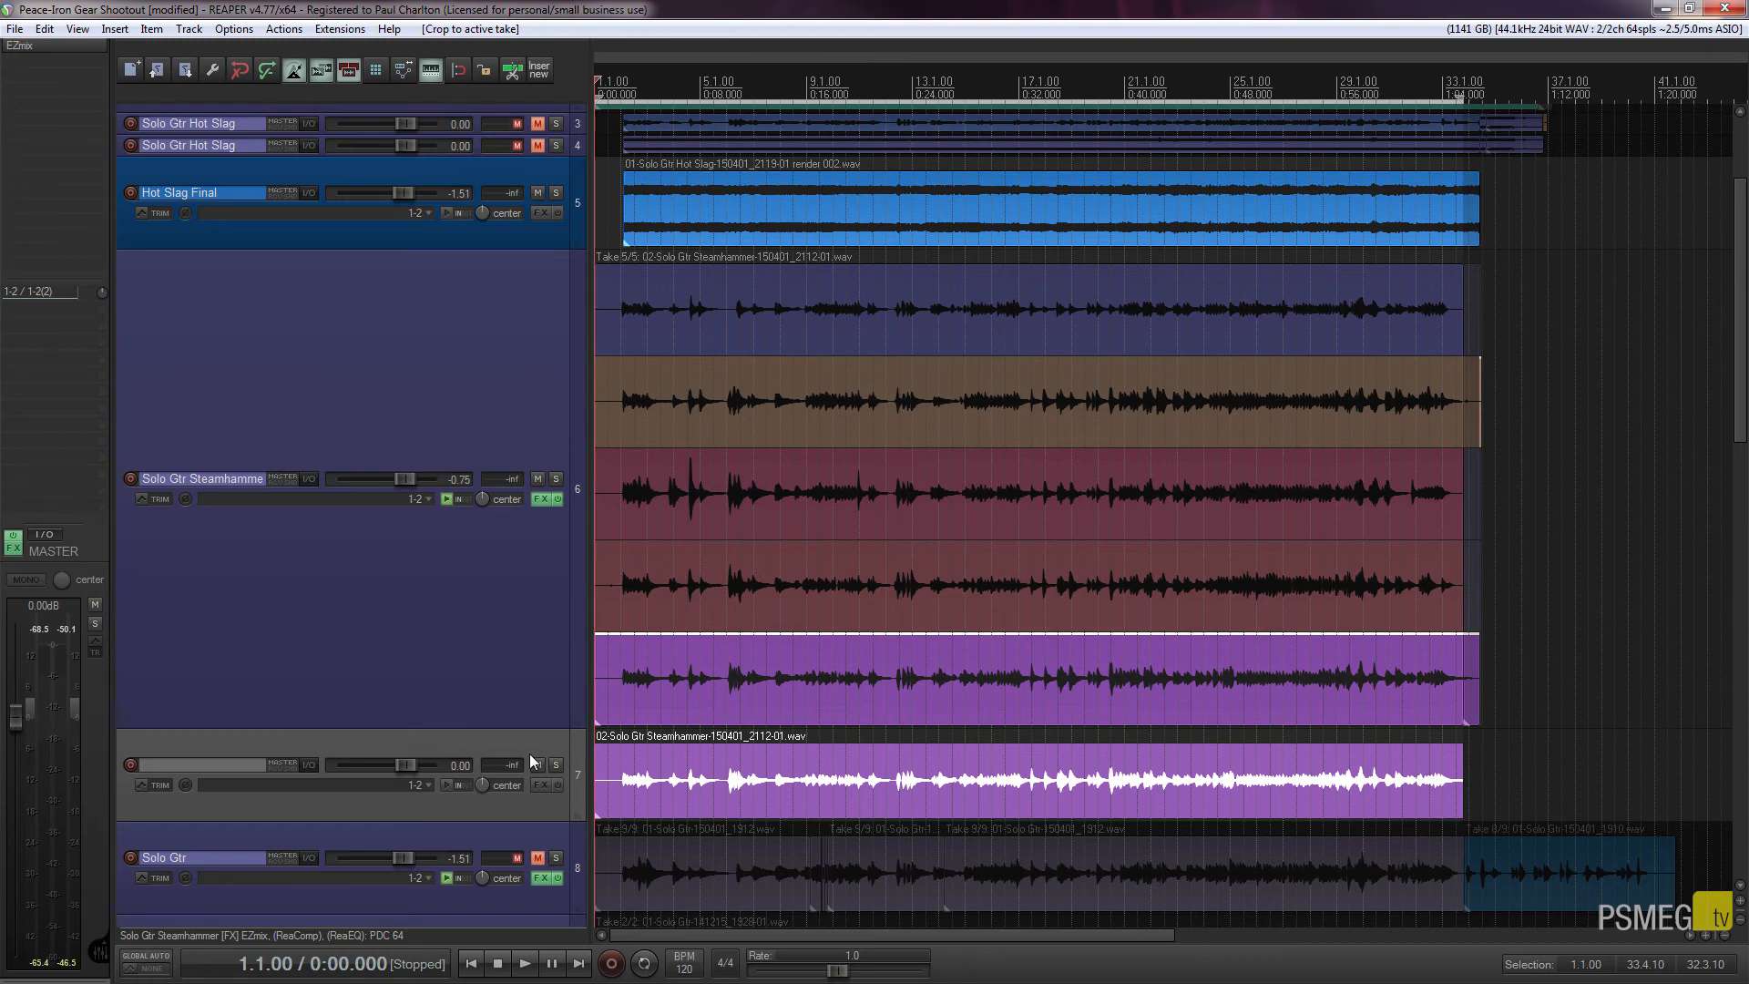
mouse_move(542, 498)
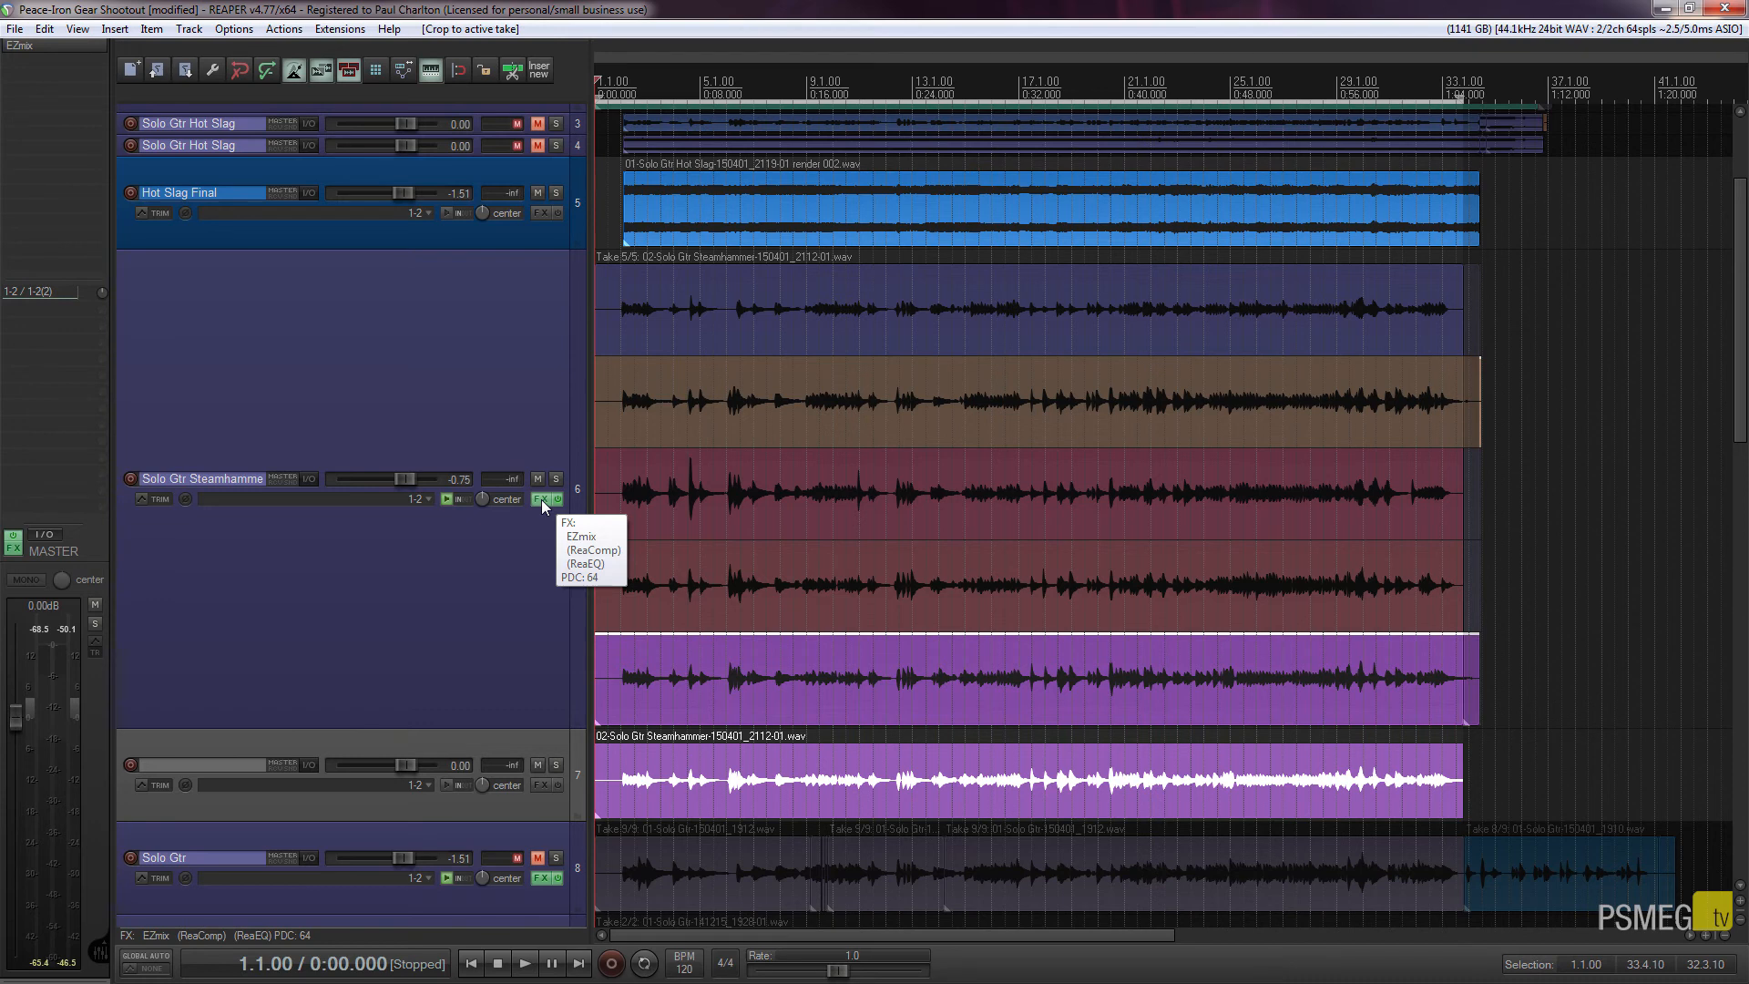
- Copy all FX (EZmix, ReaComp, ReaEQ) from track 6's FX chain
click(538, 498)
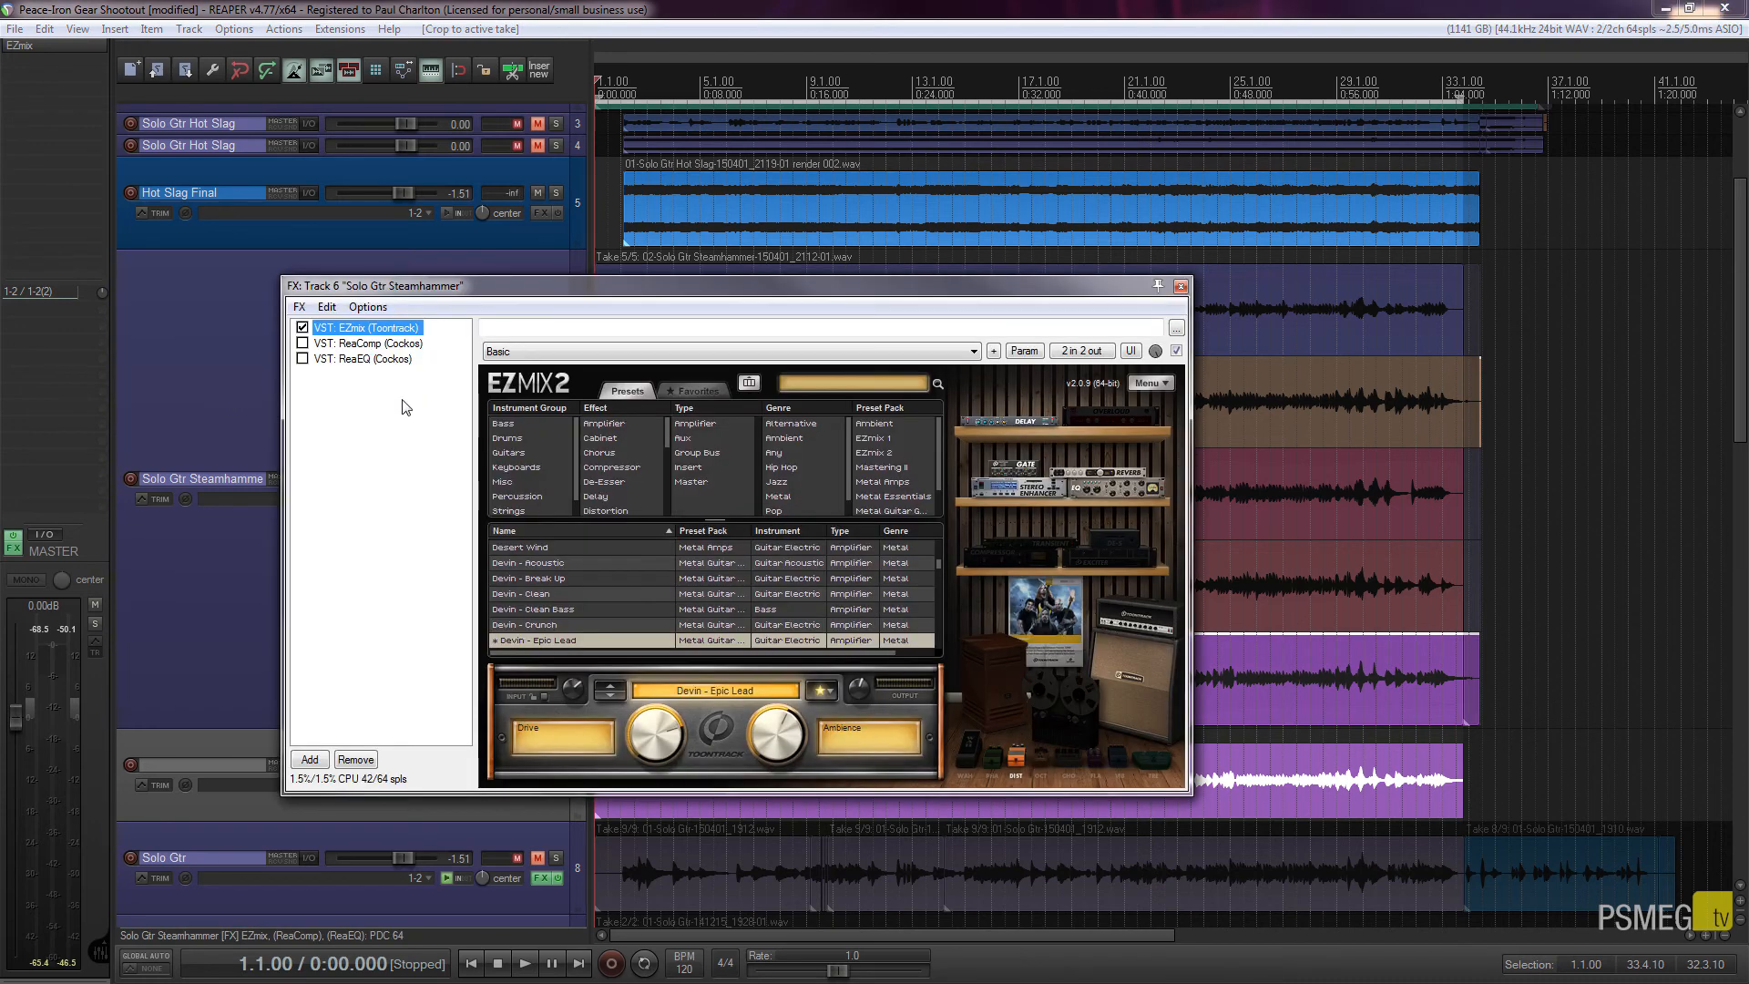
right_click(368, 327)
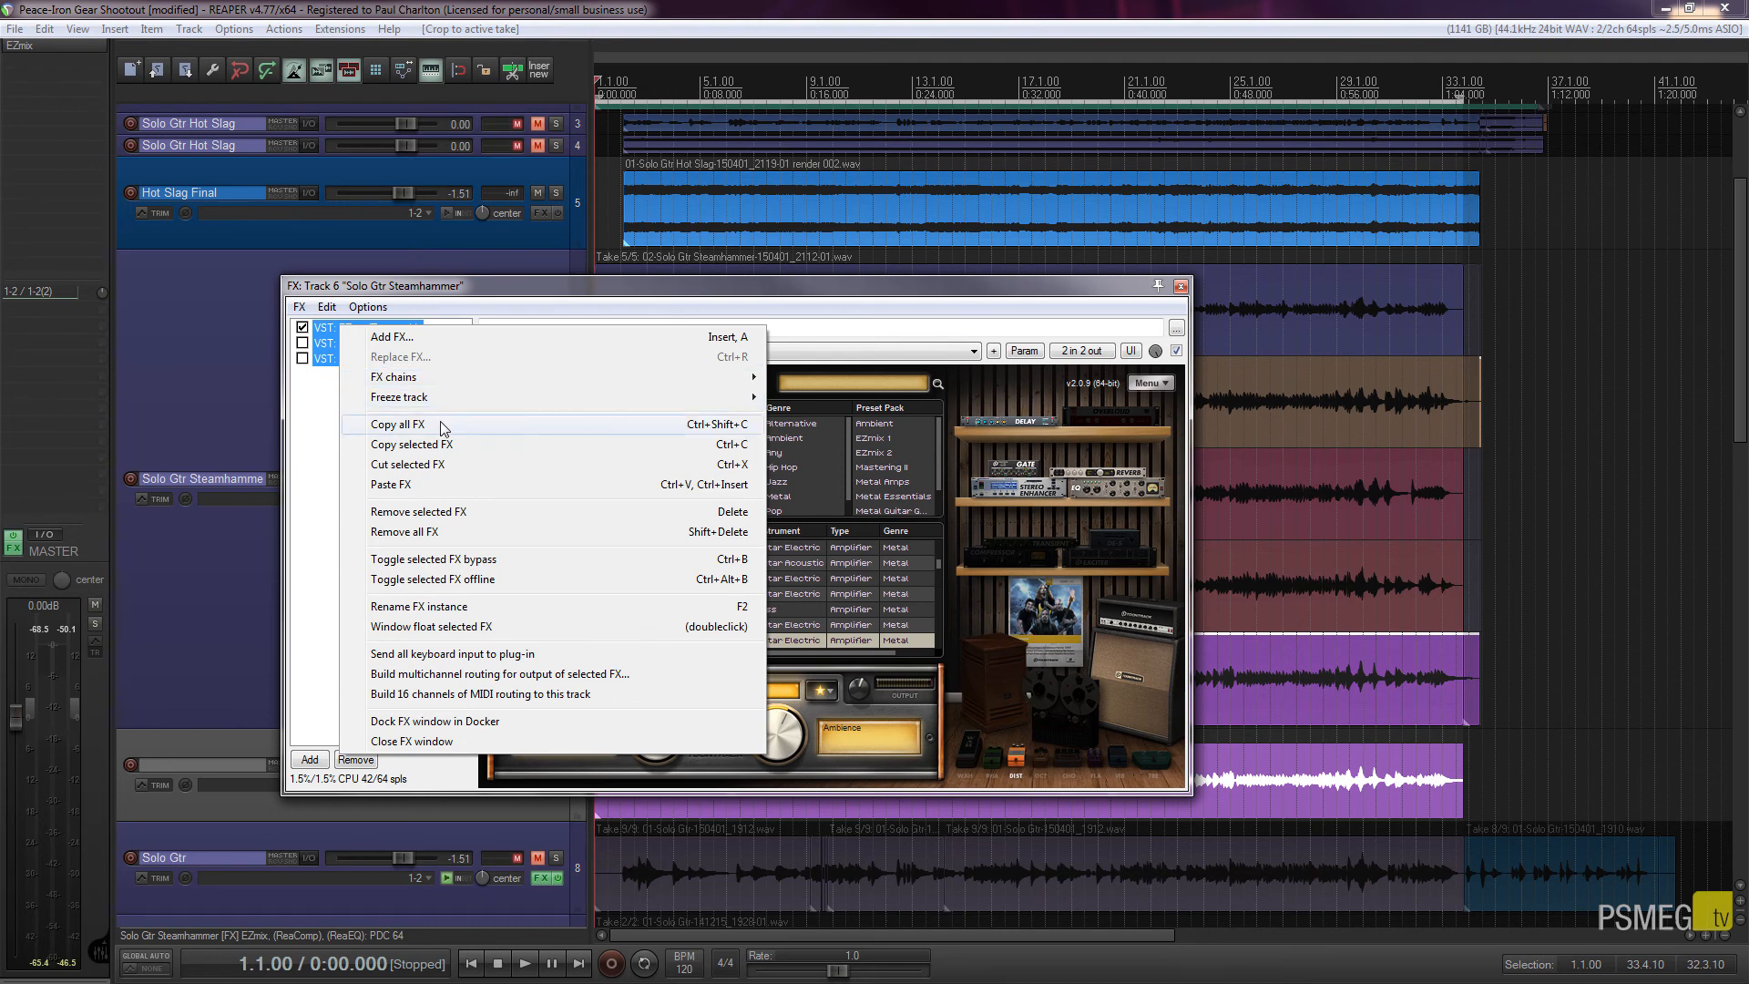
click(412, 740)
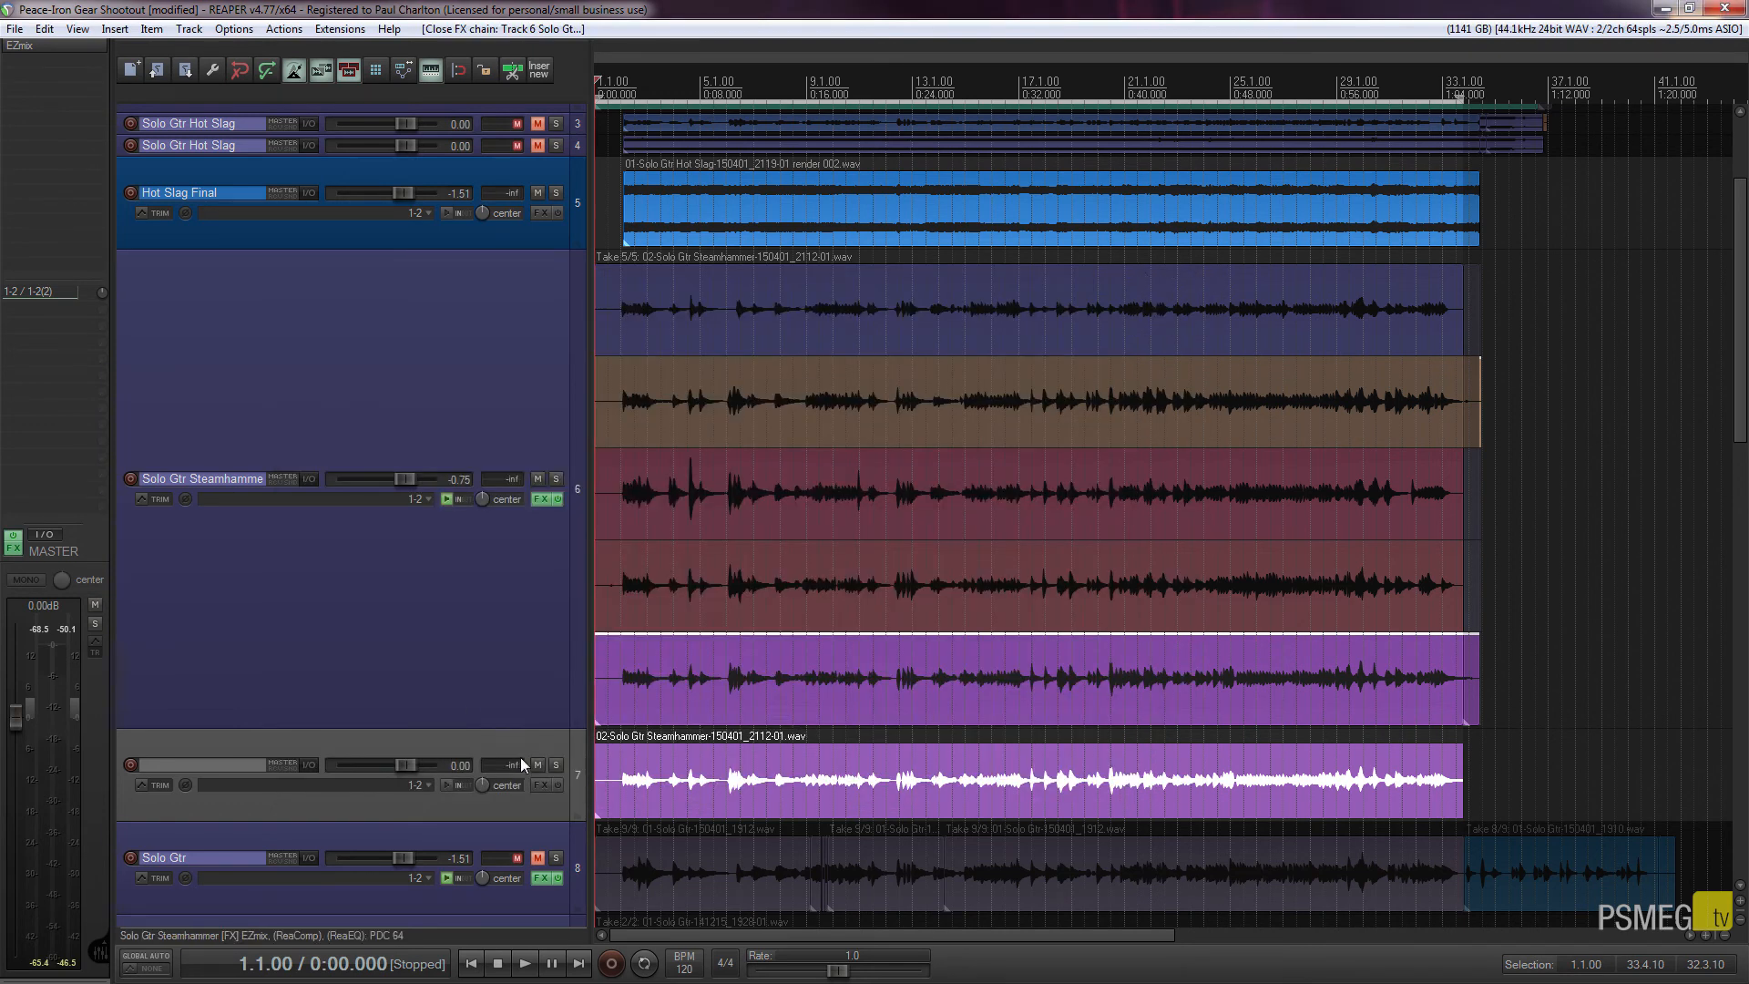
- Paste the copied EZmix, ReaComp and ReaEQ into track 7's FX chain
click(546, 783)
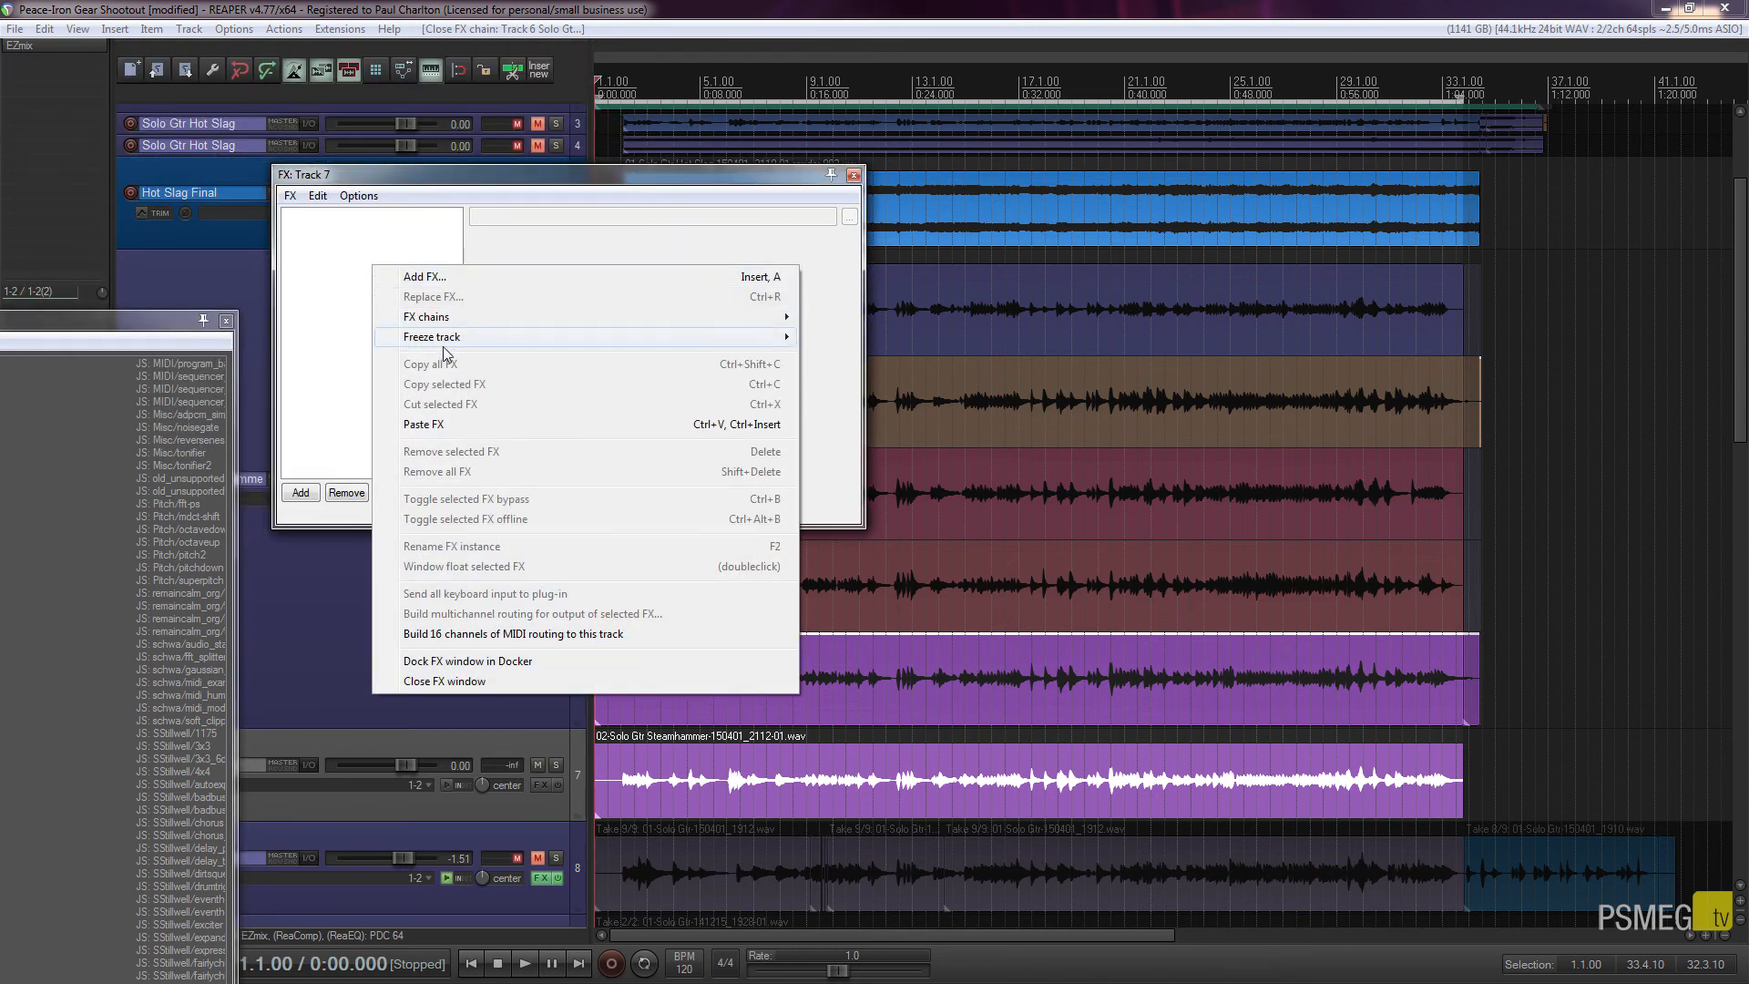
click(423, 424)
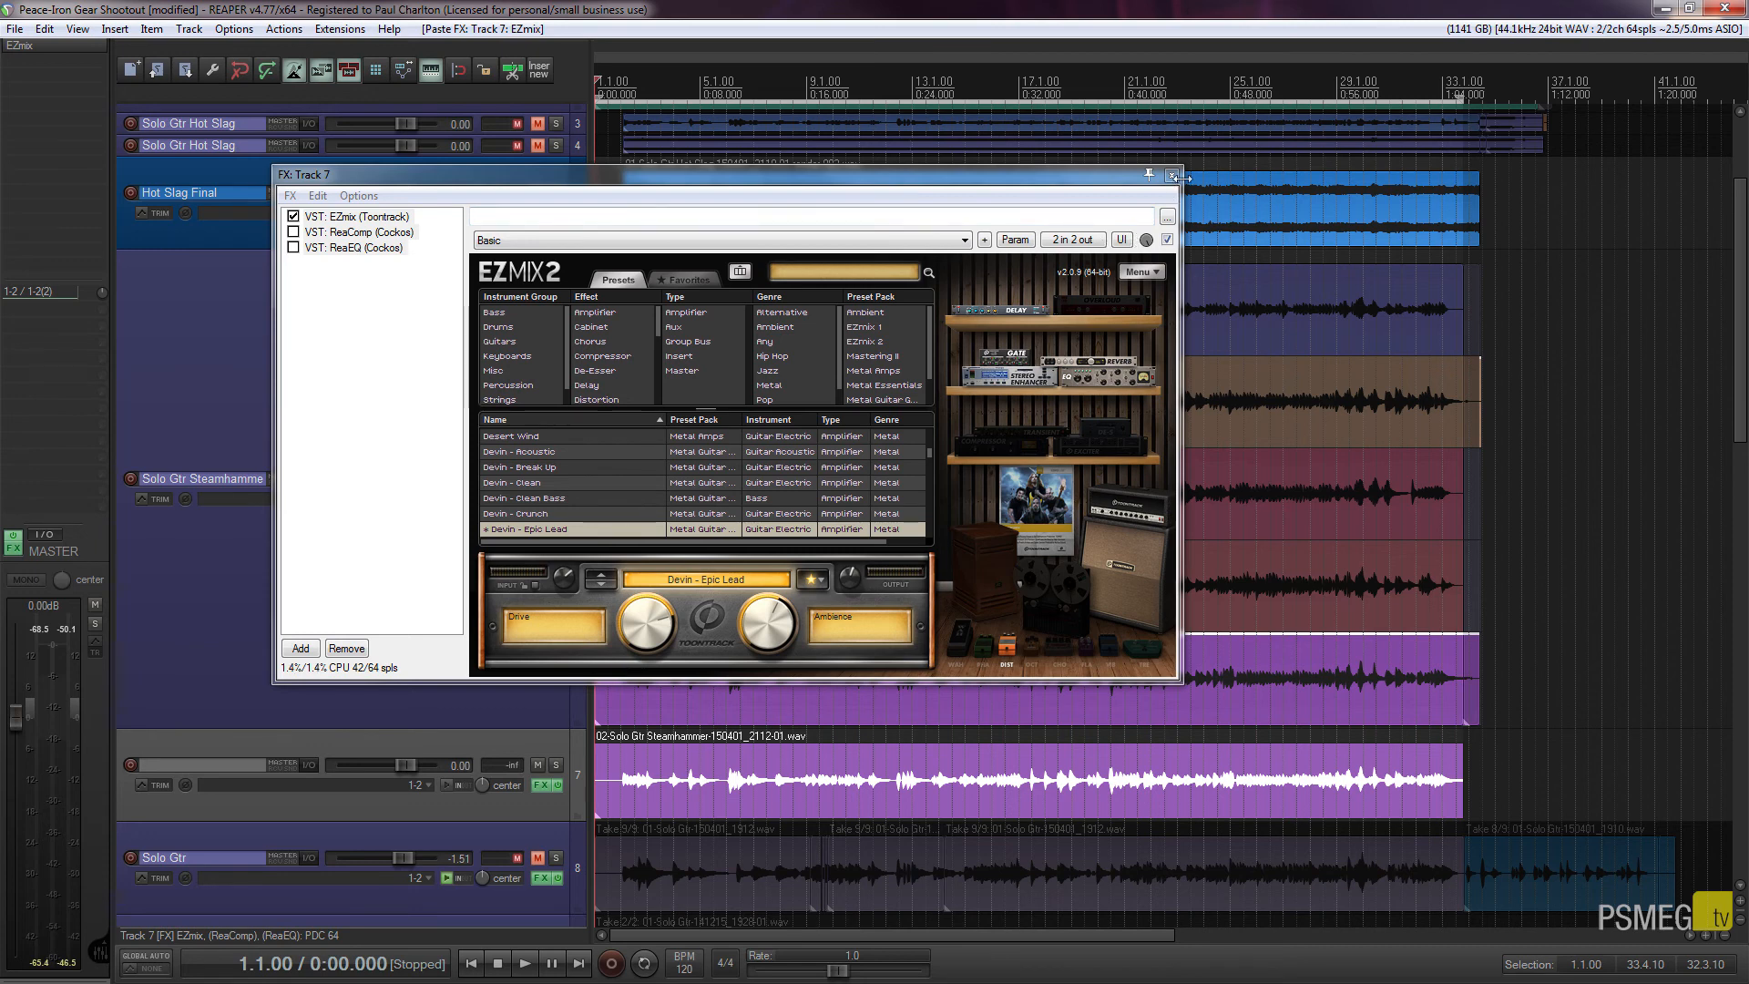
click(1173, 175)
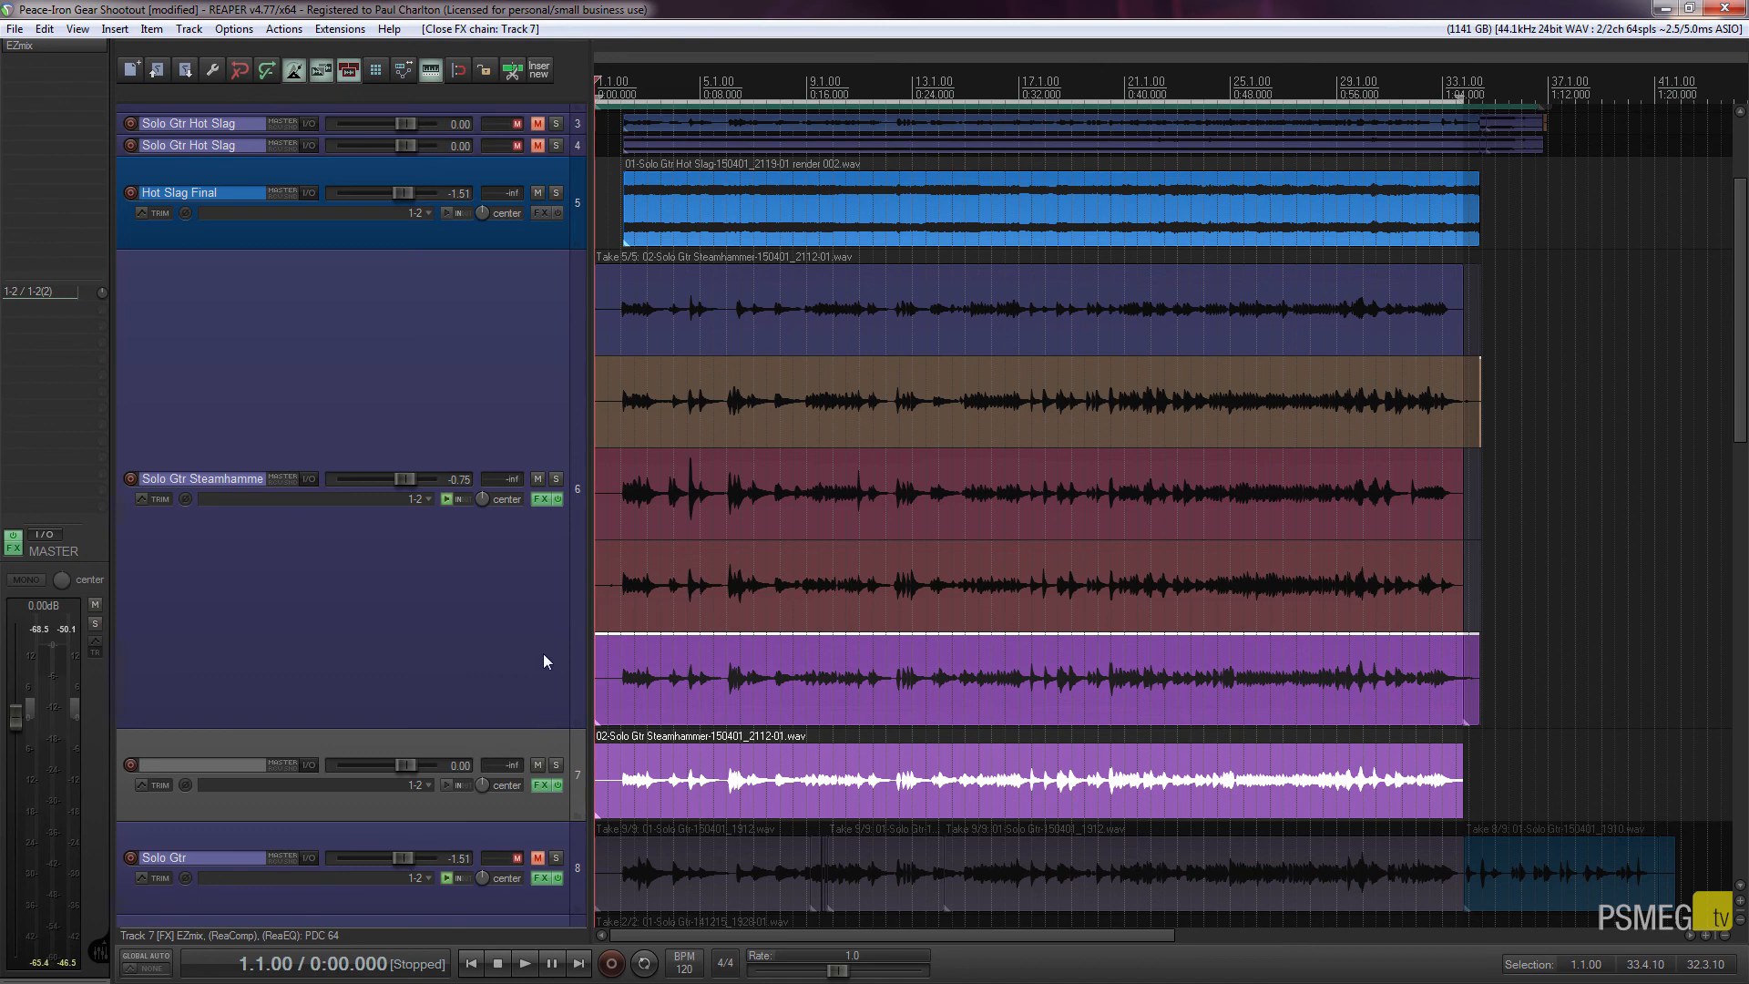
mouse_move(539, 532)
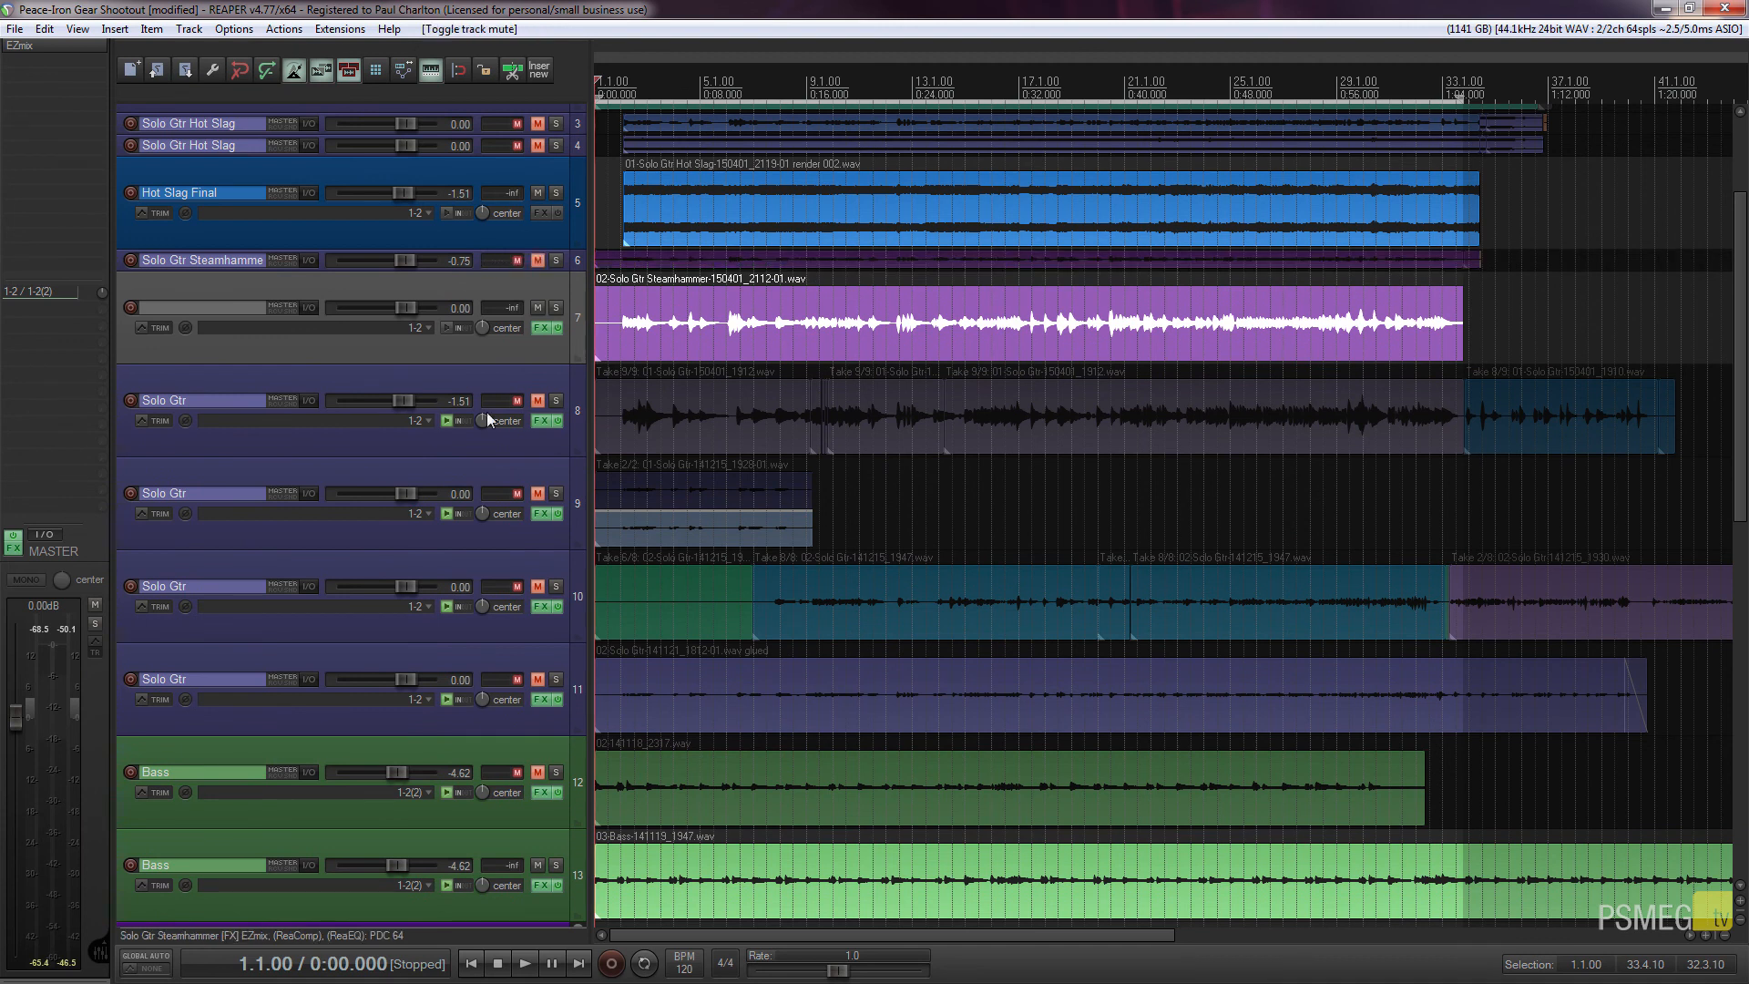
mouse_move(504, 327)
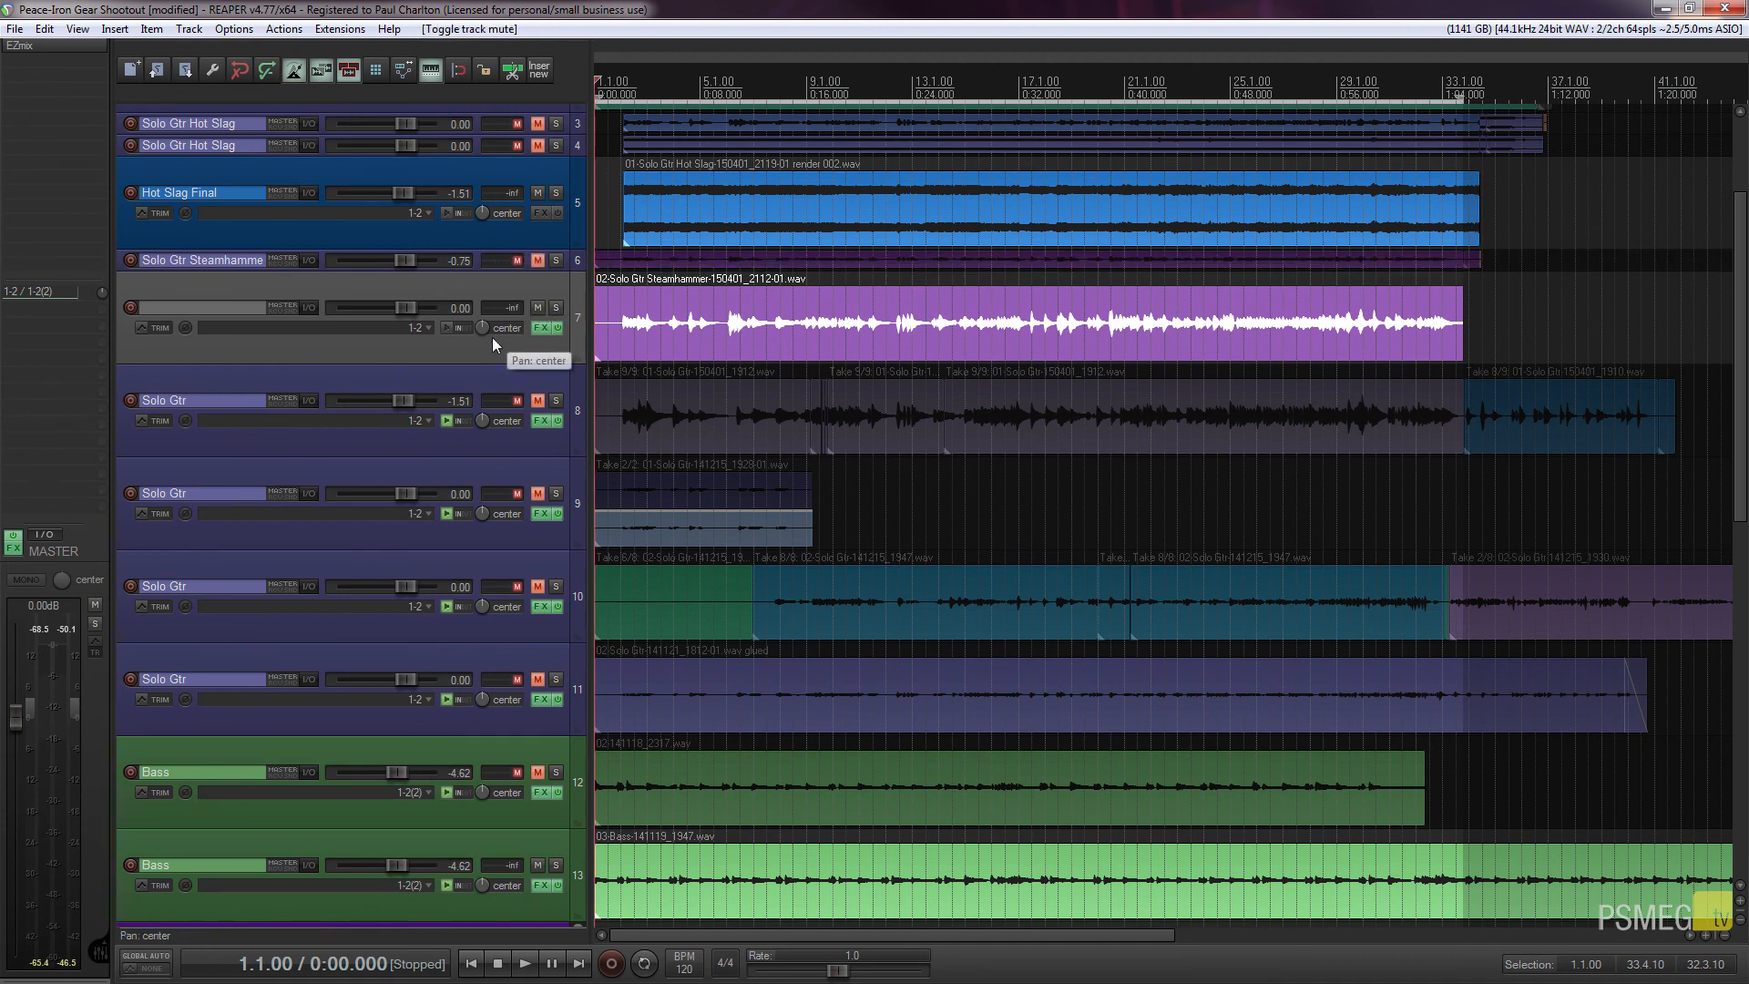